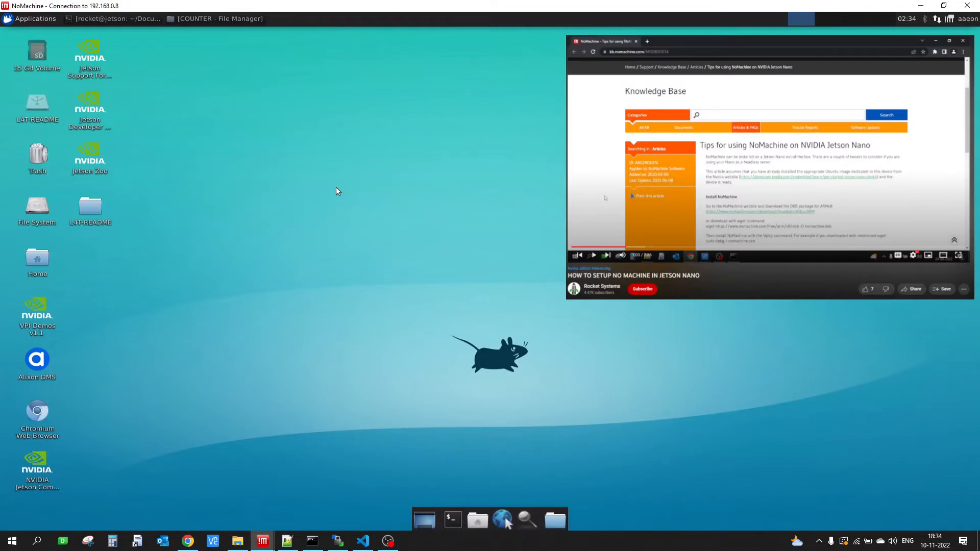
- Switch windows to bring up the editor with the empty app.py
click(964, 41)
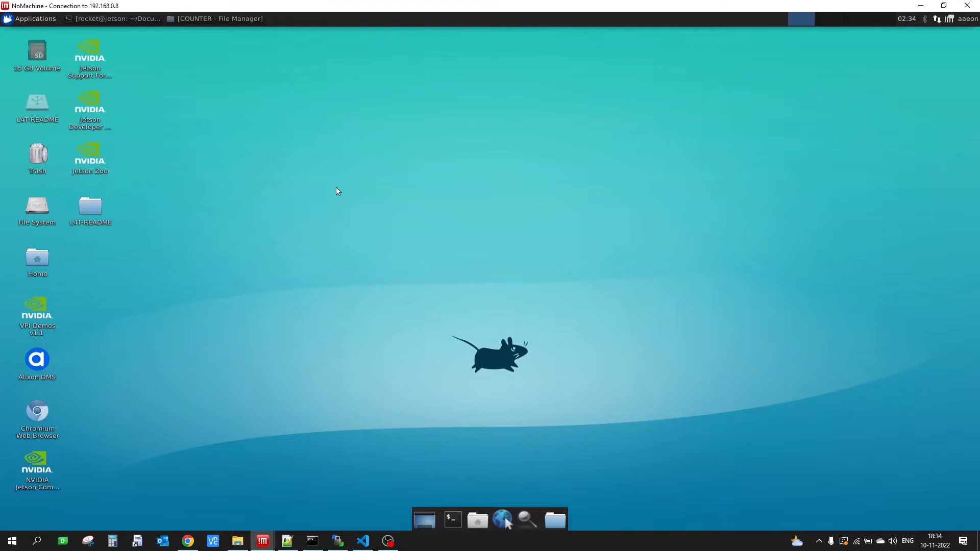
mouse_move(461, 318)
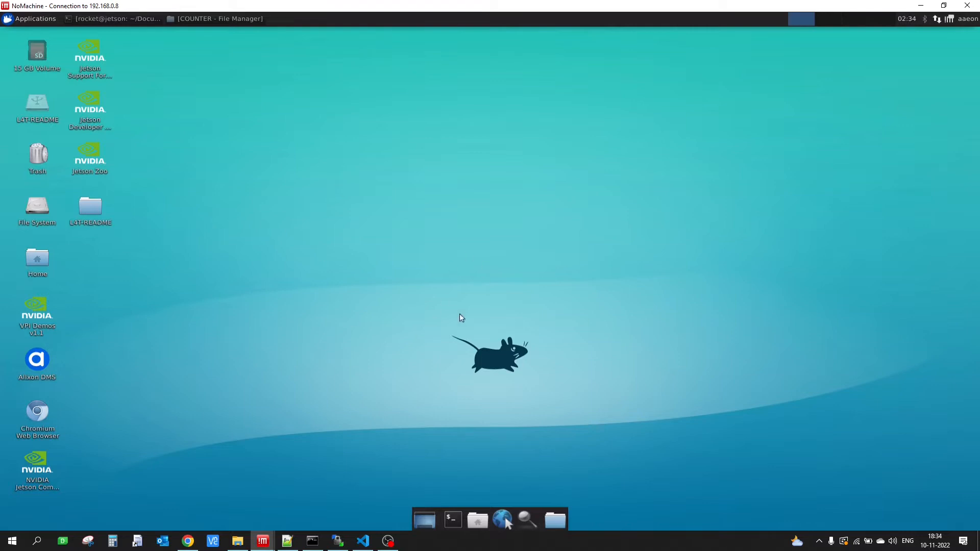
mouse_move(460, 363)
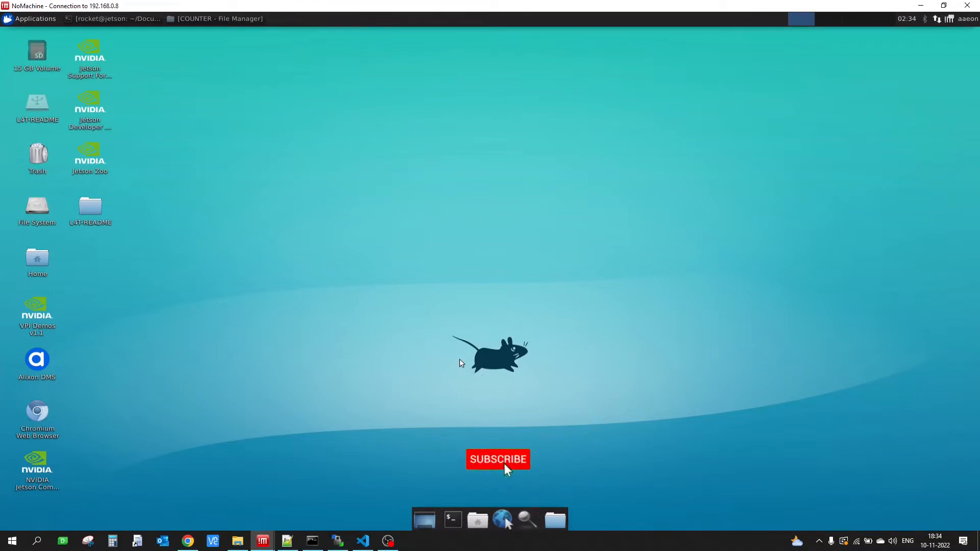
click(497, 459)
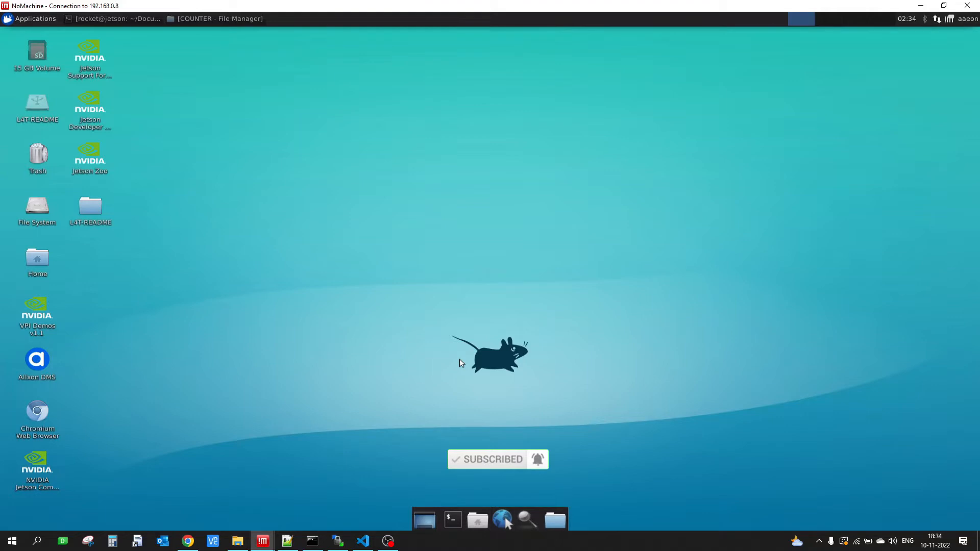
mouse_move(377, 510)
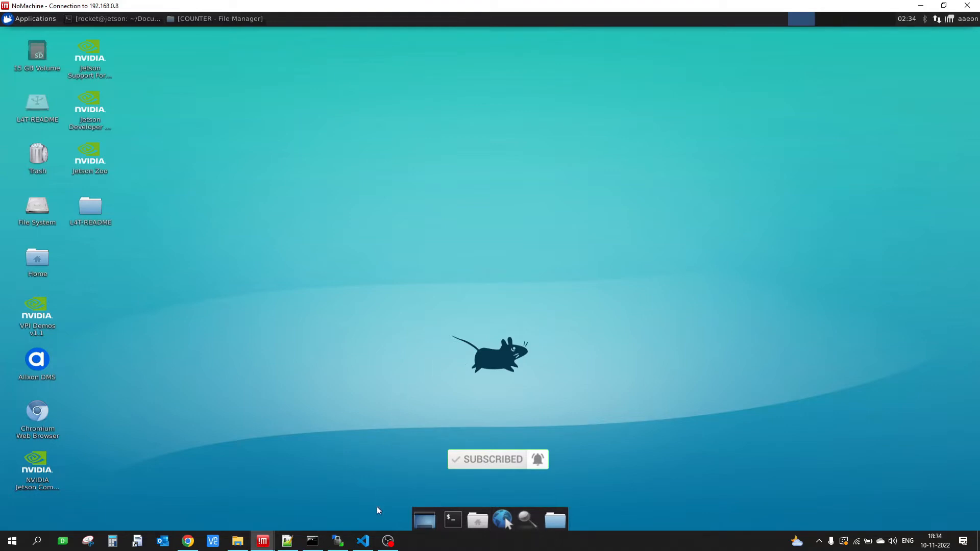
click(362, 541)
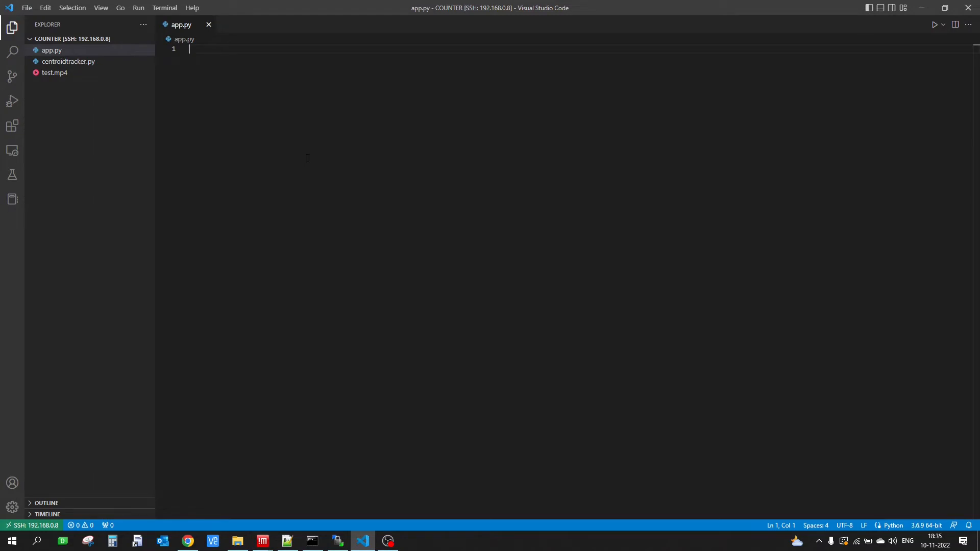
mouse_move(279, 161)
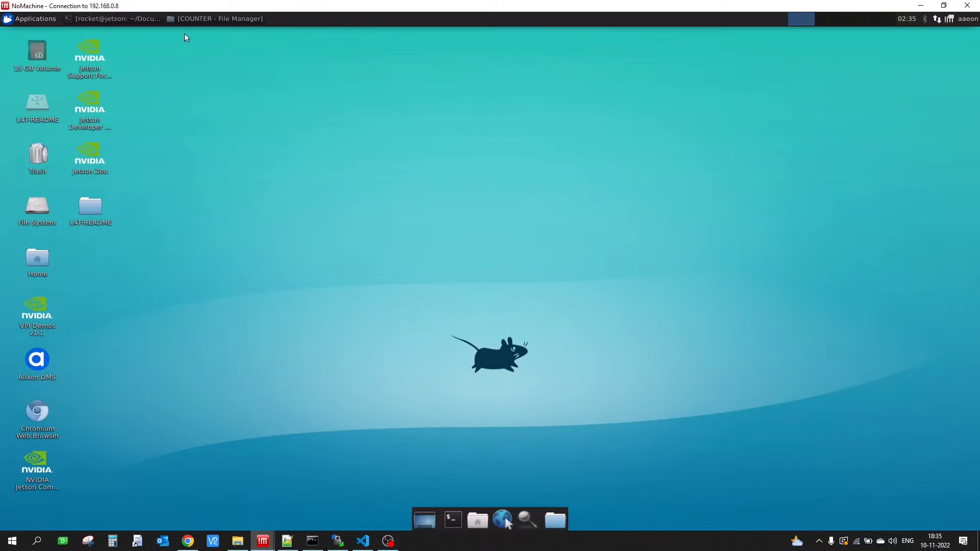
- Preview test.mp4 from the COUNTER folder in Videos and return to the folder listing
right_click(238, 87)
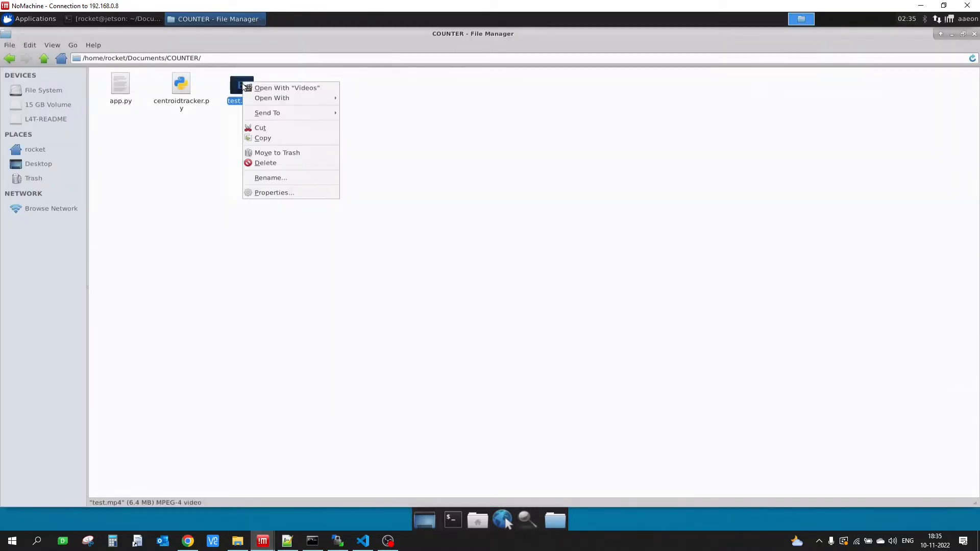
click(286, 87)
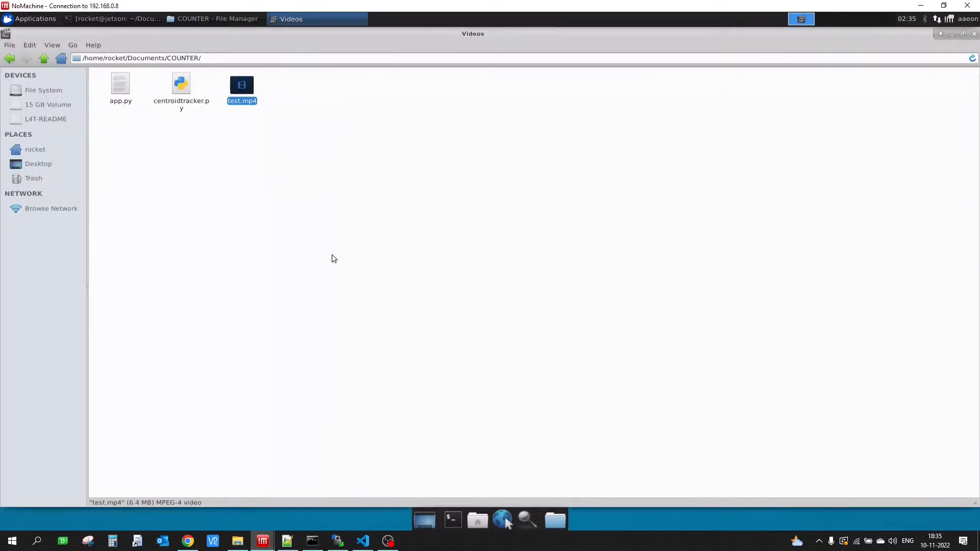
double_click(242, 84)
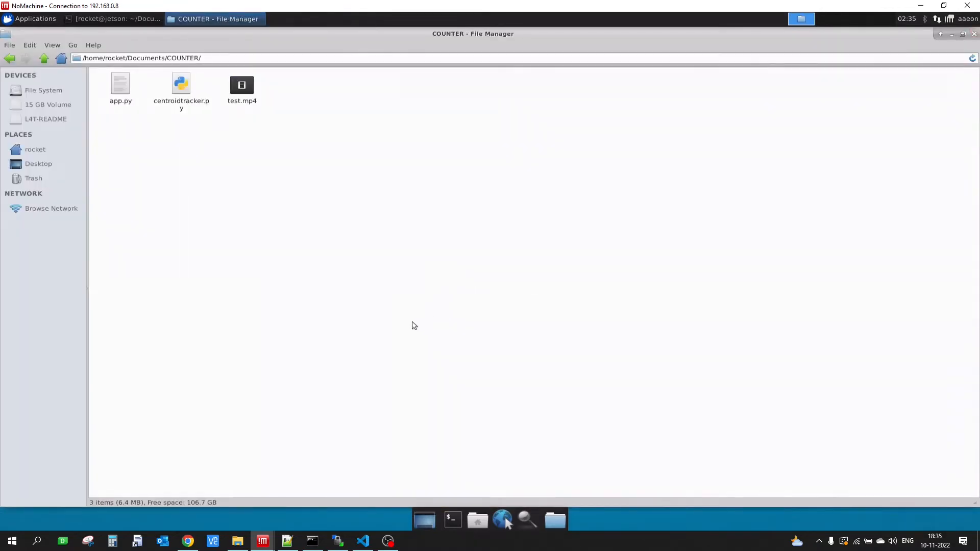
mouse_move(420, 329)
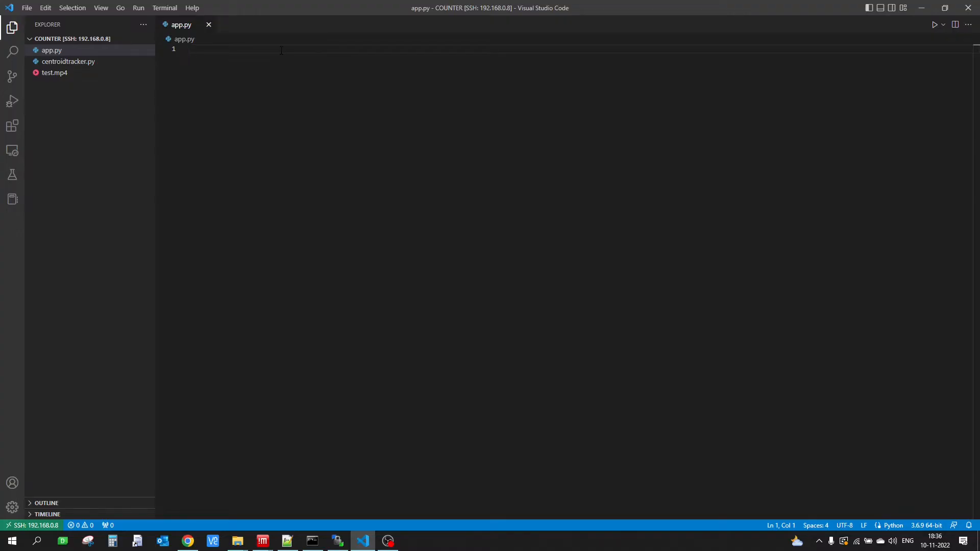
- Import jetson.inference, jetson.utils and CentroidTracker from centroidtracker, then begin the net = line
text(import jetson.inference)
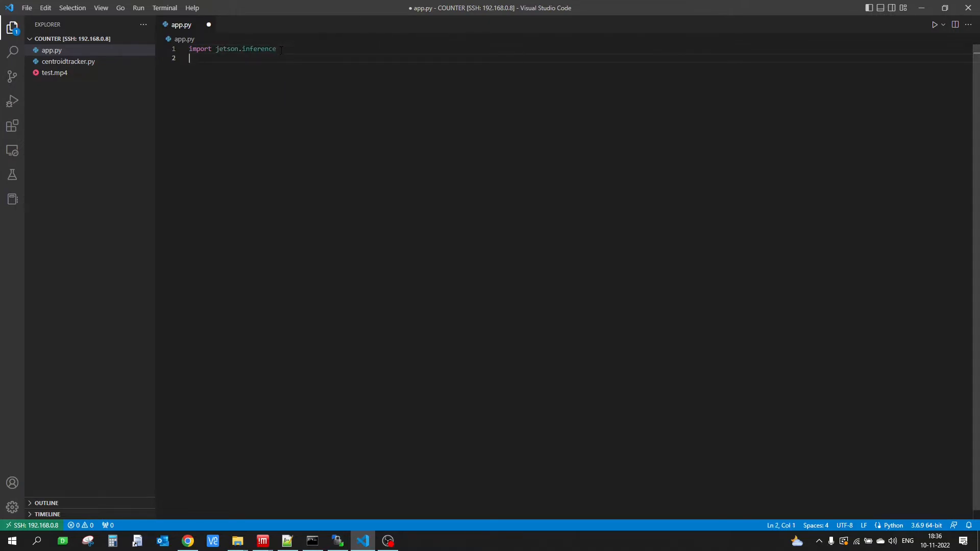
text(import)
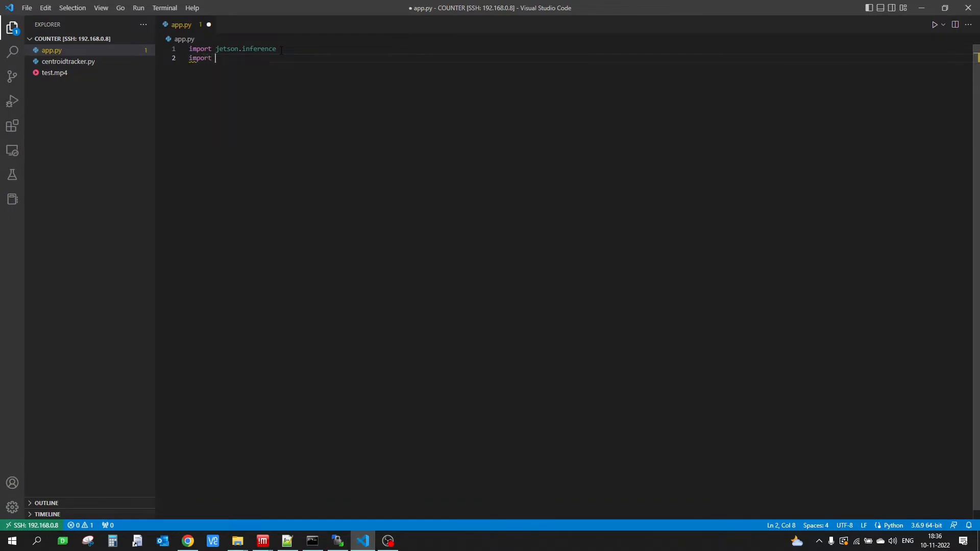
text(jetson.utils)
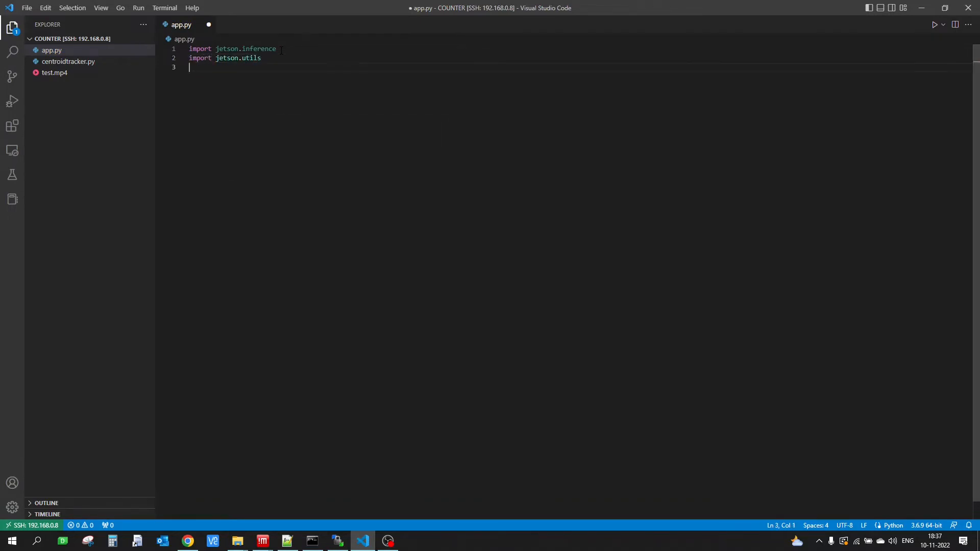
mouse_move(257, 42)
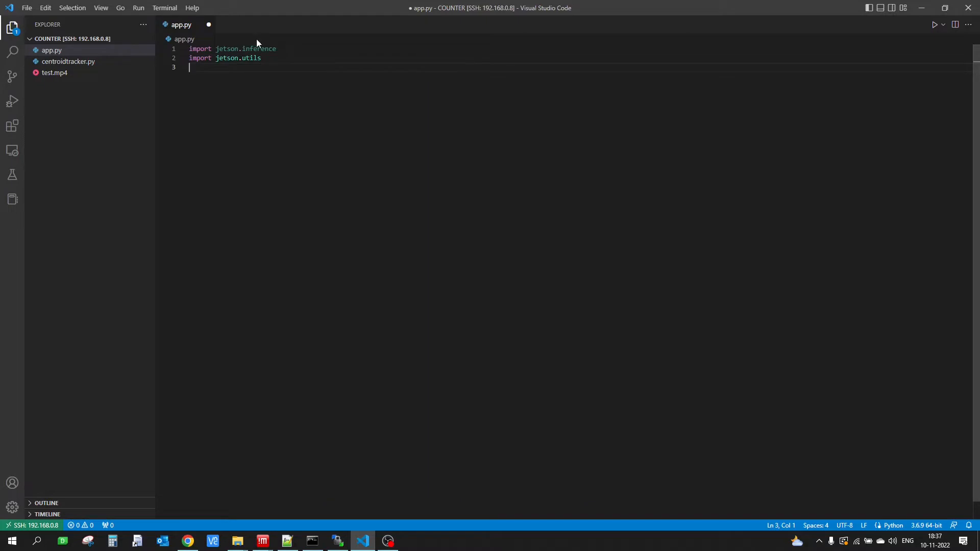
mouse_move(68, 62)
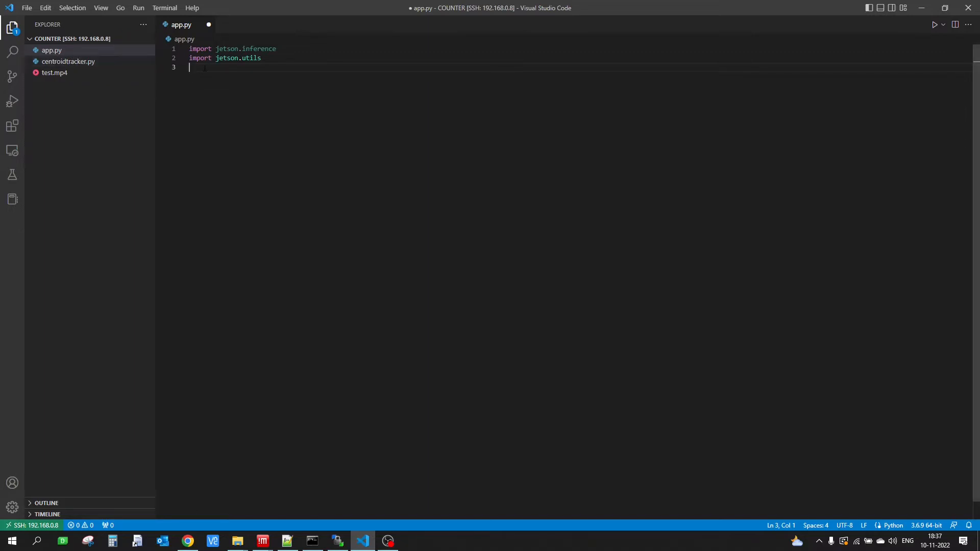
text(from)
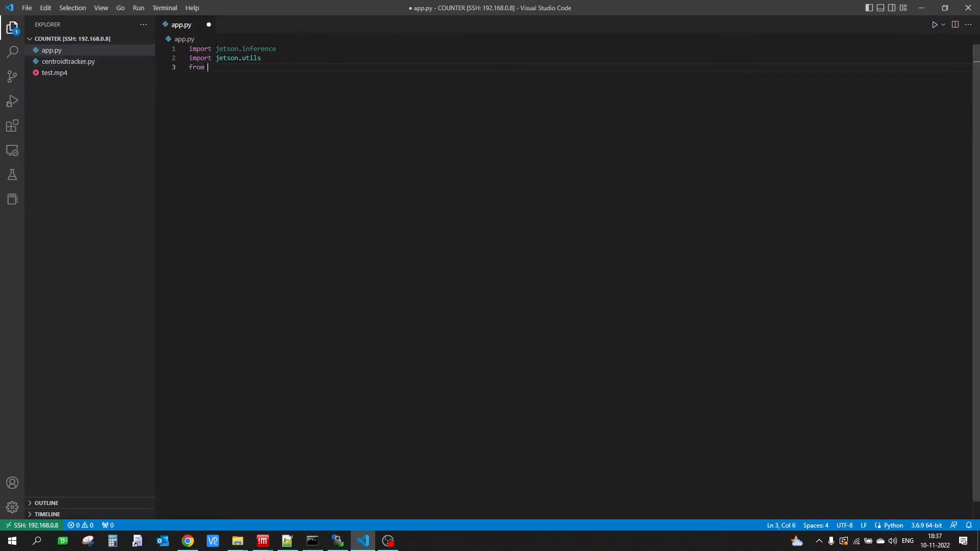
text(centroidtracker import CentroidTracker)
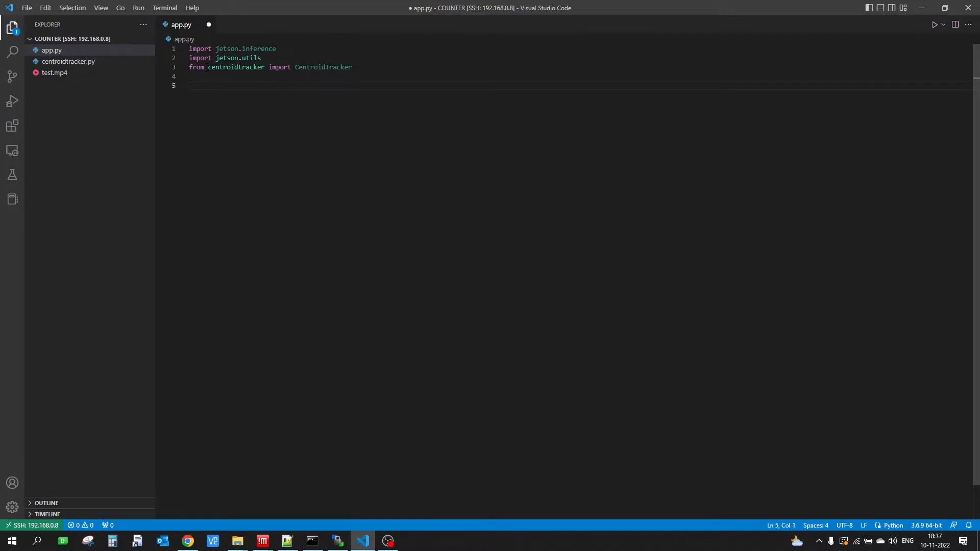
text(net = jetson.inference.)
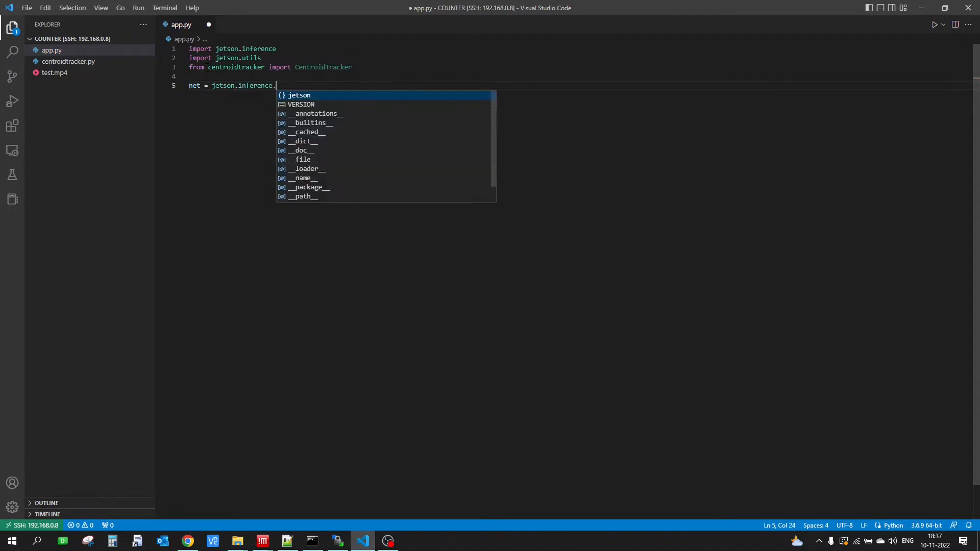
- Create net with jetson.inference.detectNet("ssd-mobilenet-v2", threshold=0.6)
text(detectnet(")
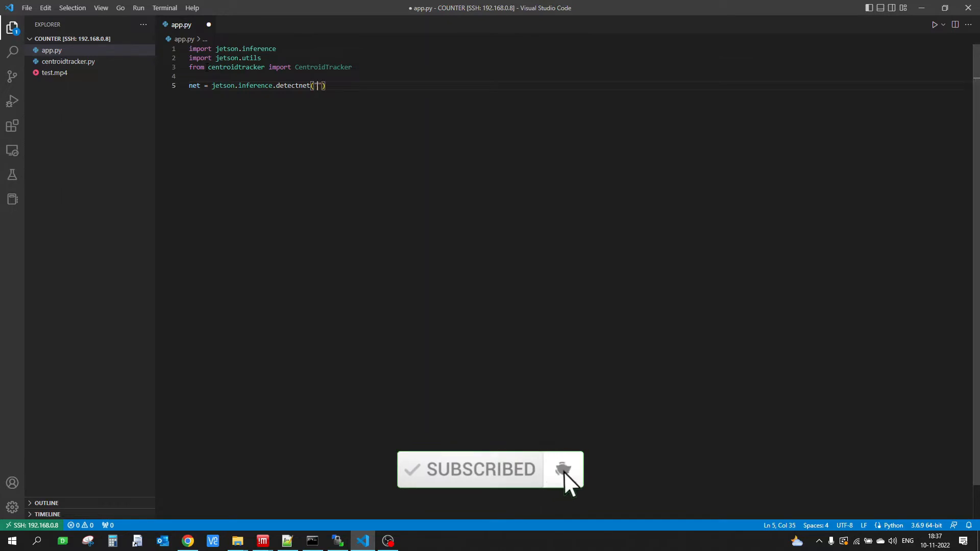
text(ssd-)
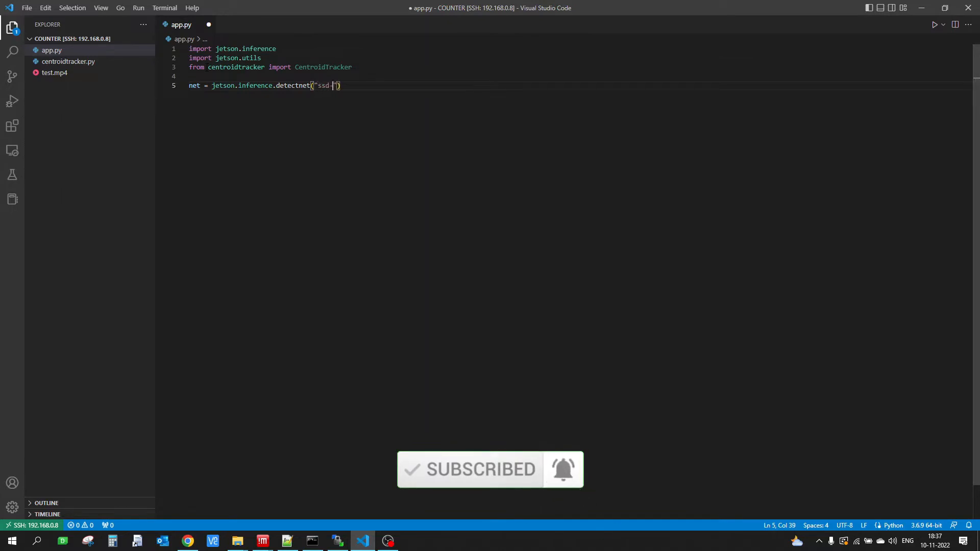
text(mobilene)
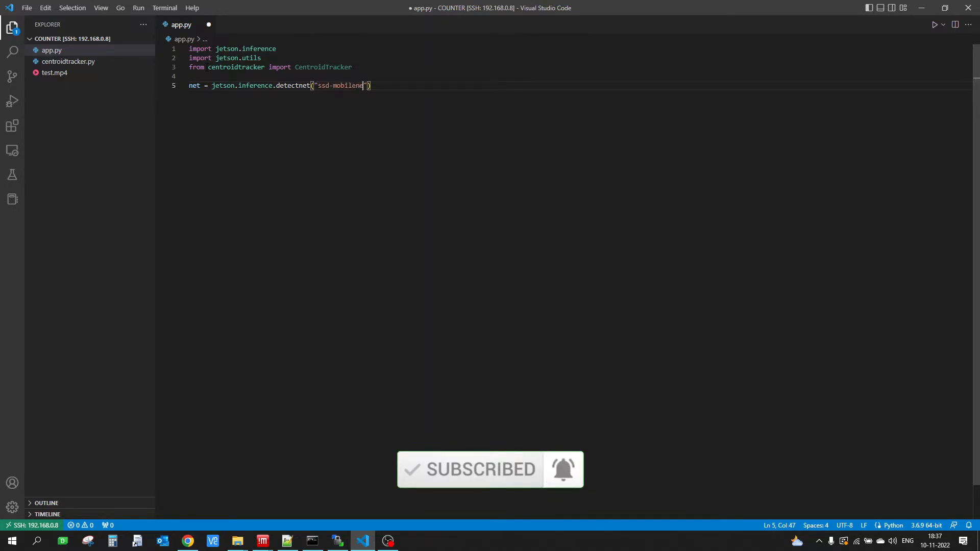
text(t-v)
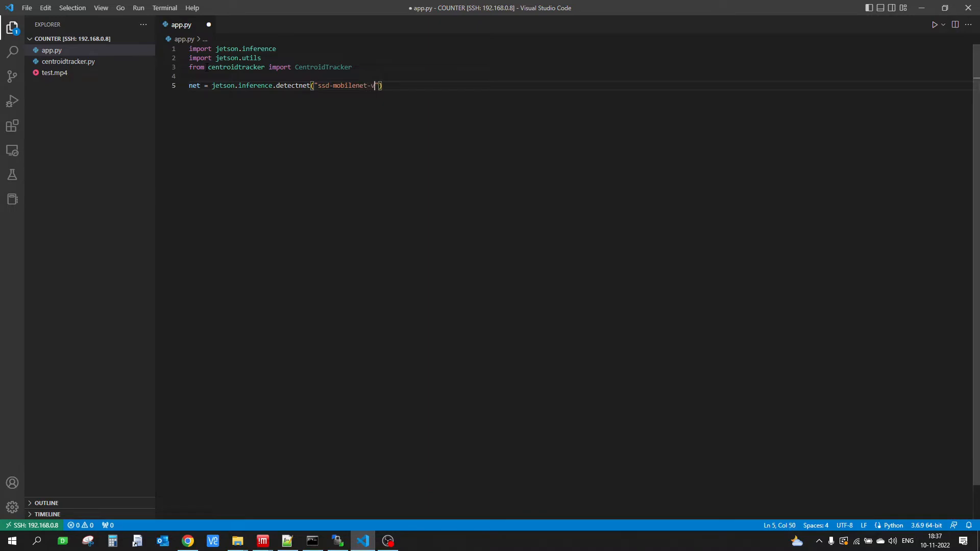
text(2",)
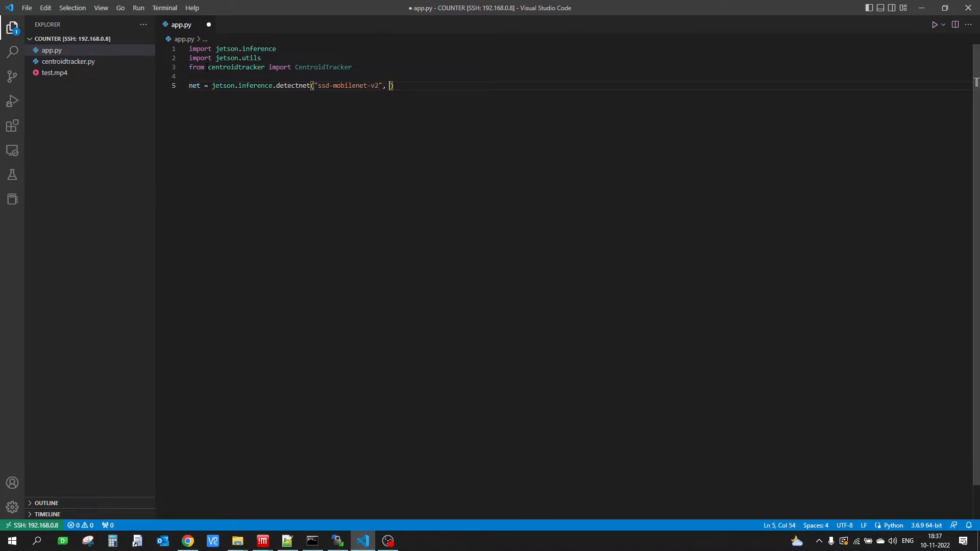
text(threshol)
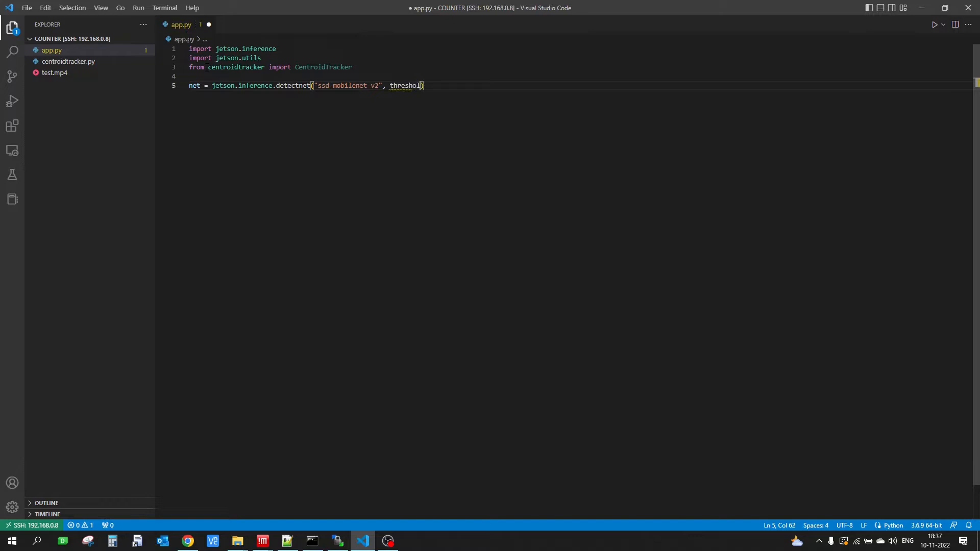
text(=0.6)
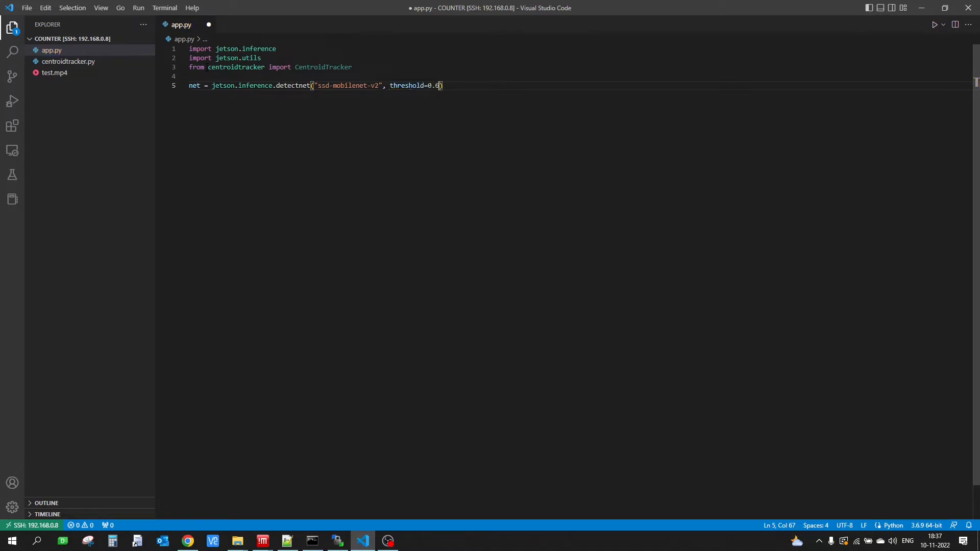
text(6)
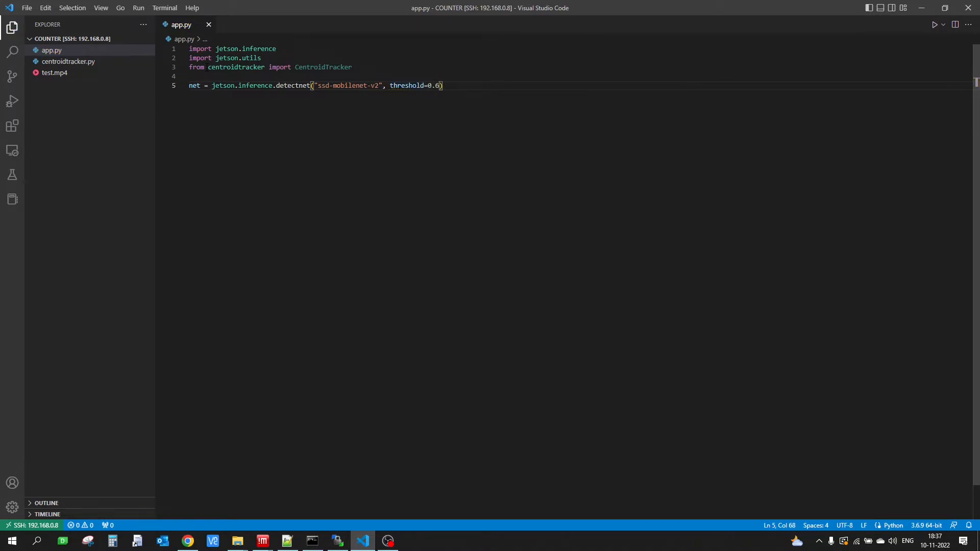
- Create display with jetson.utils.videoOutput("displa://0")
text(display = jetson.)
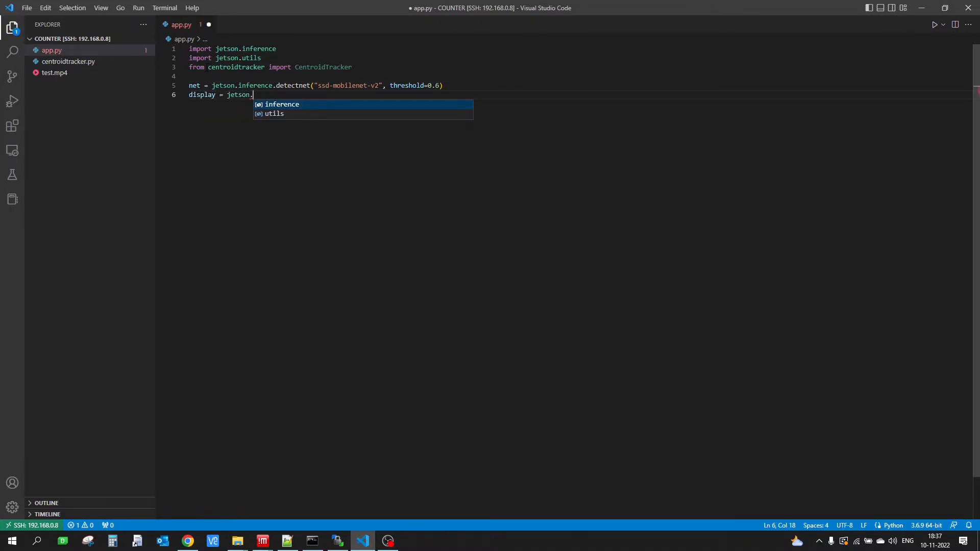
text(util)
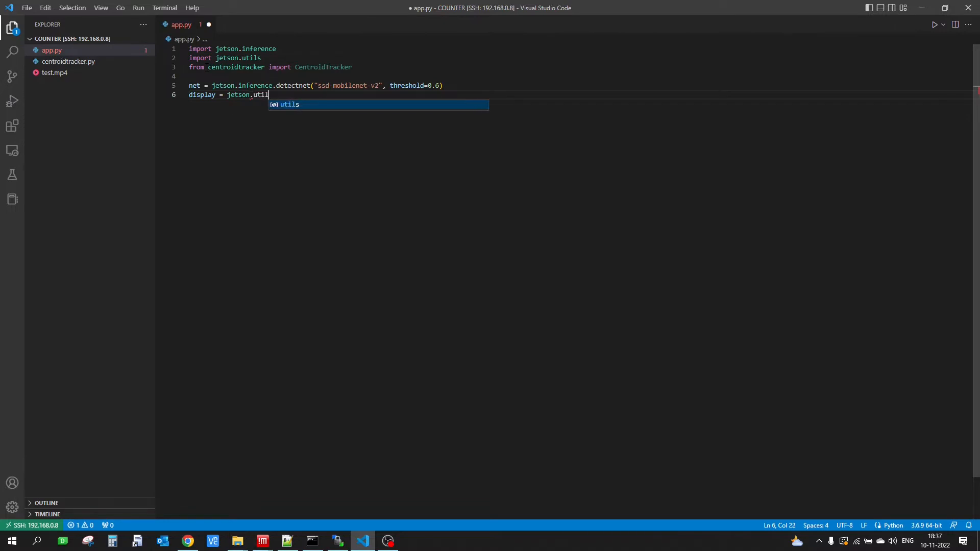
text(.videoOutp)
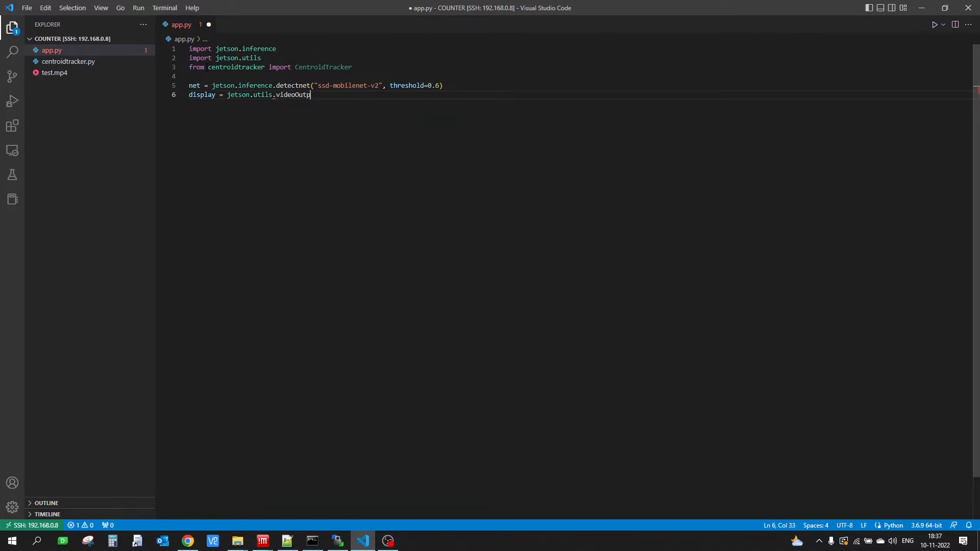
text(ut("")
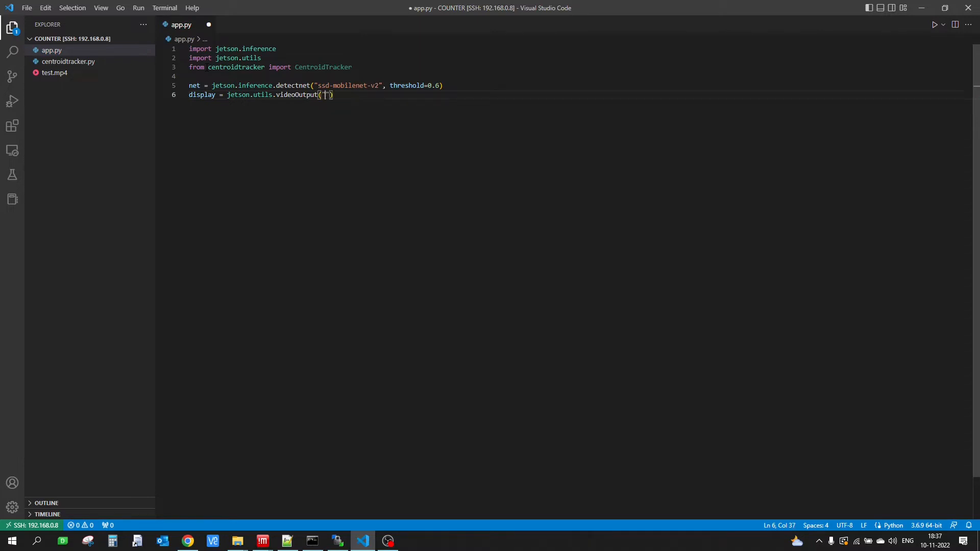
text(displa://)
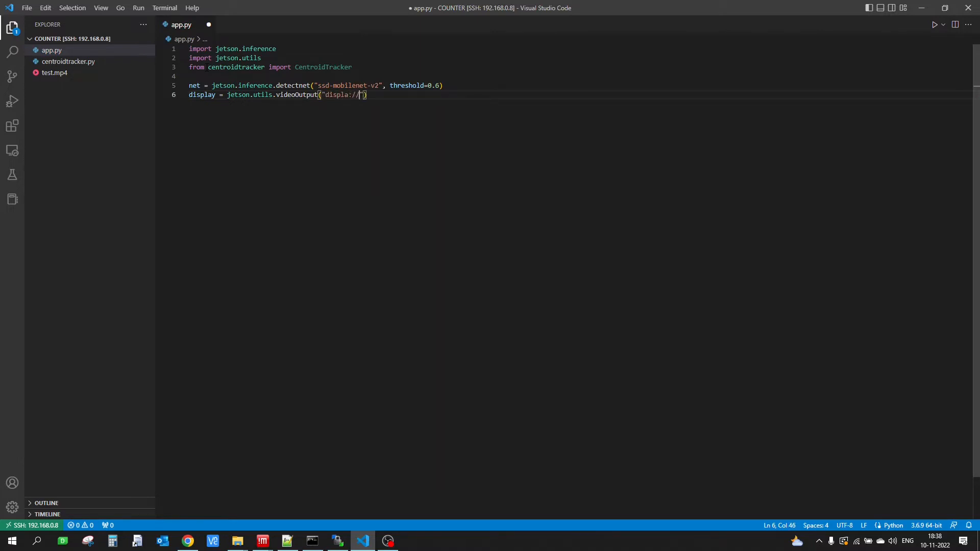
text(0)
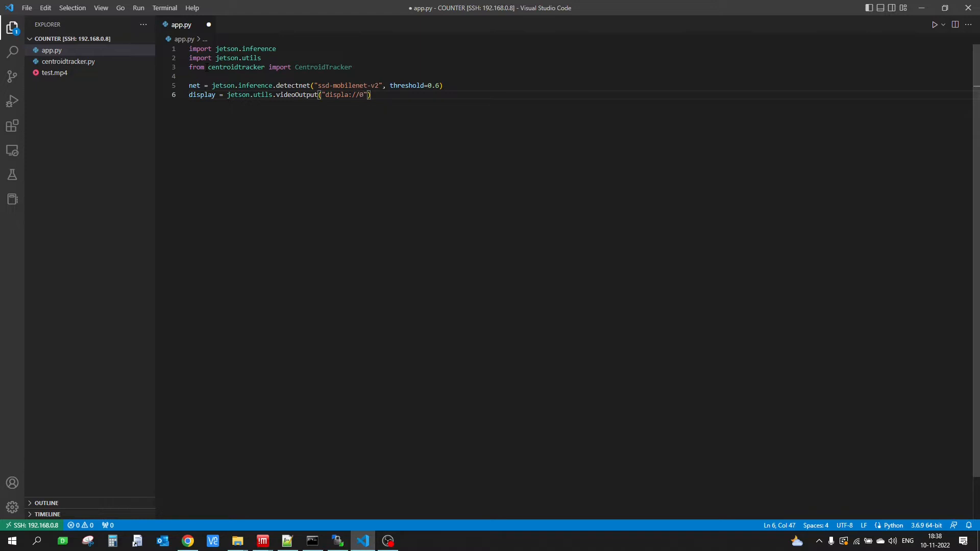
key(Enter)
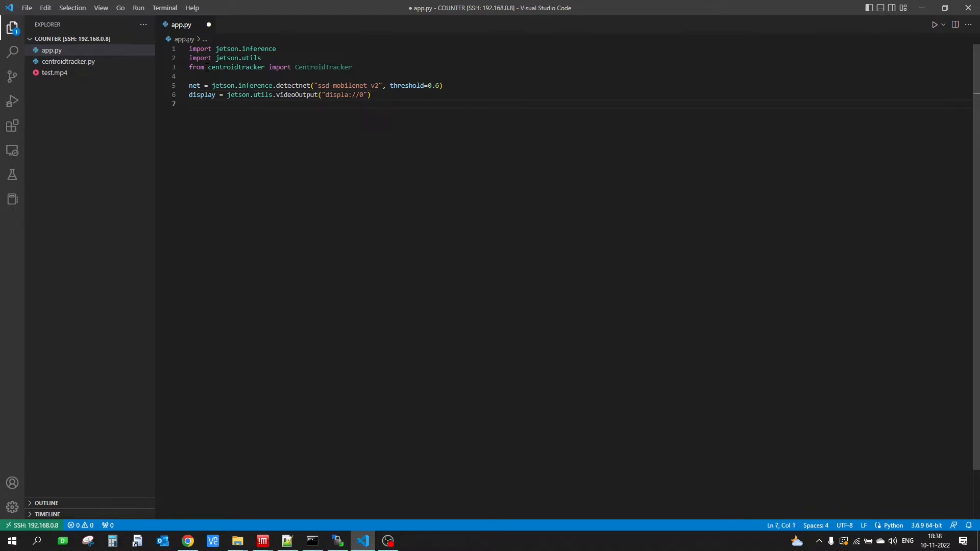
- Create camera with jetson.utils.videoSource("test.mp4")
text(camera)
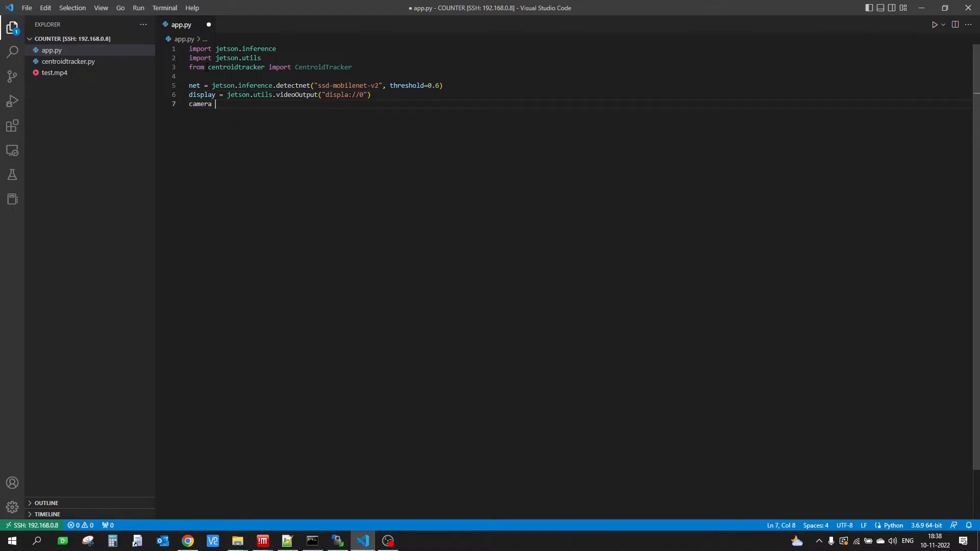
text(=)
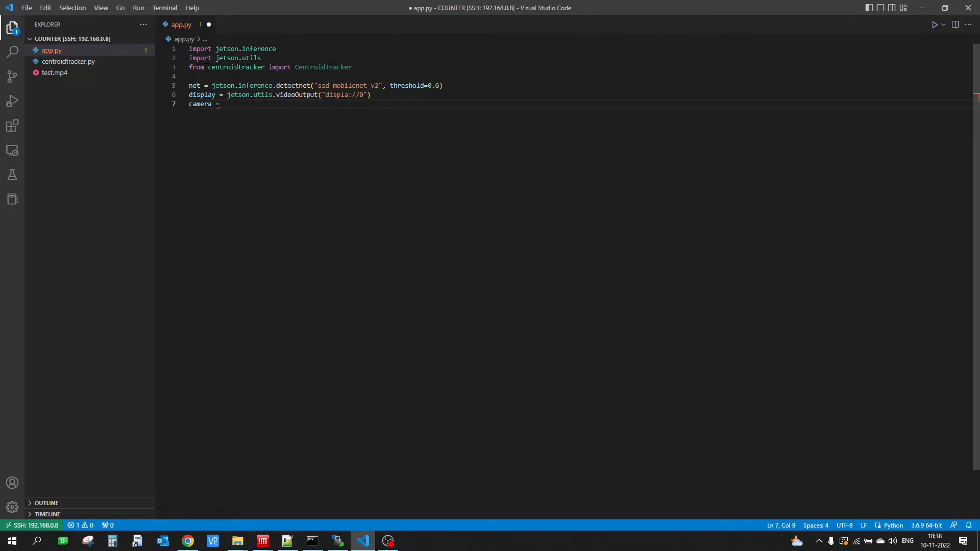
text(jetson.)
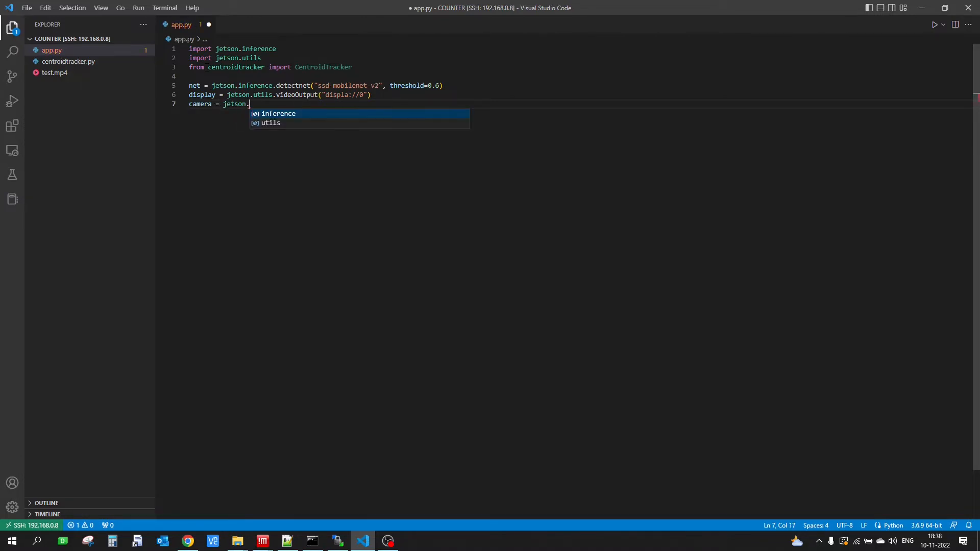
text(utils.)
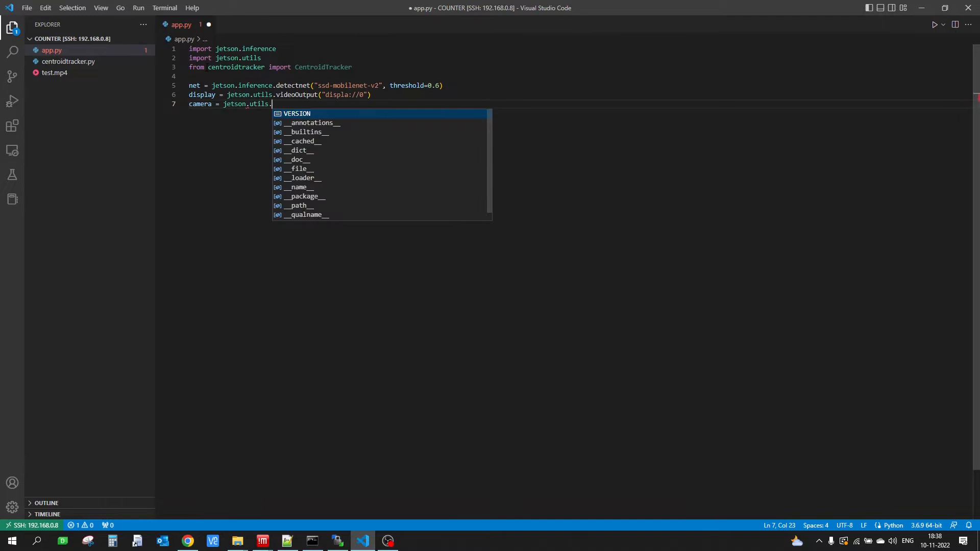
text(videoSo)
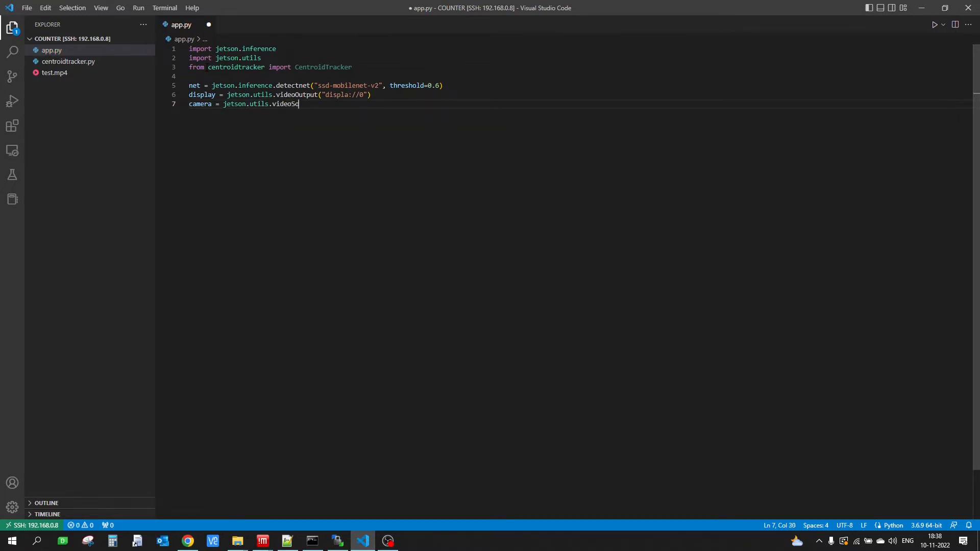
text(urce())
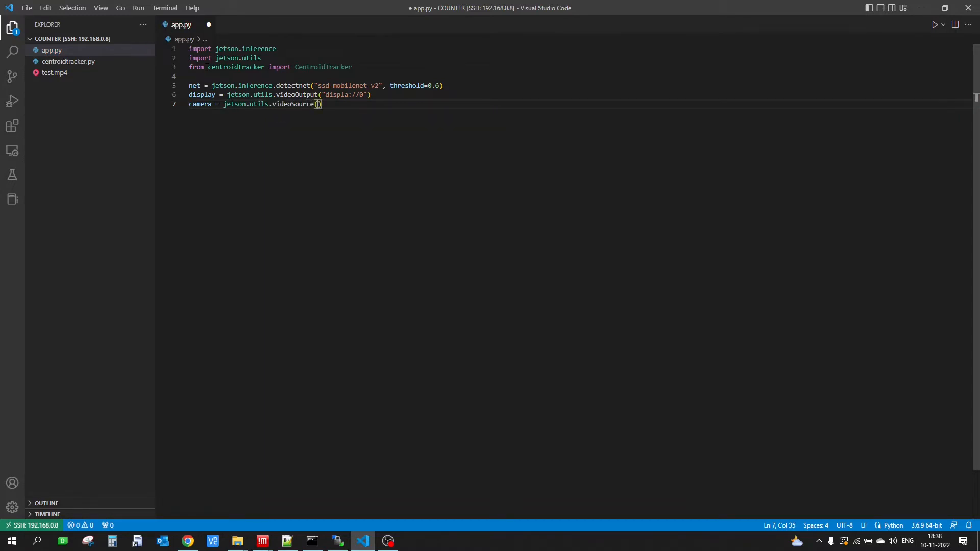
text("test")
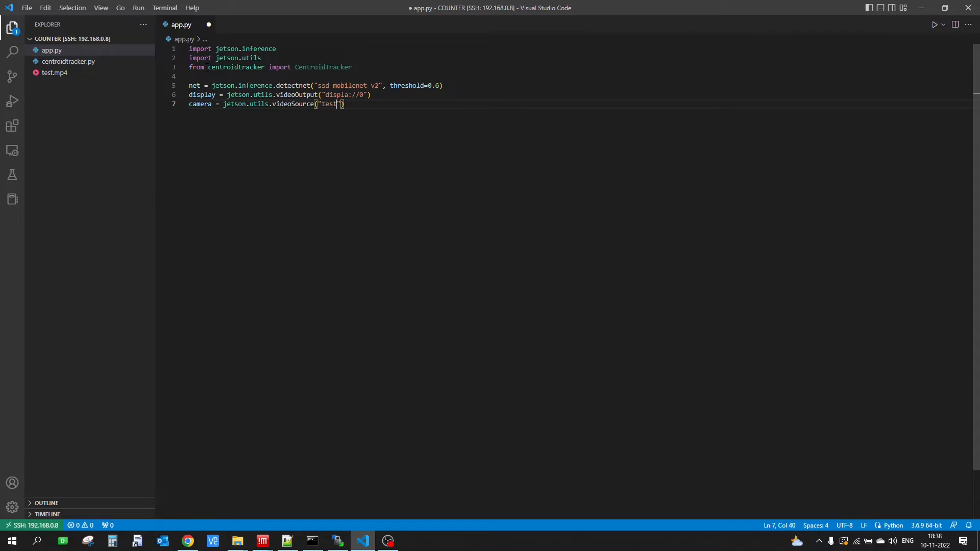
text(.mp4)
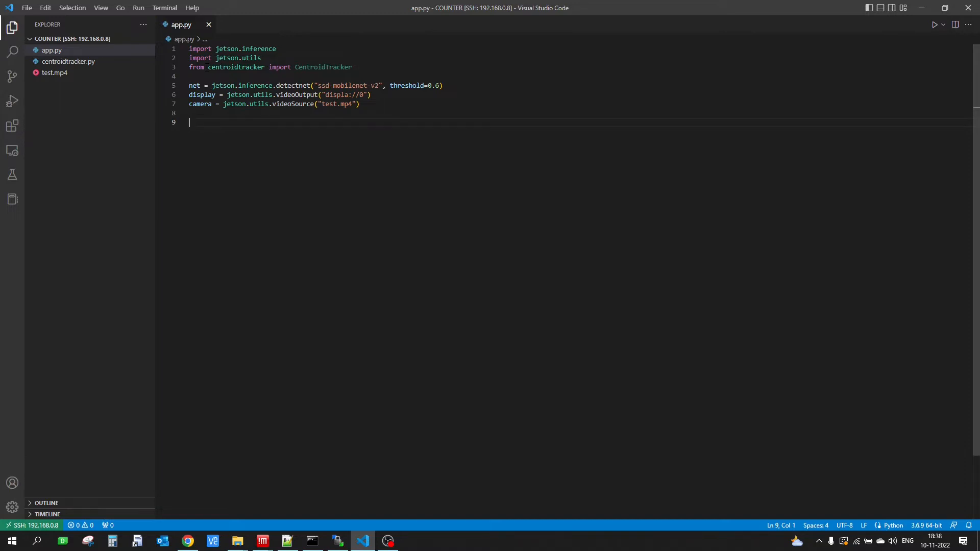
- Create font with jetson.utils.cudaFont at size 32
text(font)
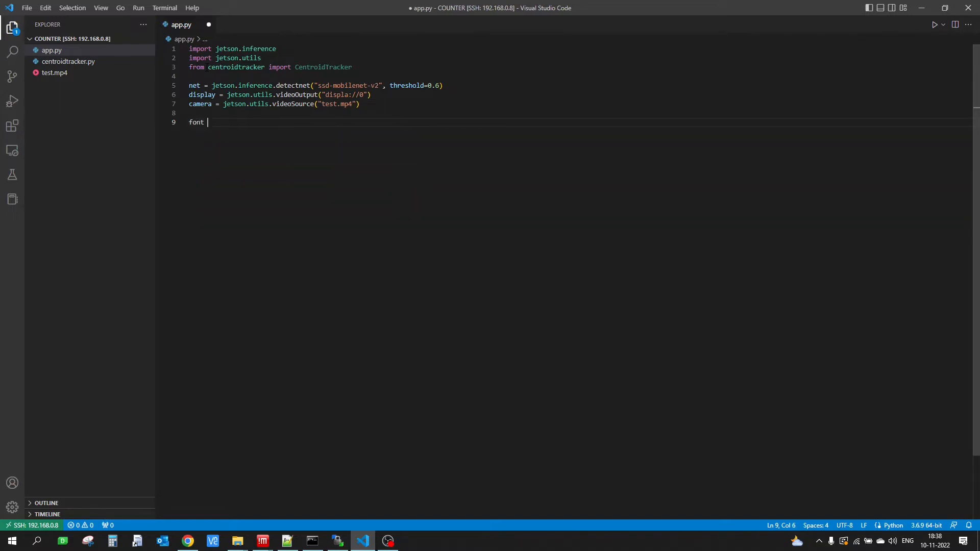
text(= jetson.)
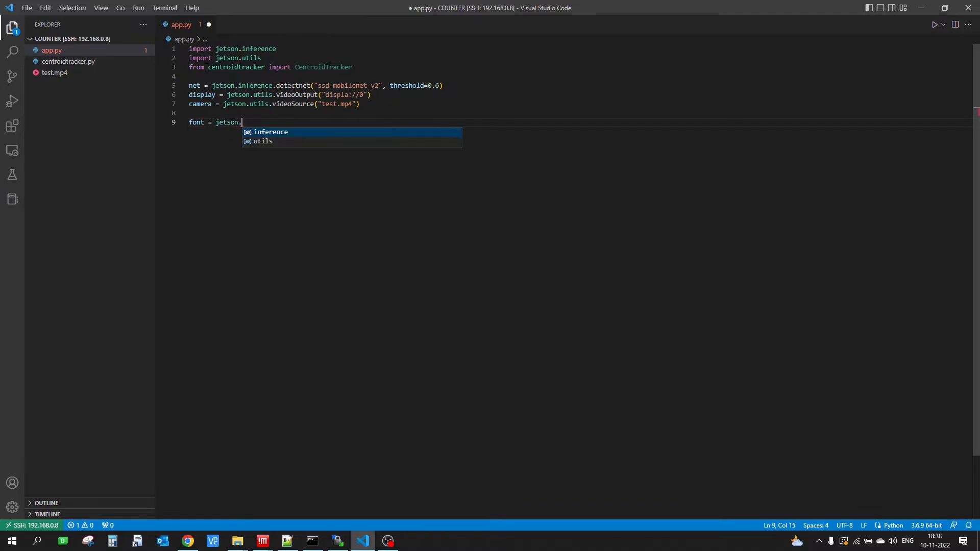
text(utils.)
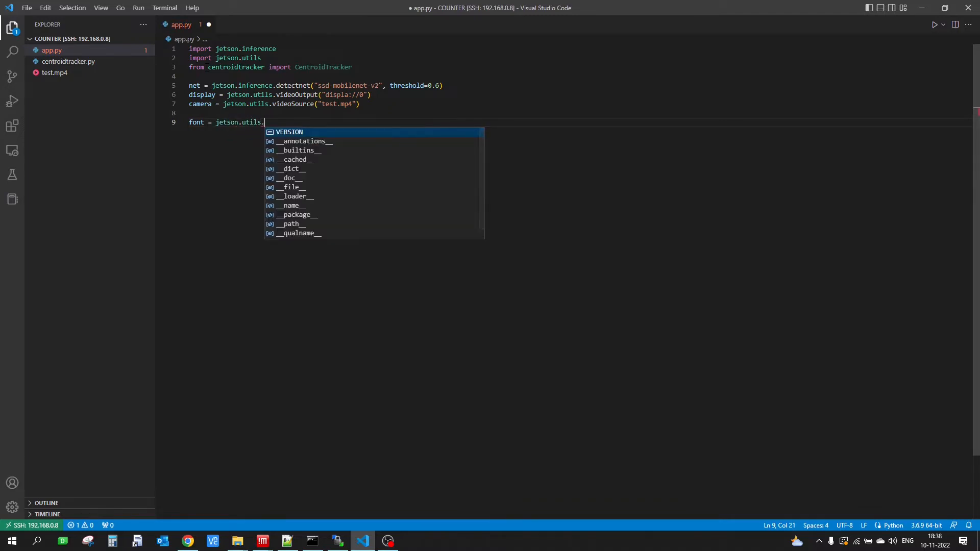
text(cudaFor)
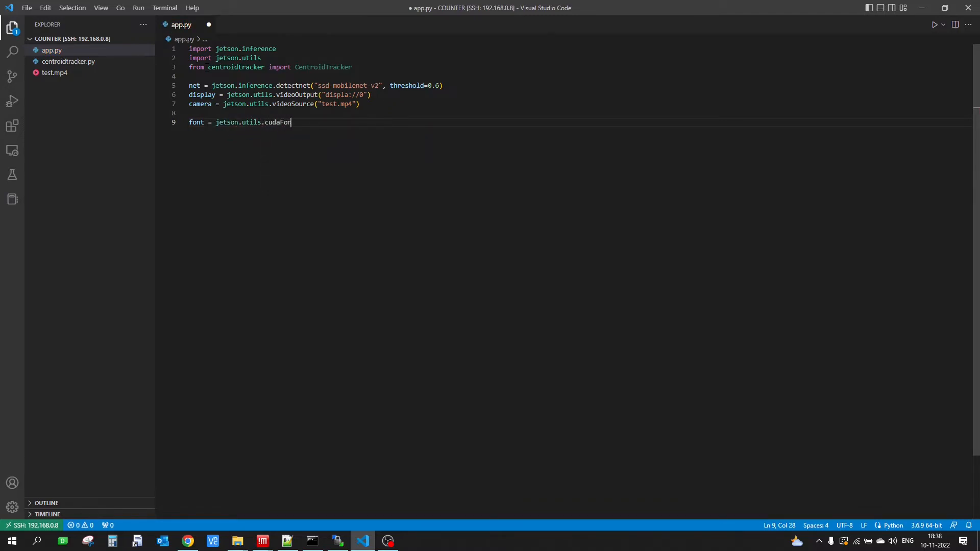
text(t())
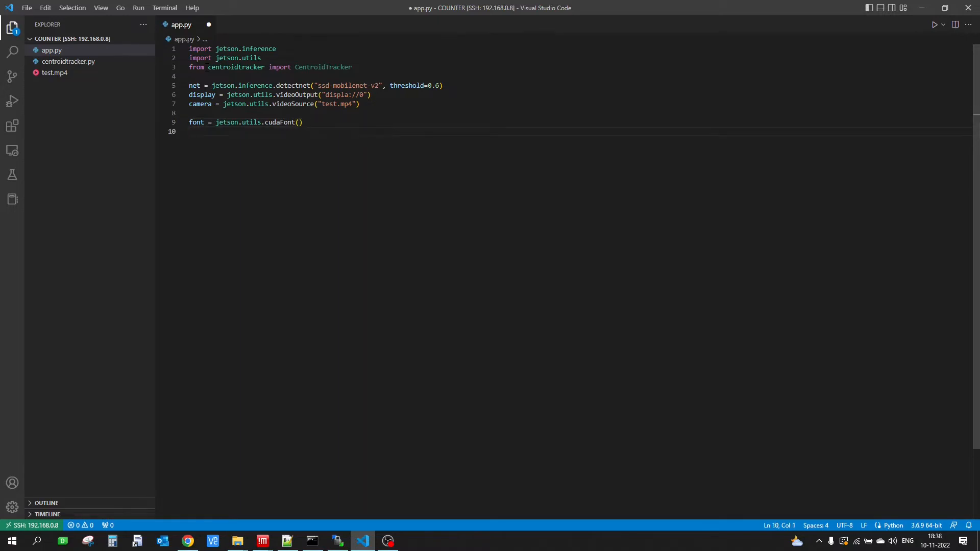
text(font =)
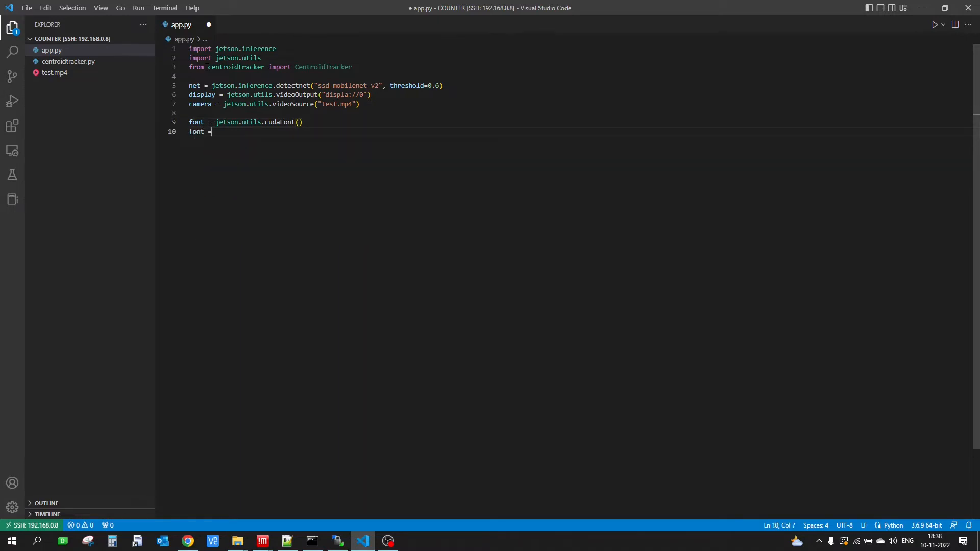
text(jetson.utils.cudaFont(size)
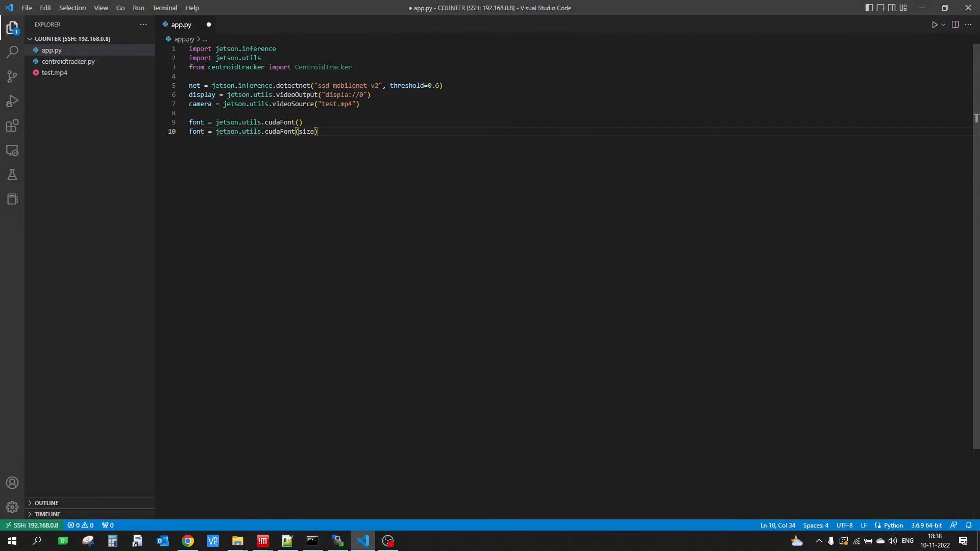
text(=32)
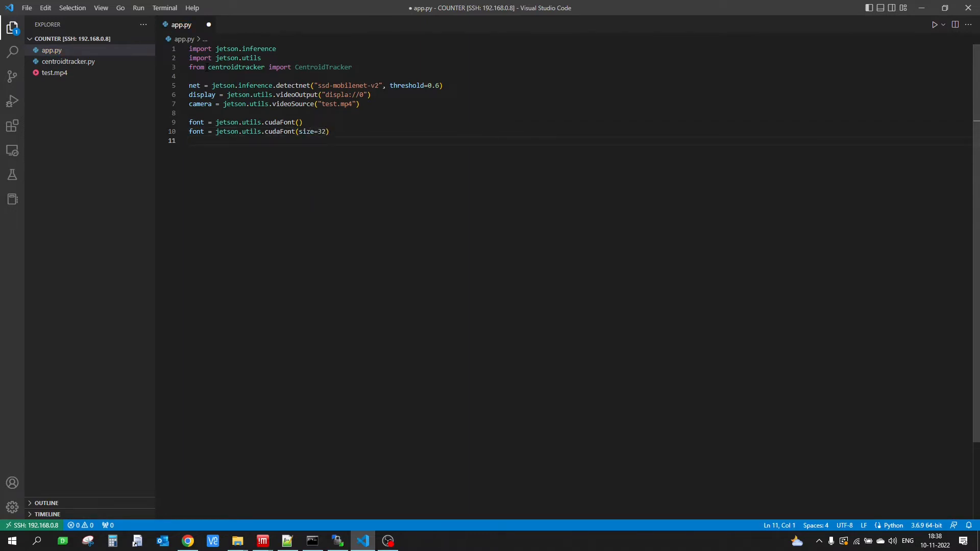
- Create ct = CentroidTracker(maxDisappeared=50, maxDistance=40)
text(ct =)
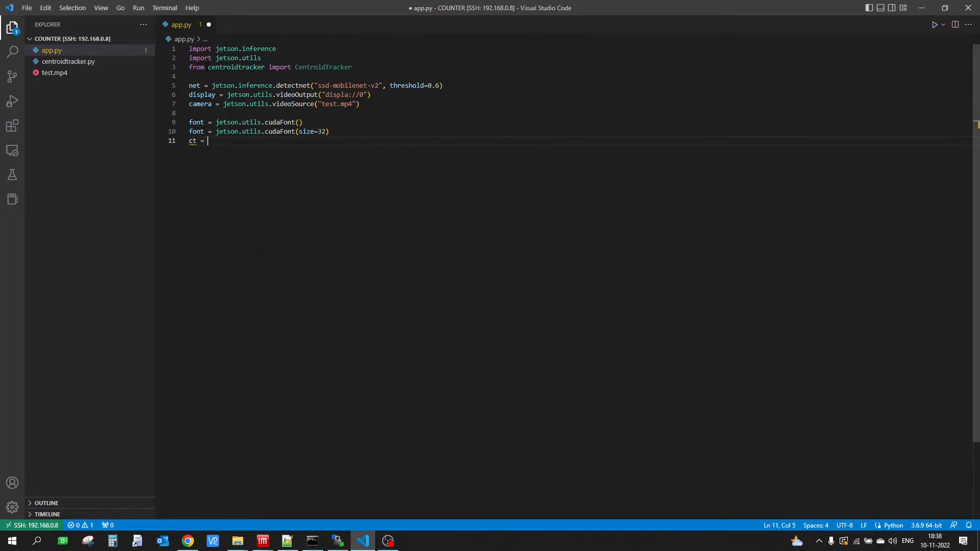
text(CentroidTracker)
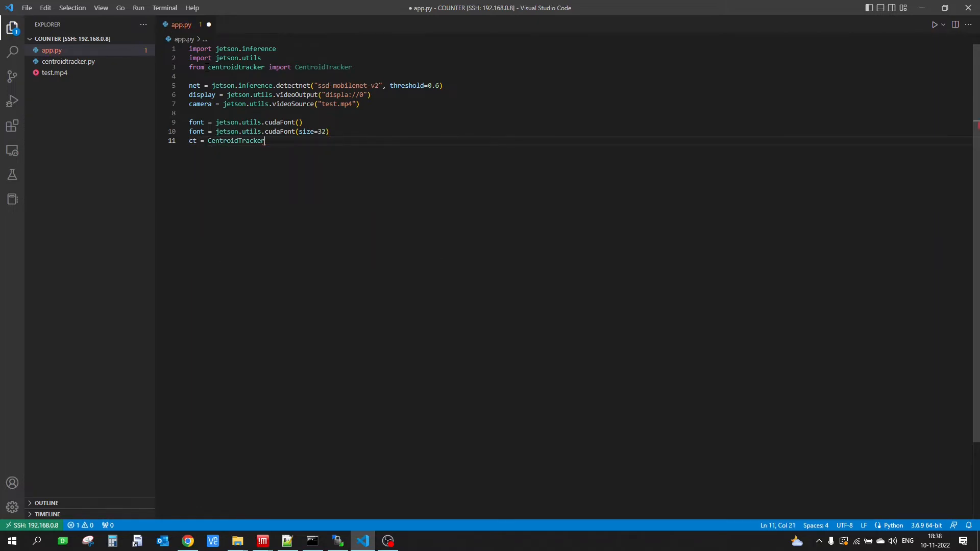
text(())
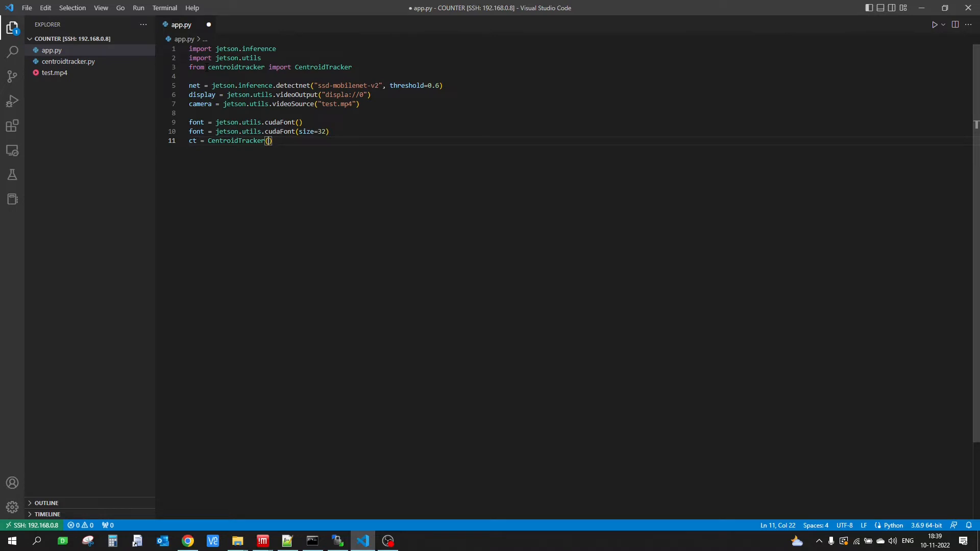
text(maxDisappeared=50)
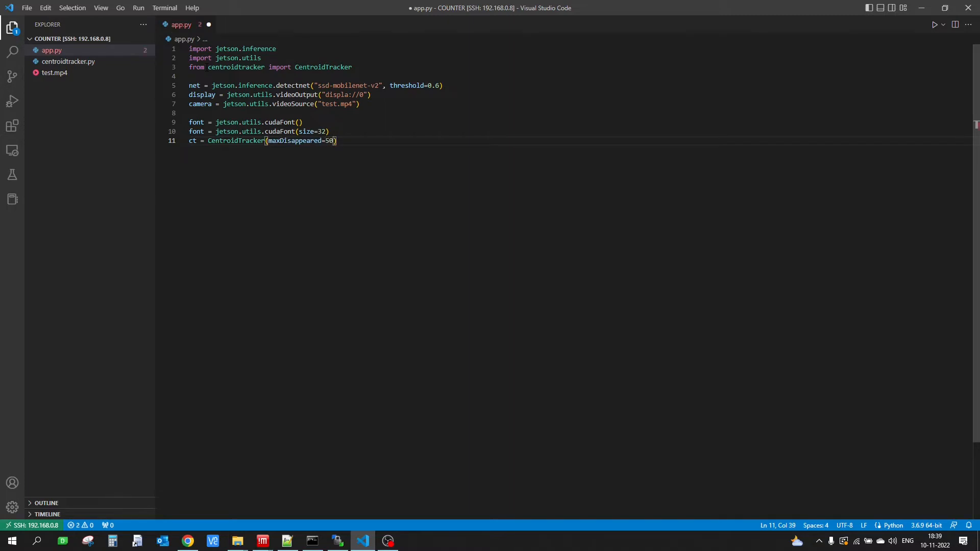
text(, maxDistance=)
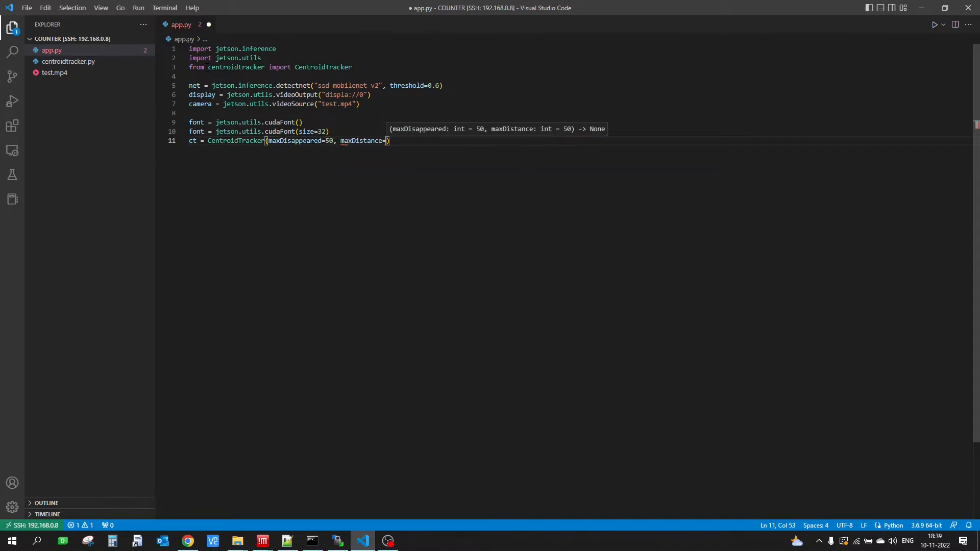
text(40)
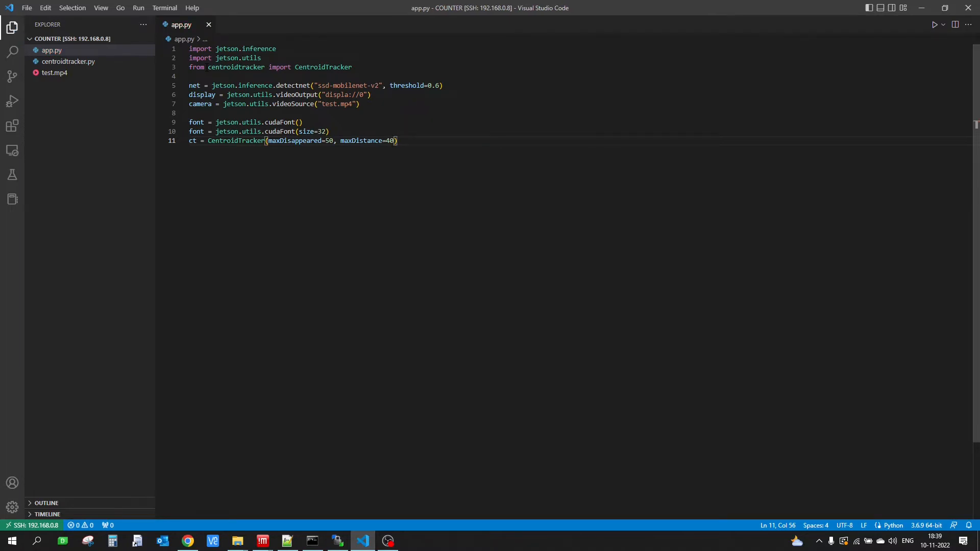
- Add object_id_list = [] and a while display.IsStreaming() loop capturing img = camera.Capture()
text(objec)
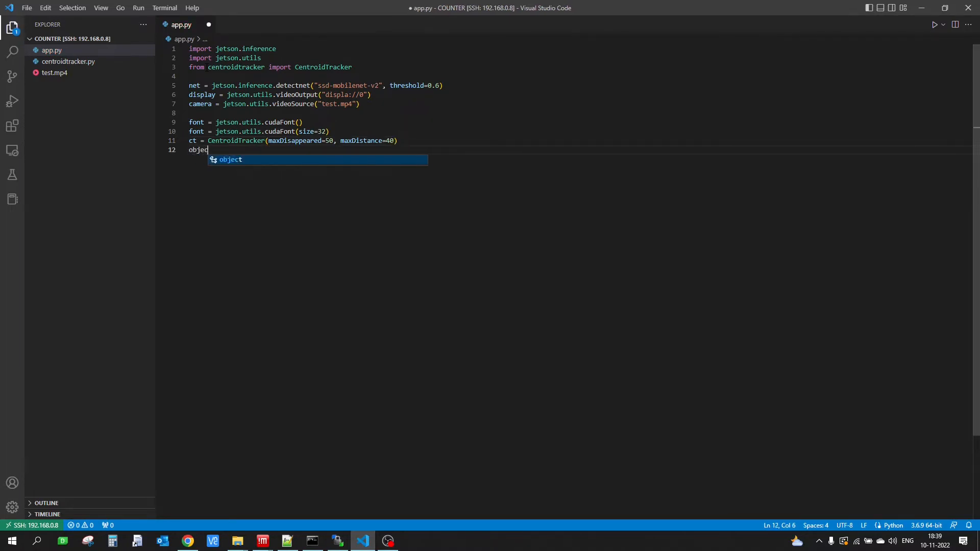
text(t_id)
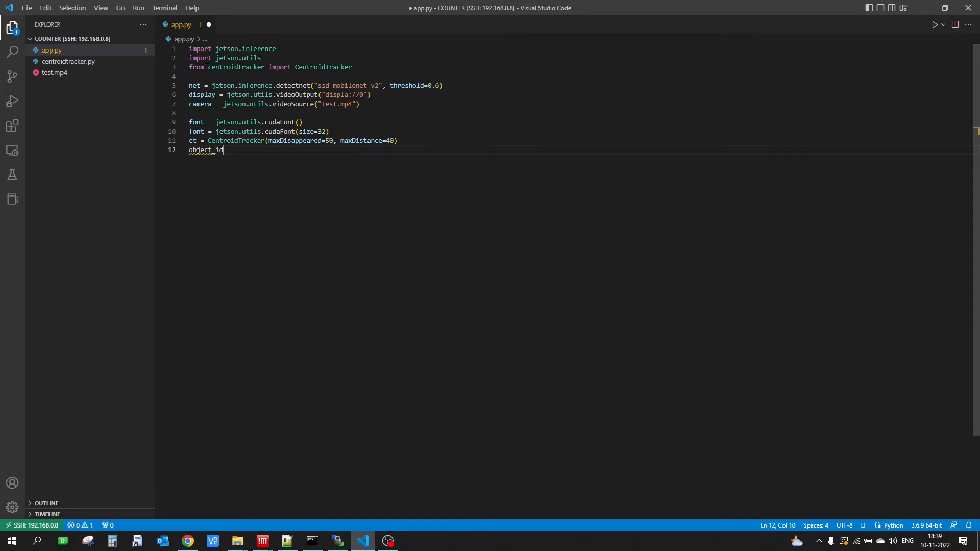
text(_list = [])
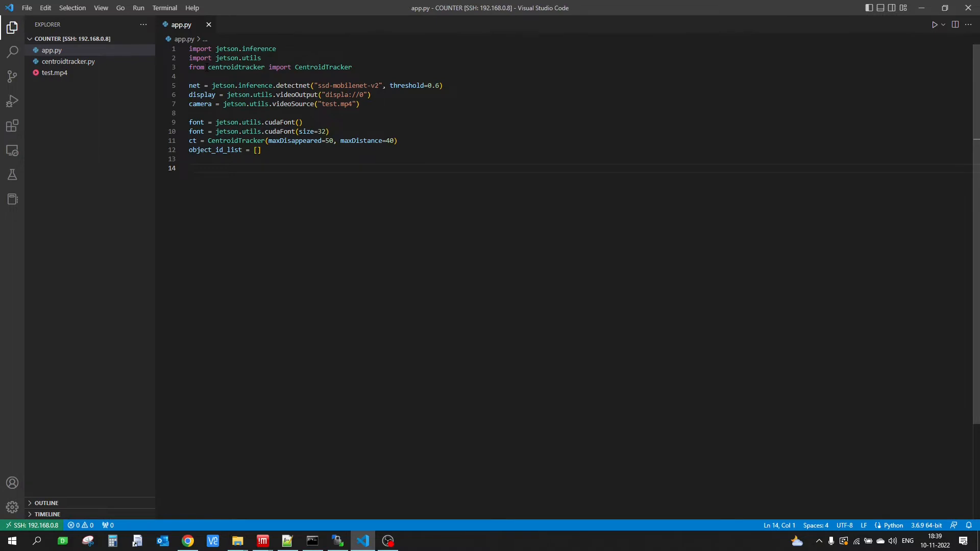
text(while display.IsStreaming():)
text(img =)
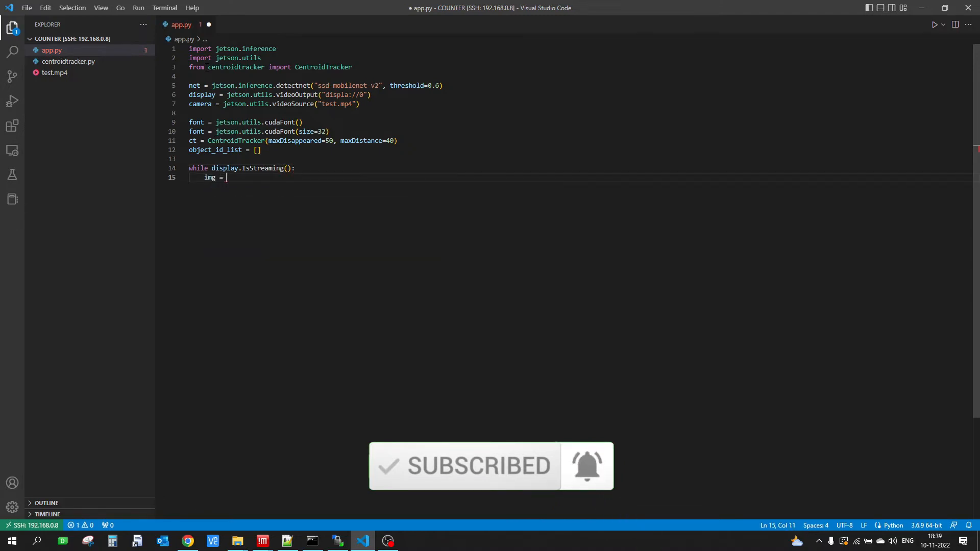
text(camera.)
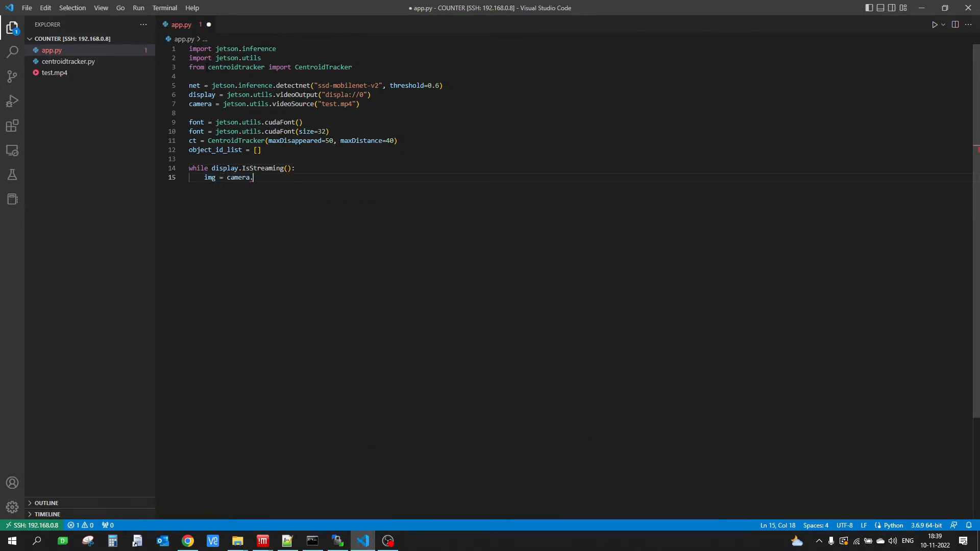
text(Captur)
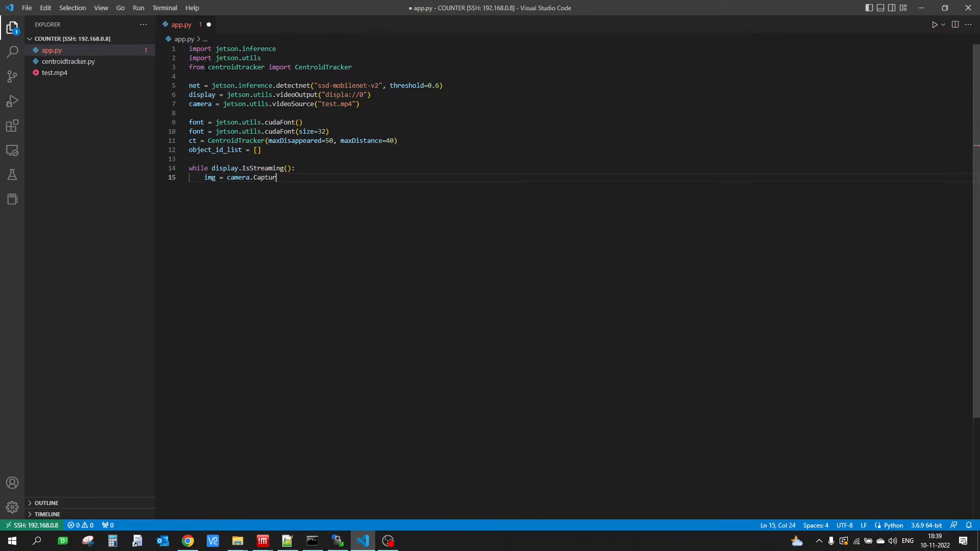
text(())
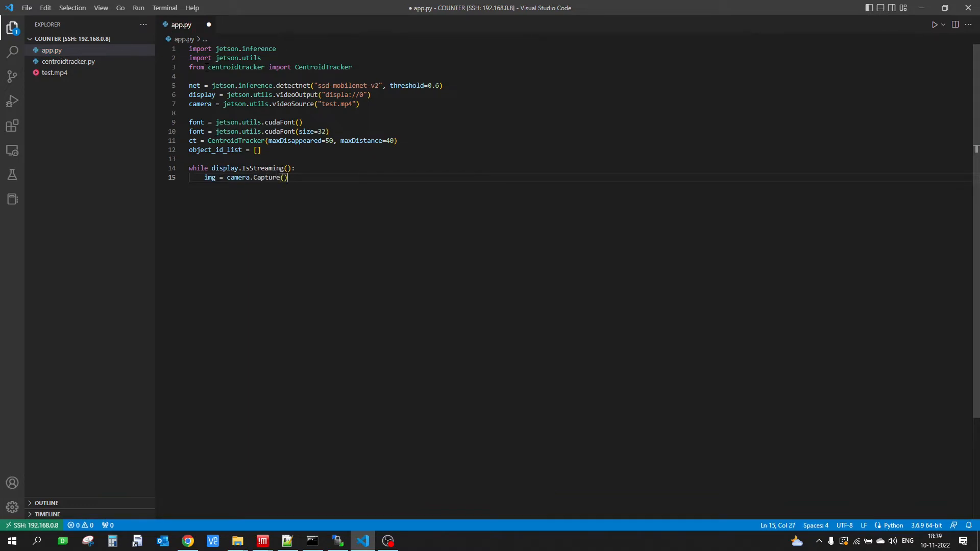
- Inside the loop, reset rects = [] and run detections = net.Detect(img)
text(rects =)
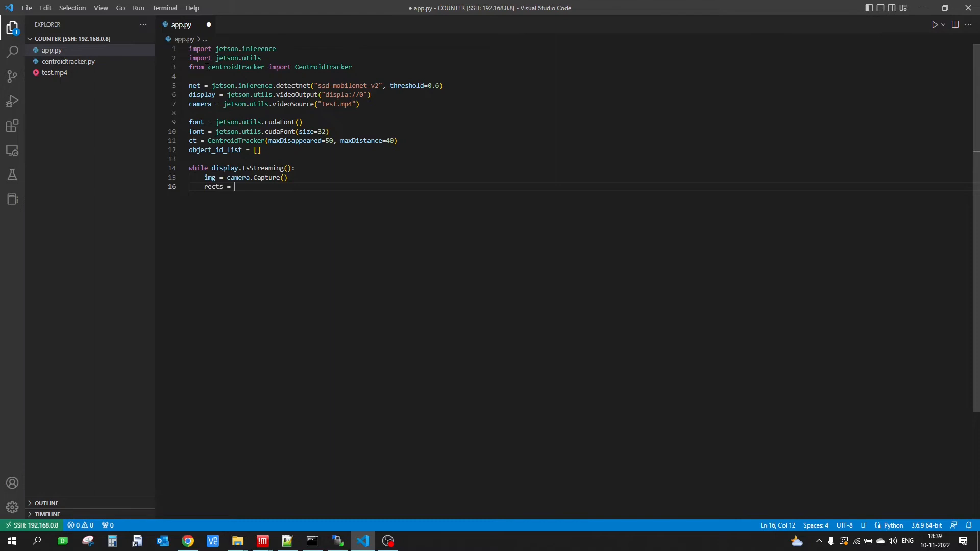
text([])
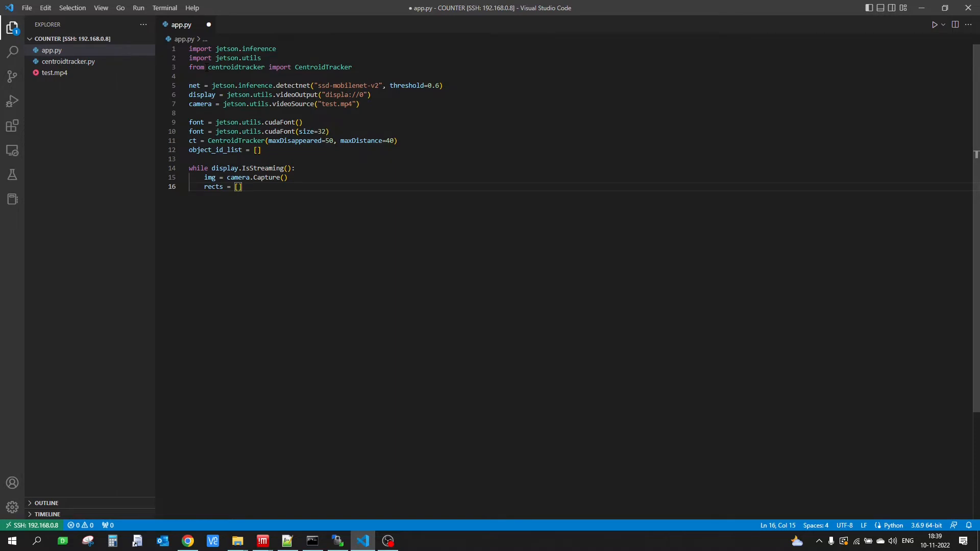
text(detection)
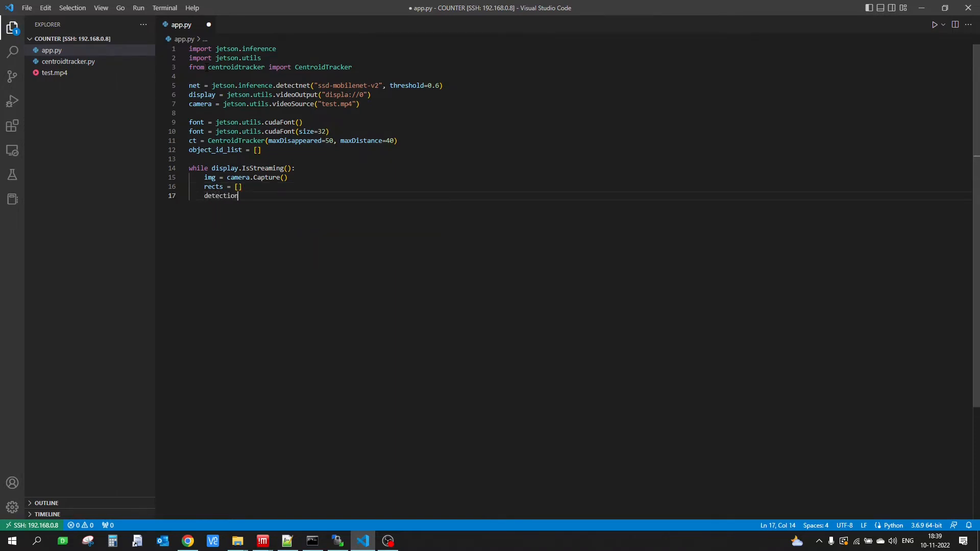
text(s =)
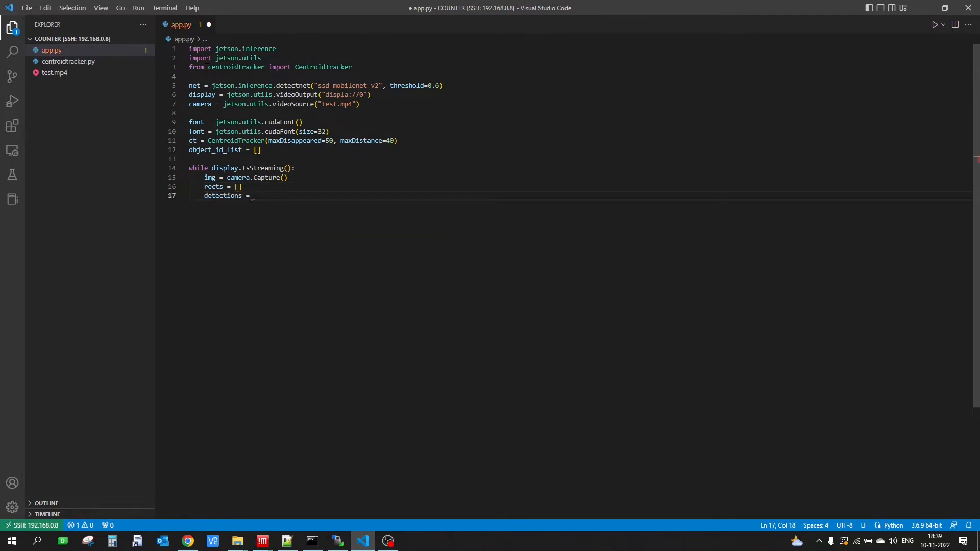
text(net.D)
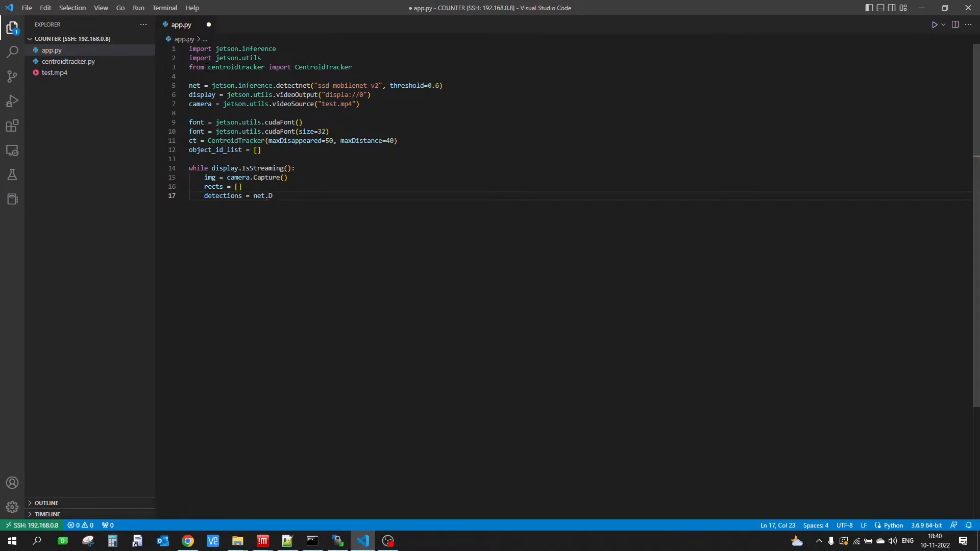
text(etect(img)
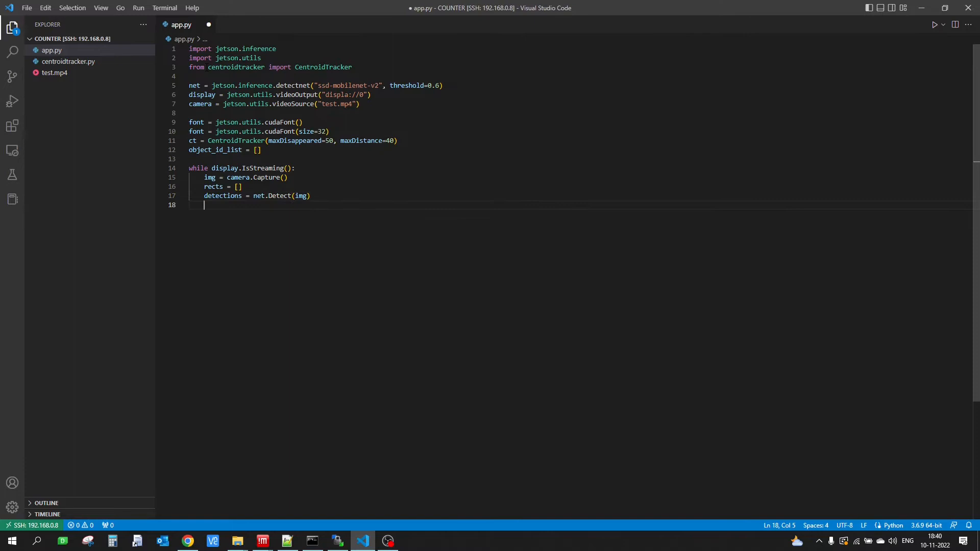
- Loop over detections appending (int(obj.Left), int(obj.Bottom), int(obj.Right), int(obj.Top)) to rects
text(for obj in detections)
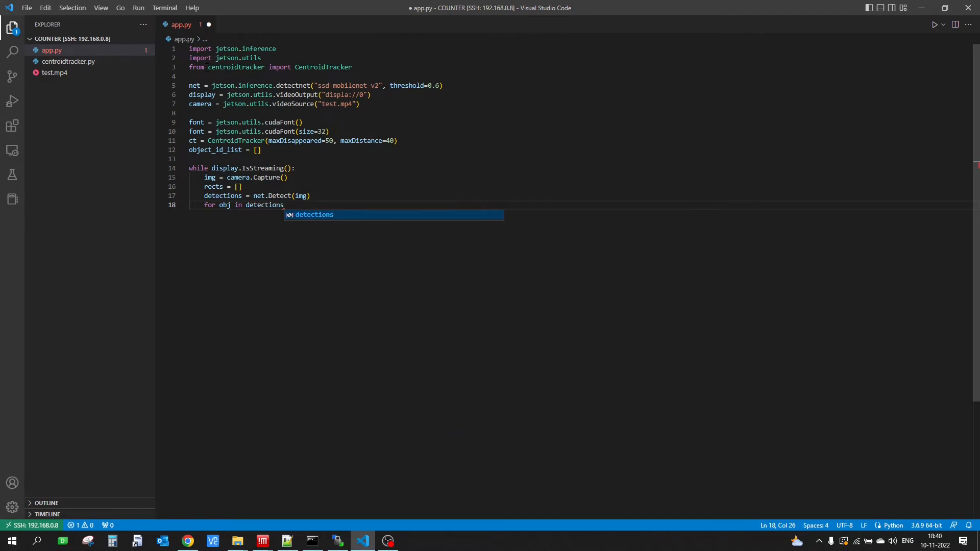
text(:)
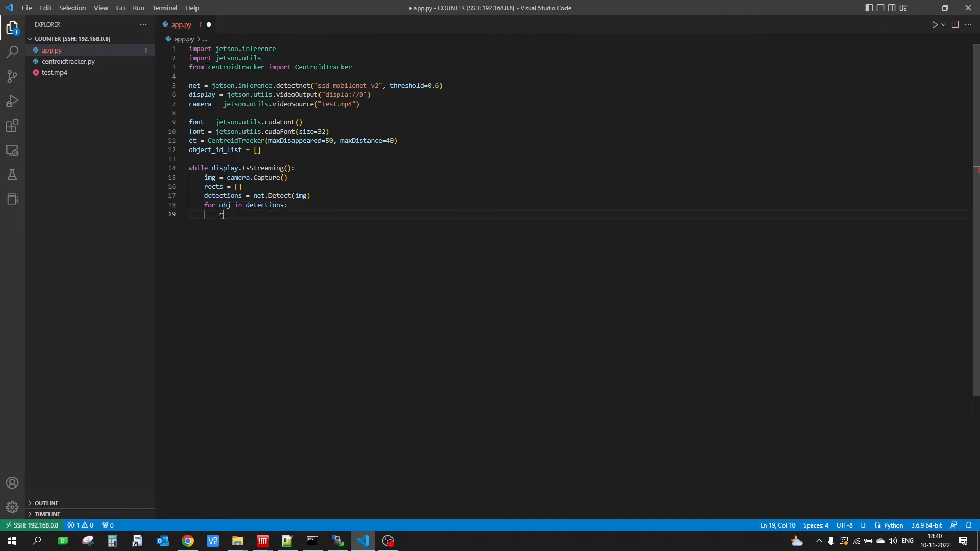
text(rects.append)
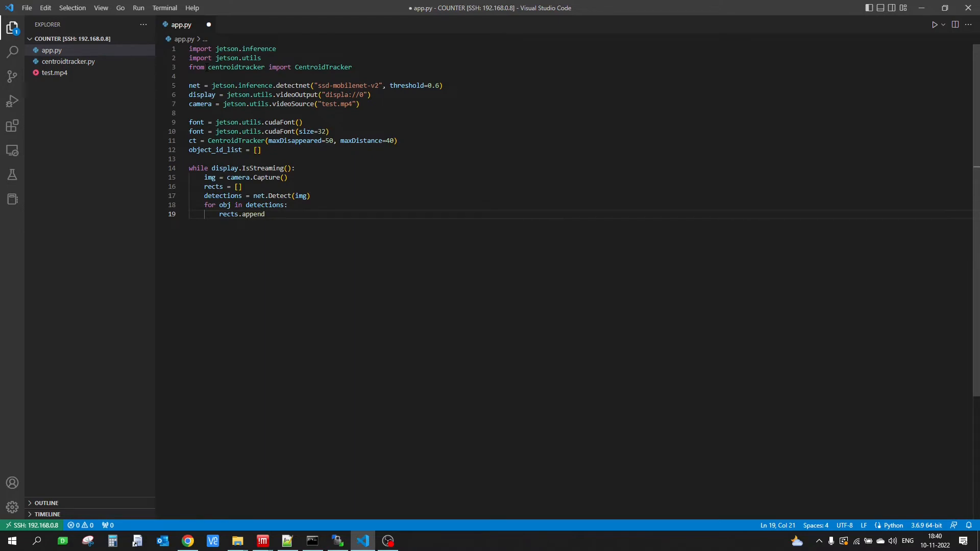
text(((int()
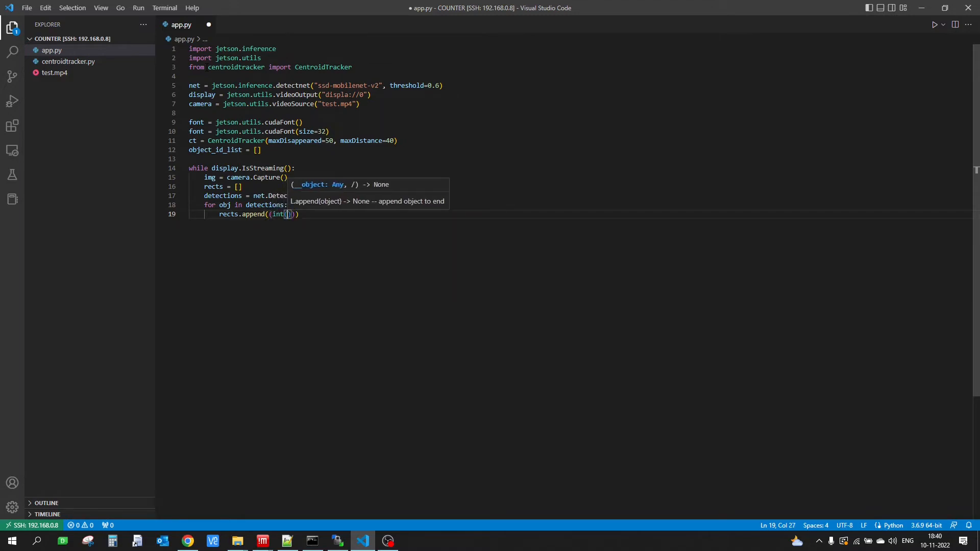
text(obj.)
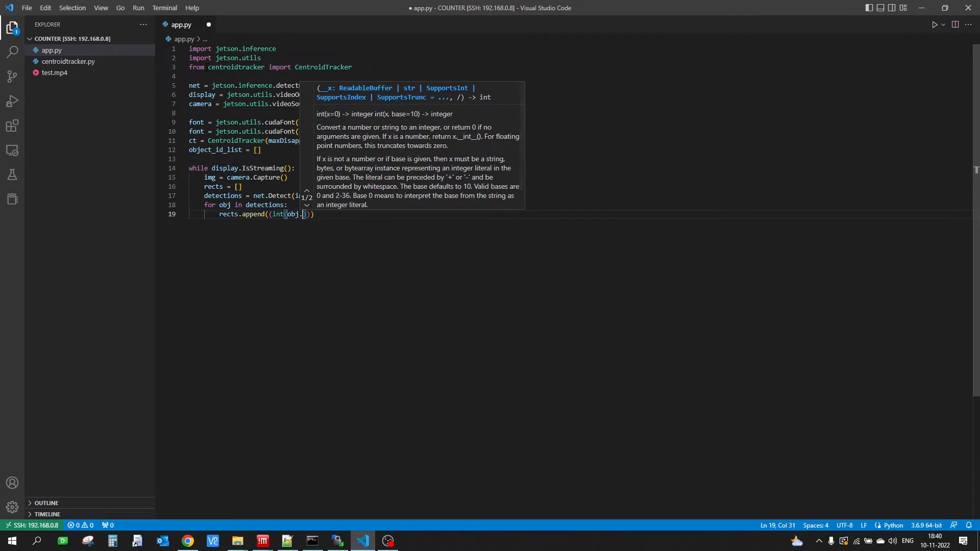
text(Left)
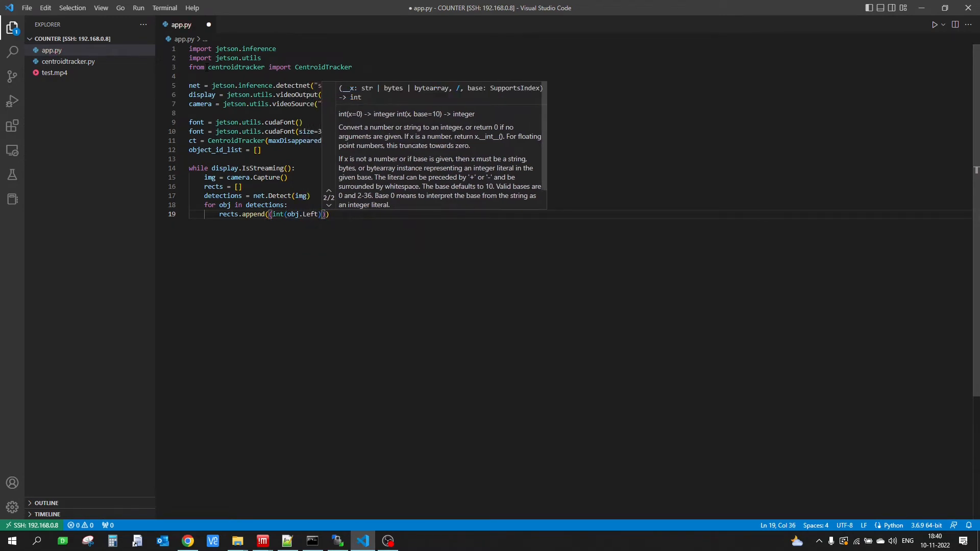
text(, int(obj.)
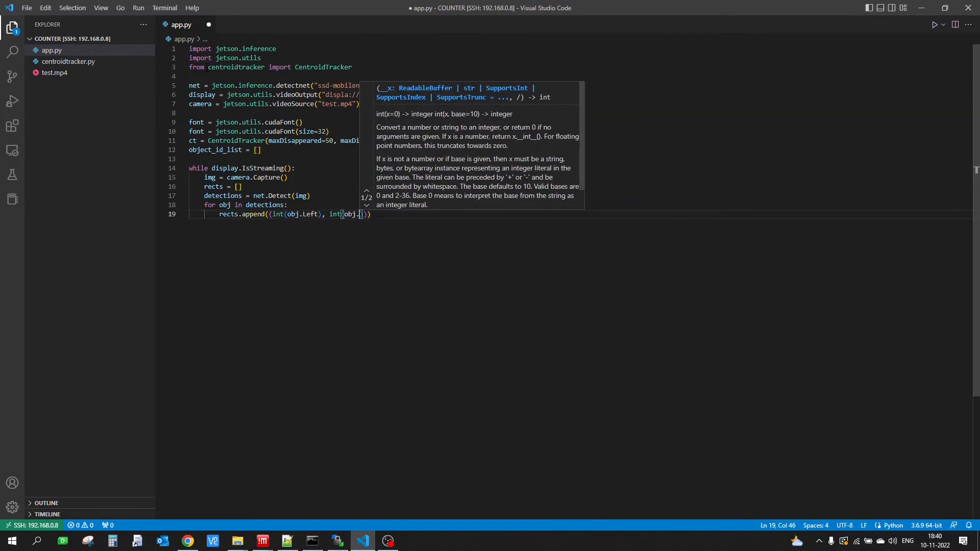
text(Bottom)
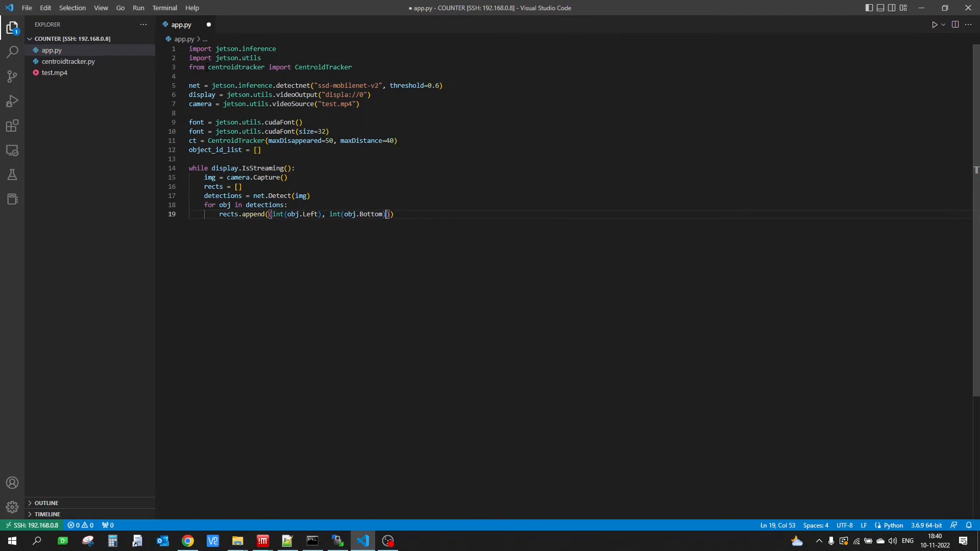
text(, int()
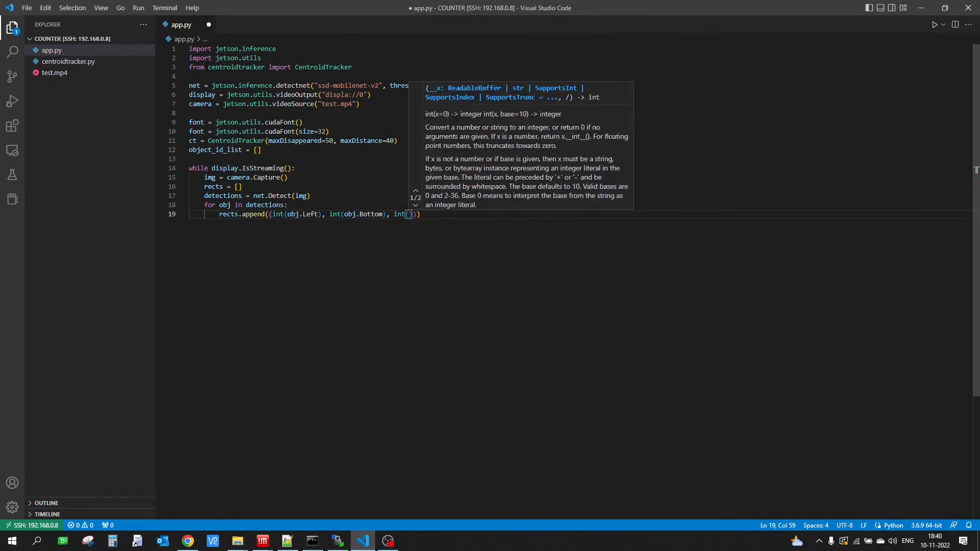
text(obj.Right)
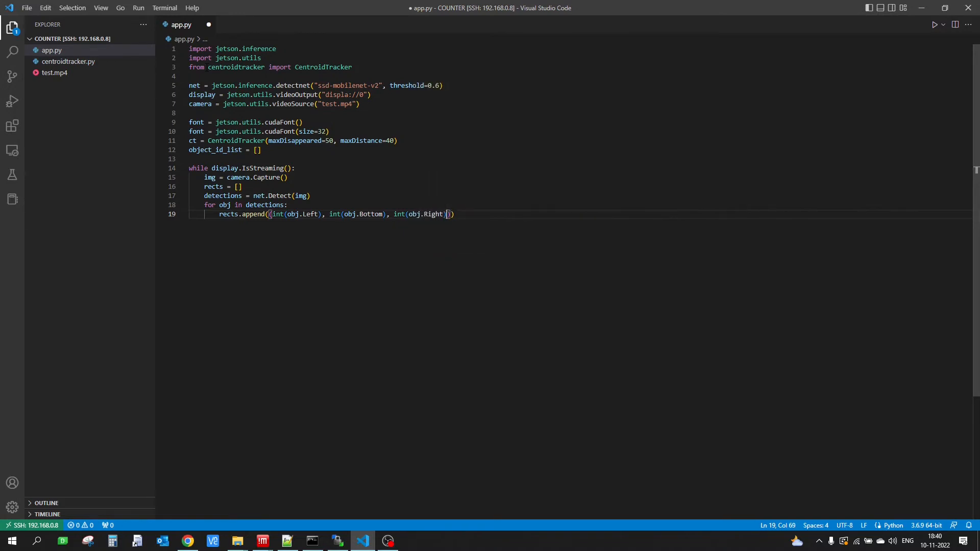
text(, int()
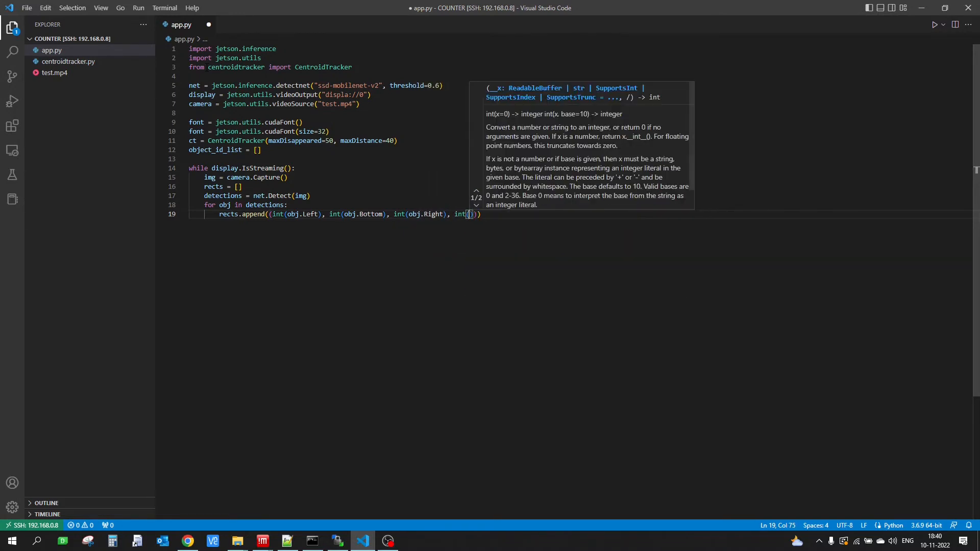
text(obj.Top)
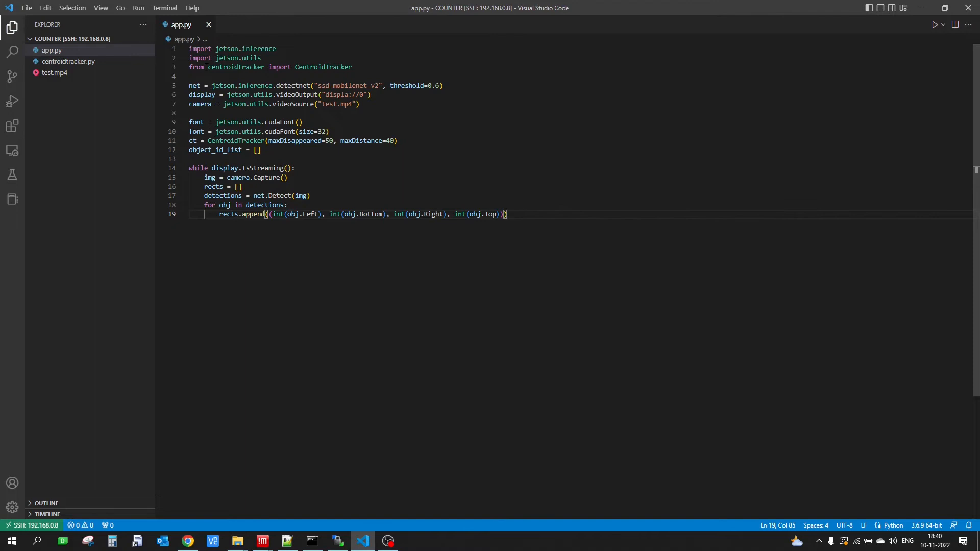
key(Enter)
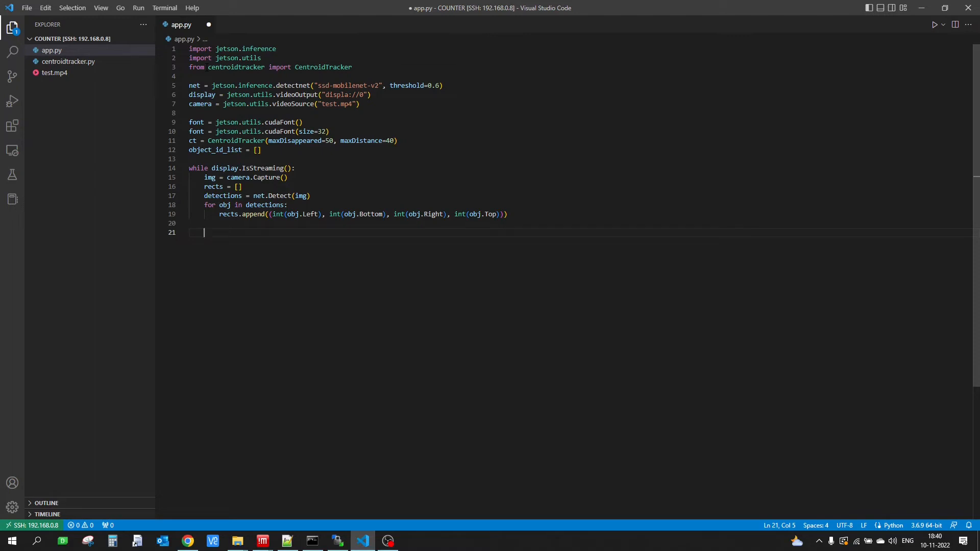
- Update the tracker with objects = ct.update(rects)
text(objects)
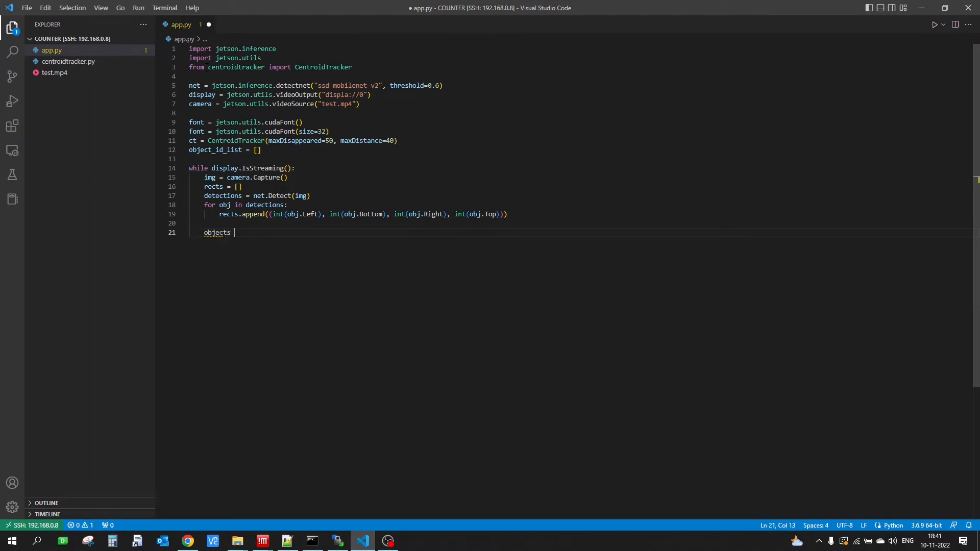
text(= ct.update)
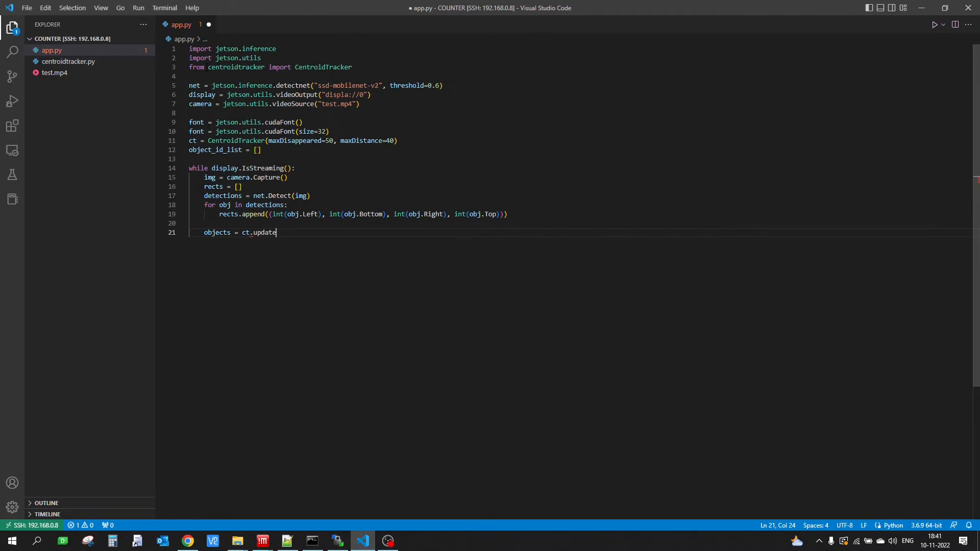
text((rects))
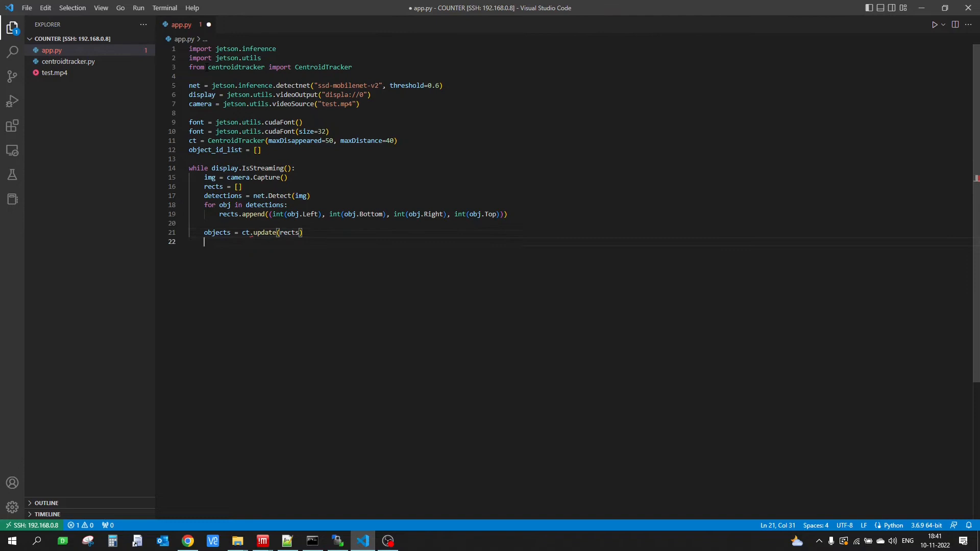
- Loop over objects.items() appending each unseen objectId to object_id_list
text(for)
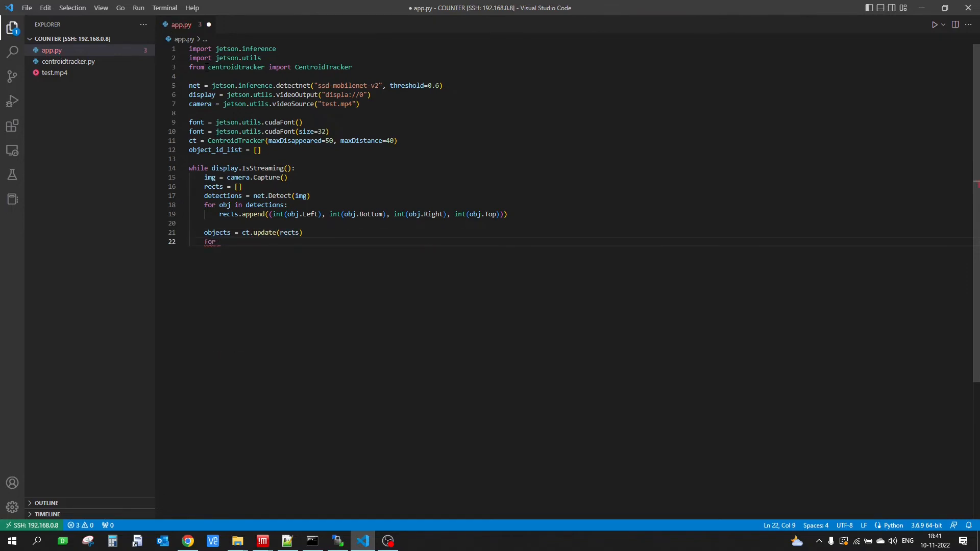
text(()
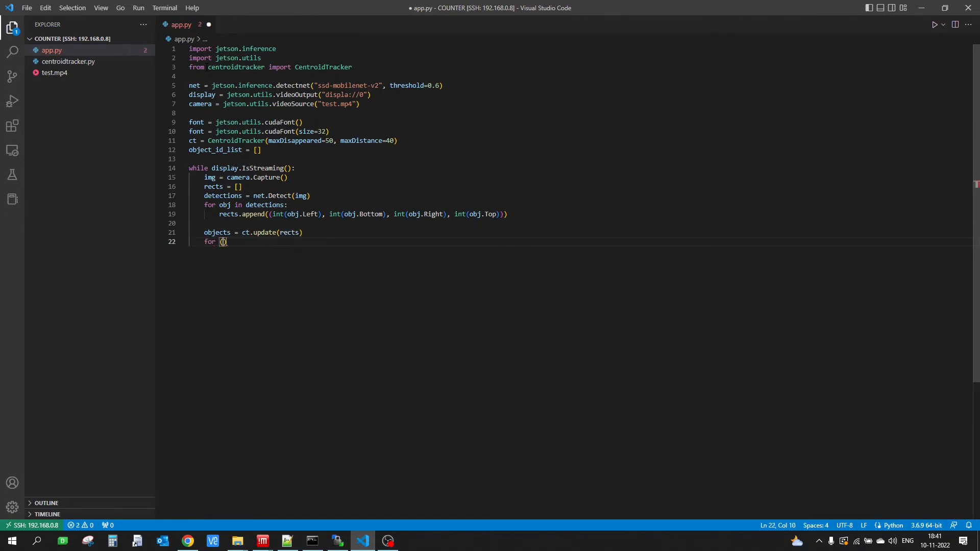
text(o)
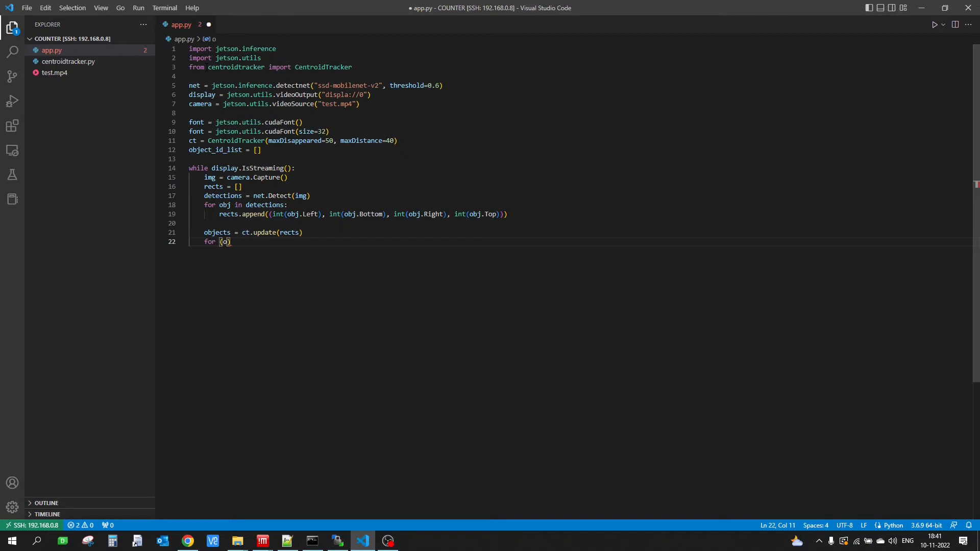
text(objectI)
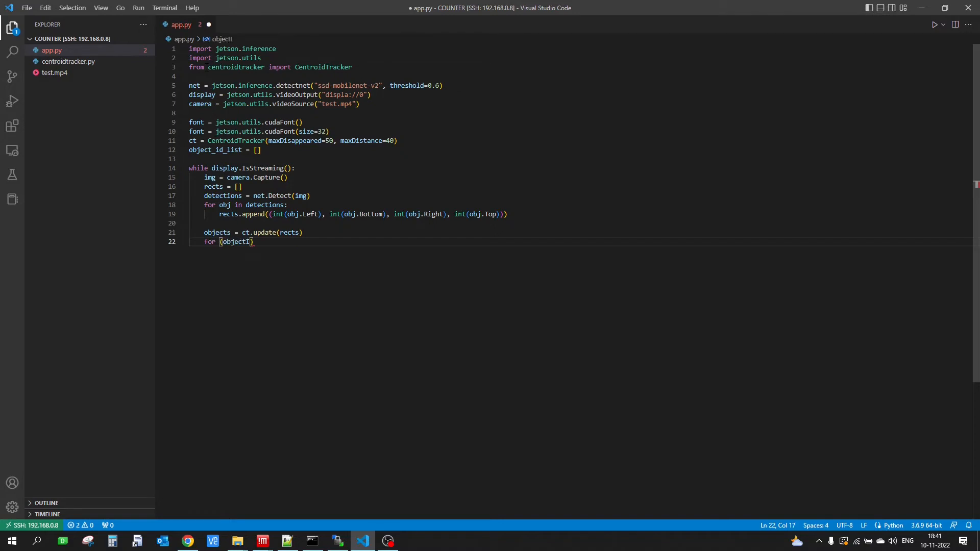
text(, bbox)
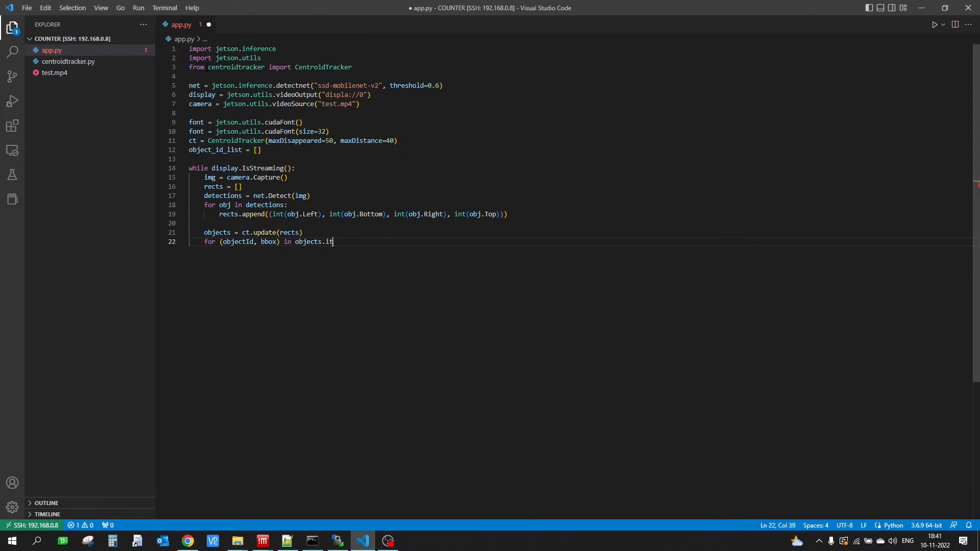
text(ems():)
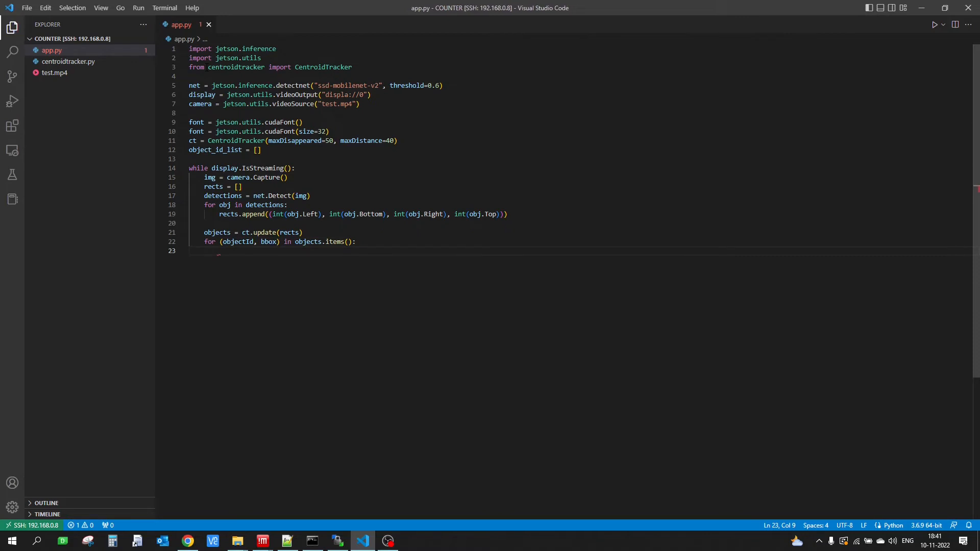
text(if objectId)
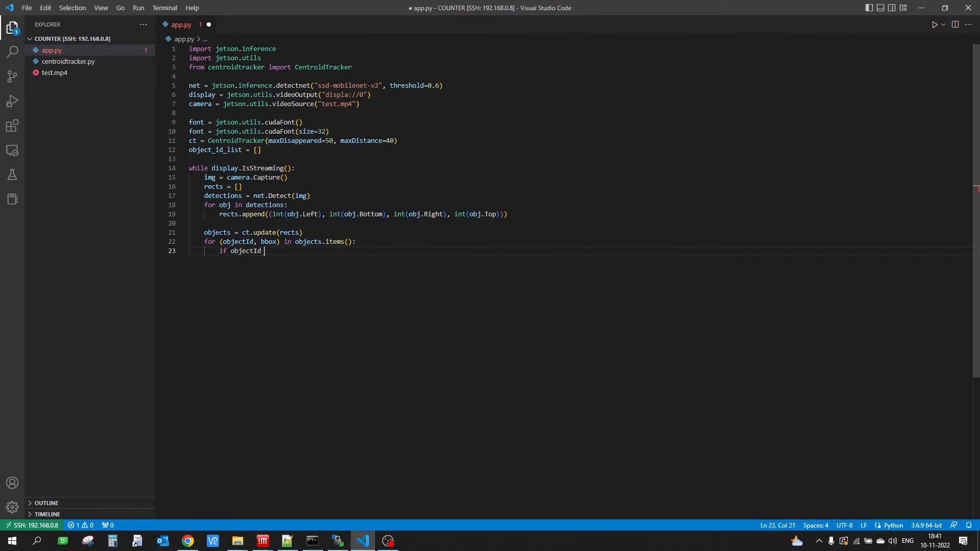
text(not in object_id_list:)
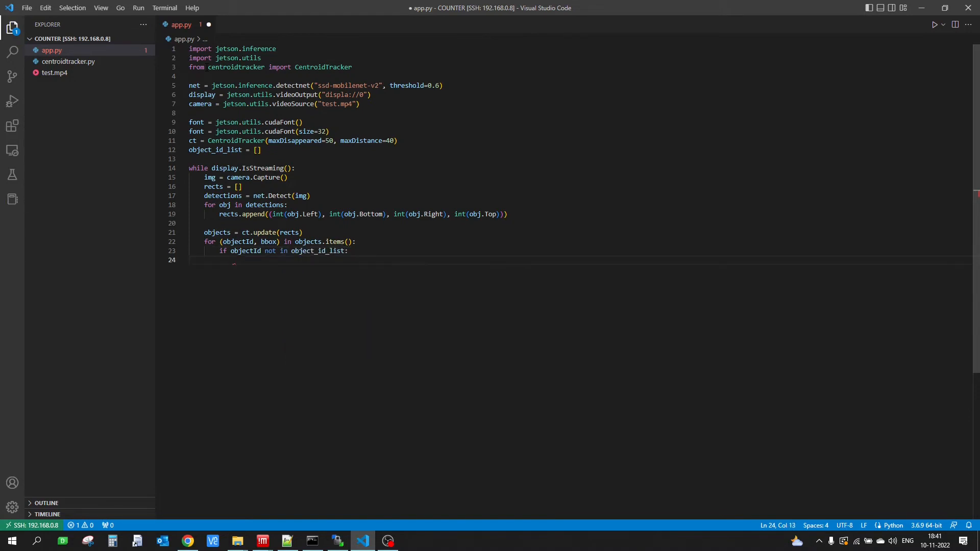
text(object_id_list.append(objectId)
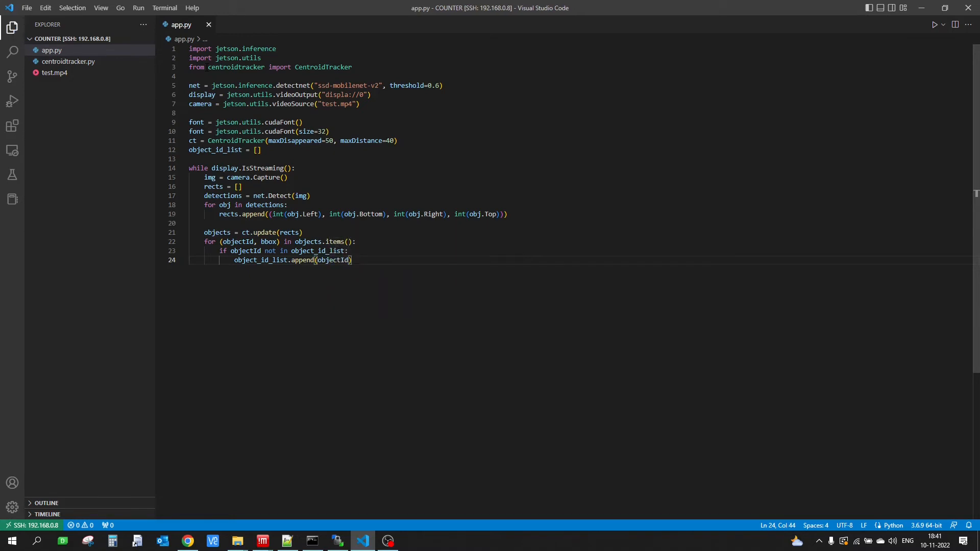
key(enter)
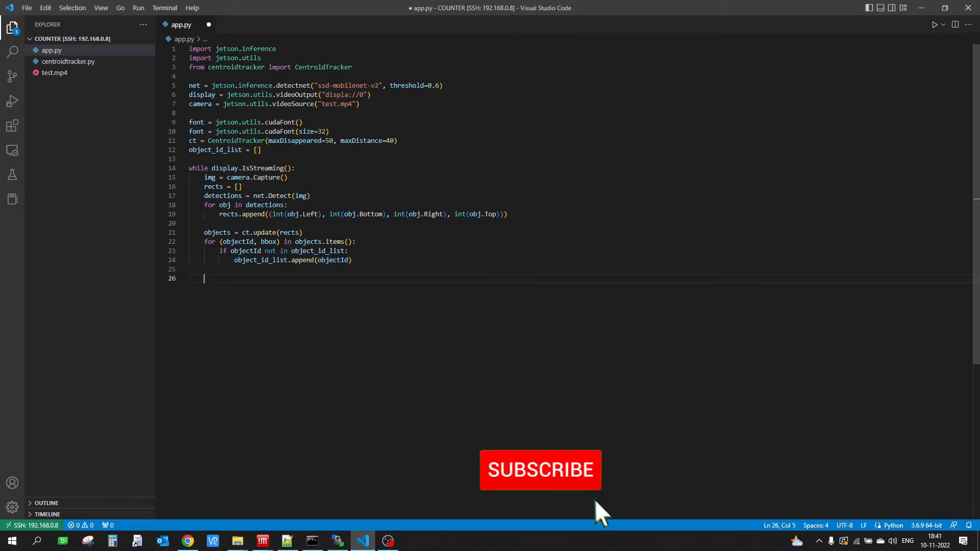
- Write font.Overlay(img, img.width, img.height, "Count: {}".format(len(object_id_list)) ...)
text(font.)
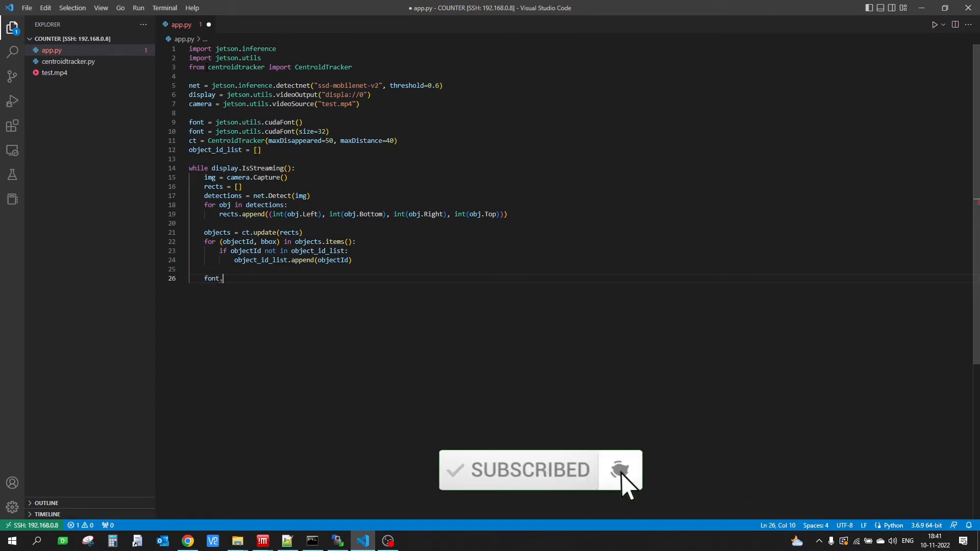
text(Over)
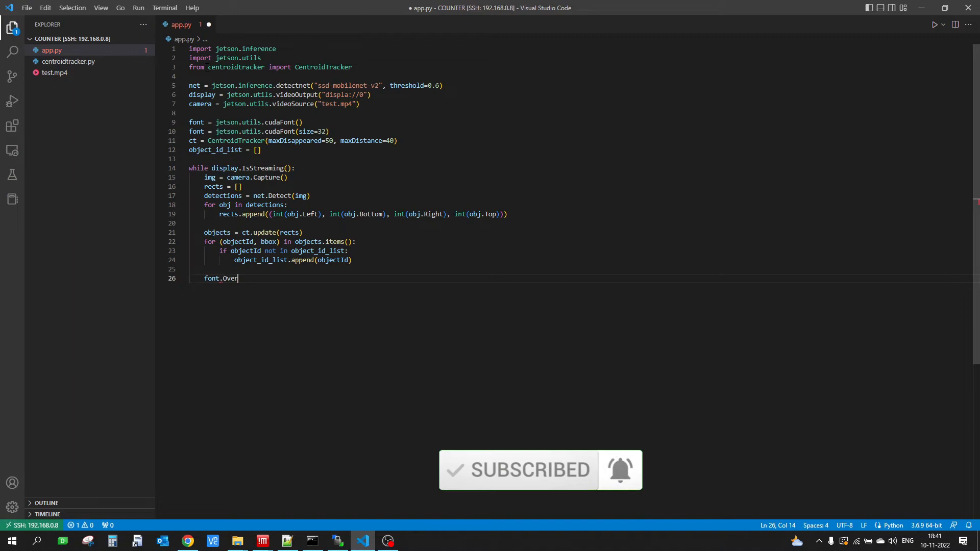
text(lay())
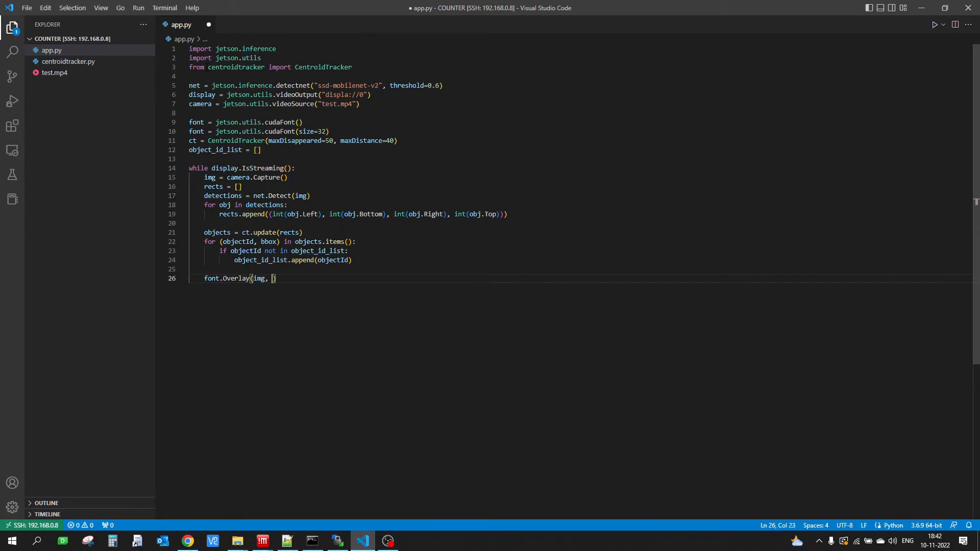
text(i)
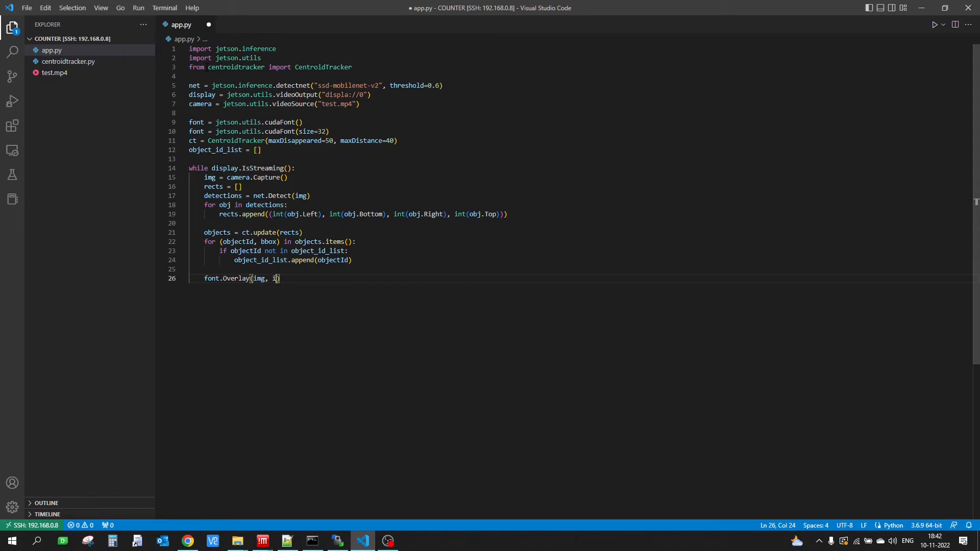
text(mg.width,)
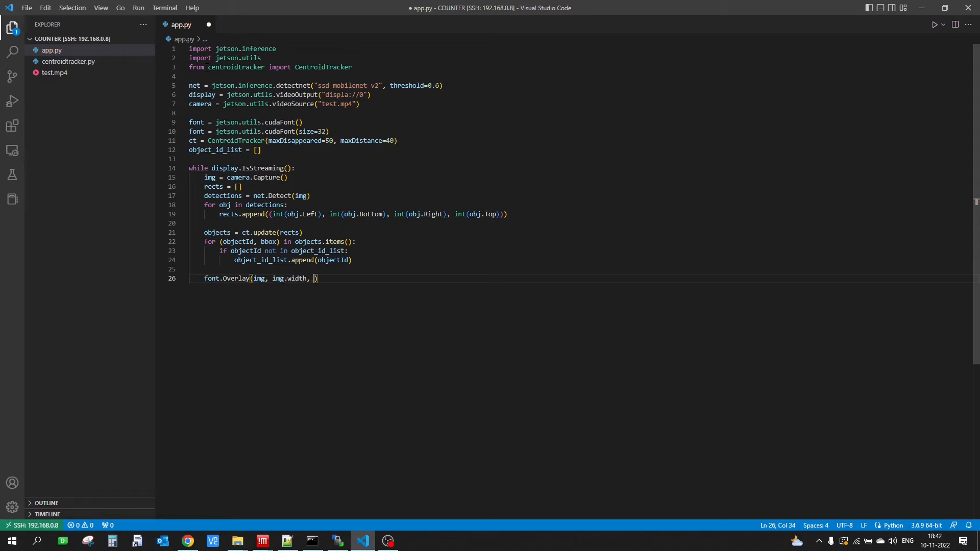
text(img.height)
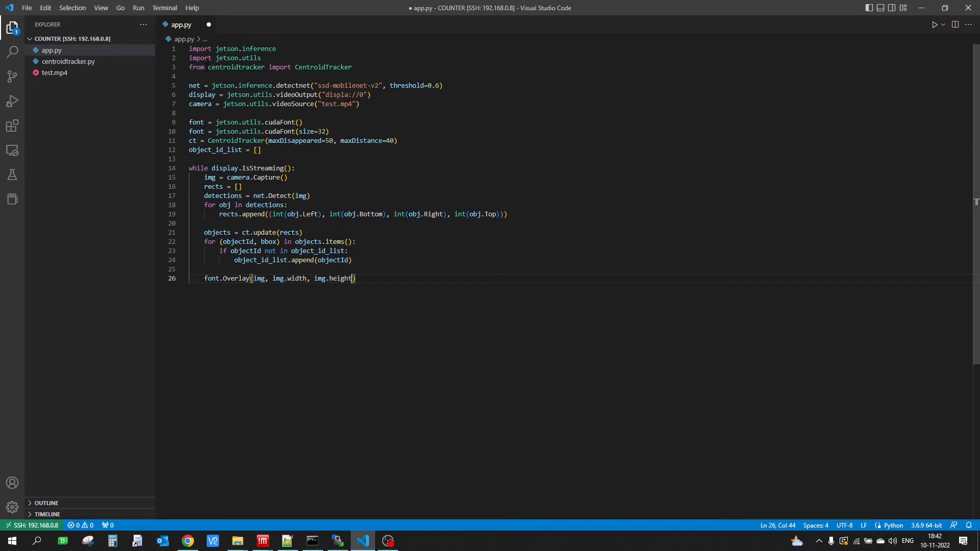
text(,)
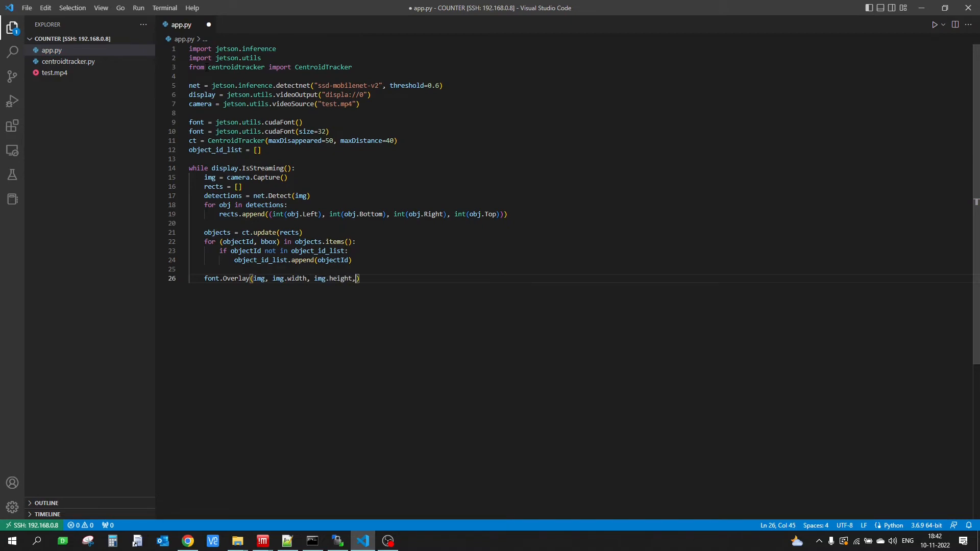
text("Count")
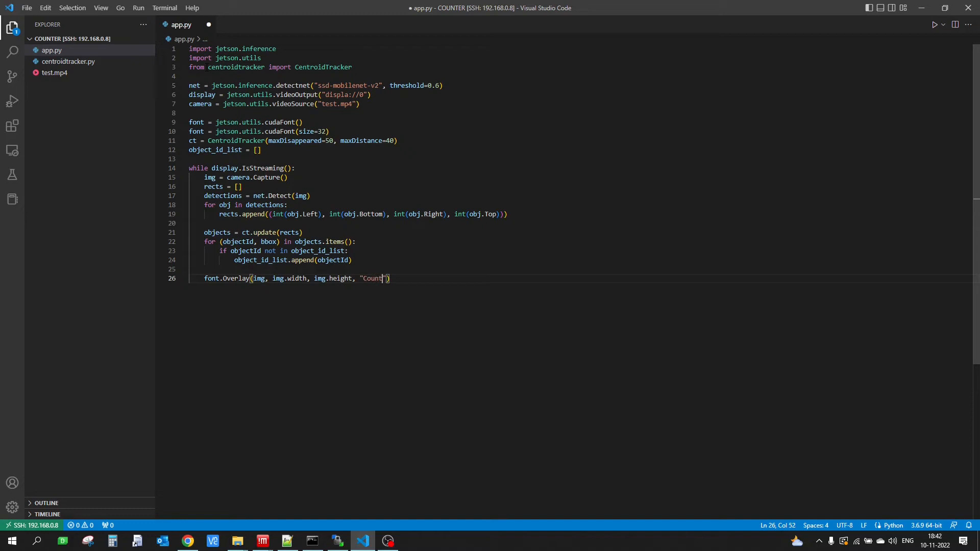
text(: {}")
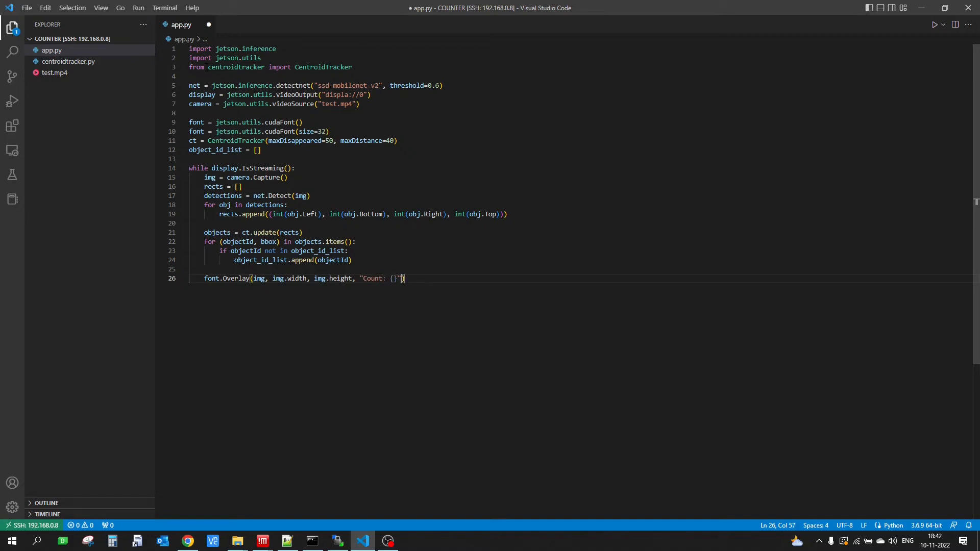
text(.format(len(object_id_list)
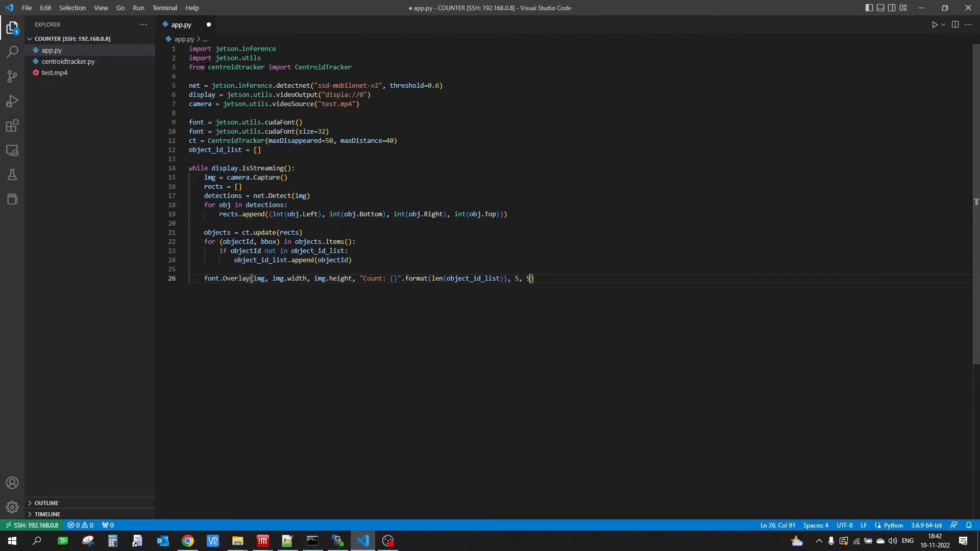
- Finish the overlay at 5,5 with red text (255, 0, 0) on black (0, 0, 0) background
text(,)
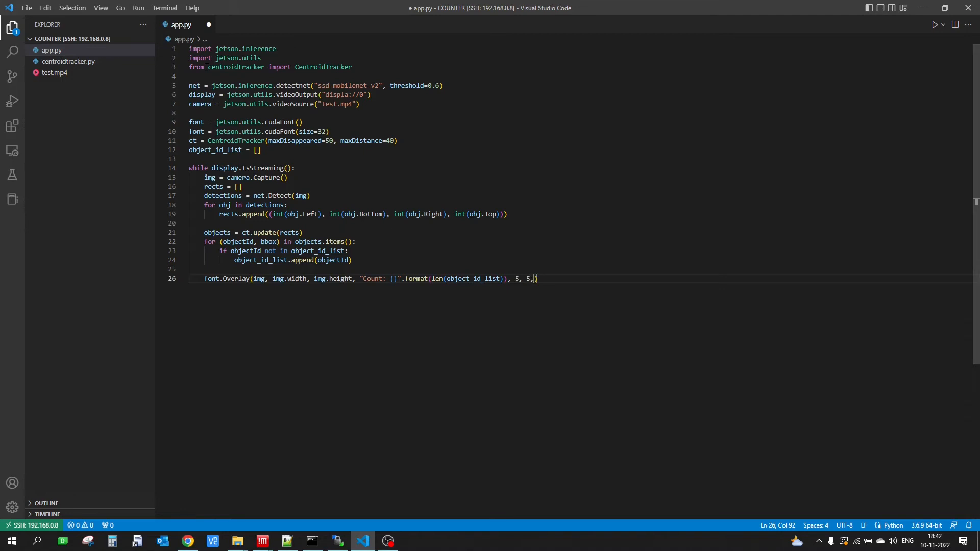
text(()
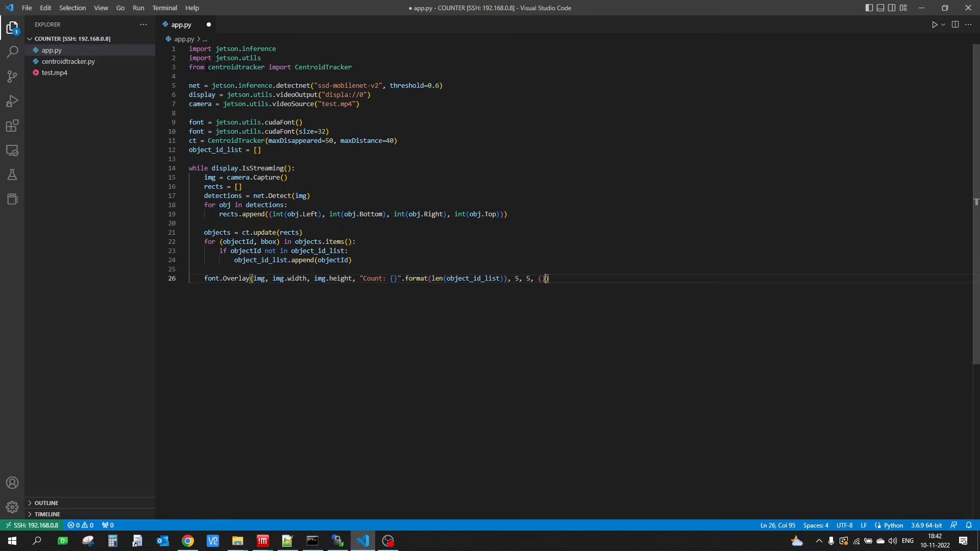
text(2)
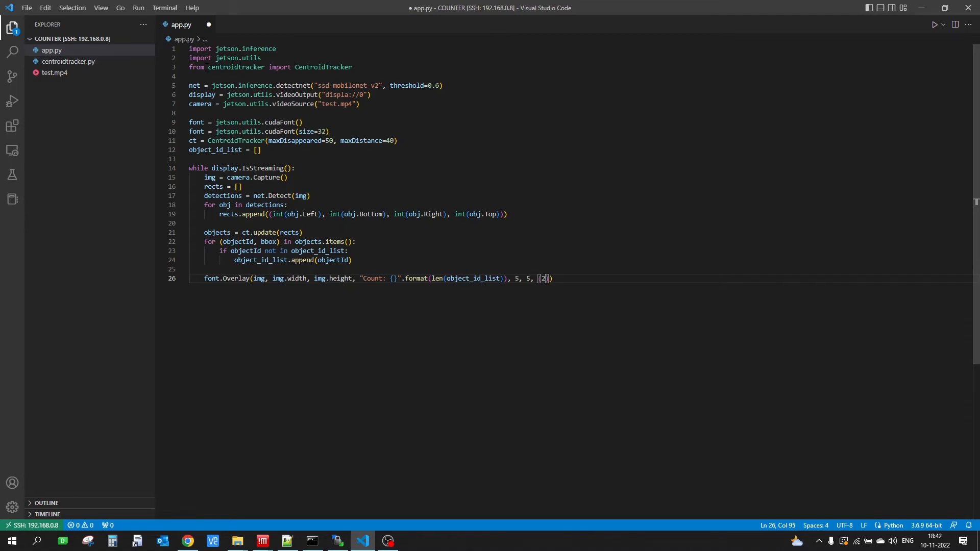
text(55, 0, 0), ()
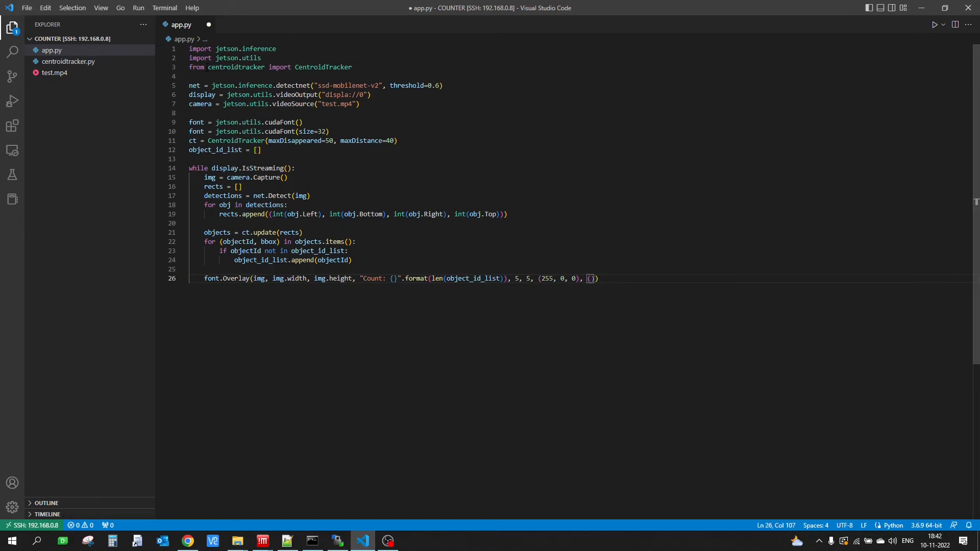
text(0, 0, 0,)
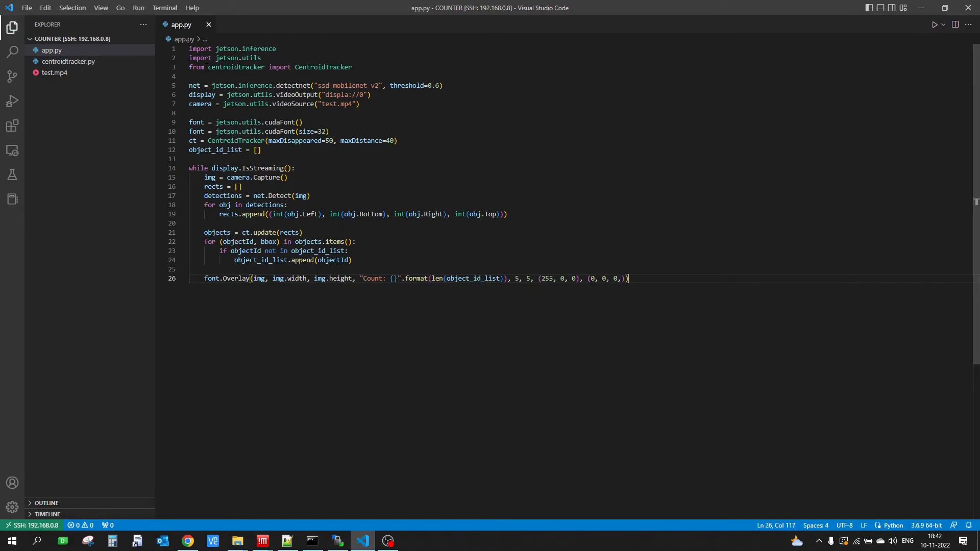
- Render each frame with display.Render(img)
text(d)
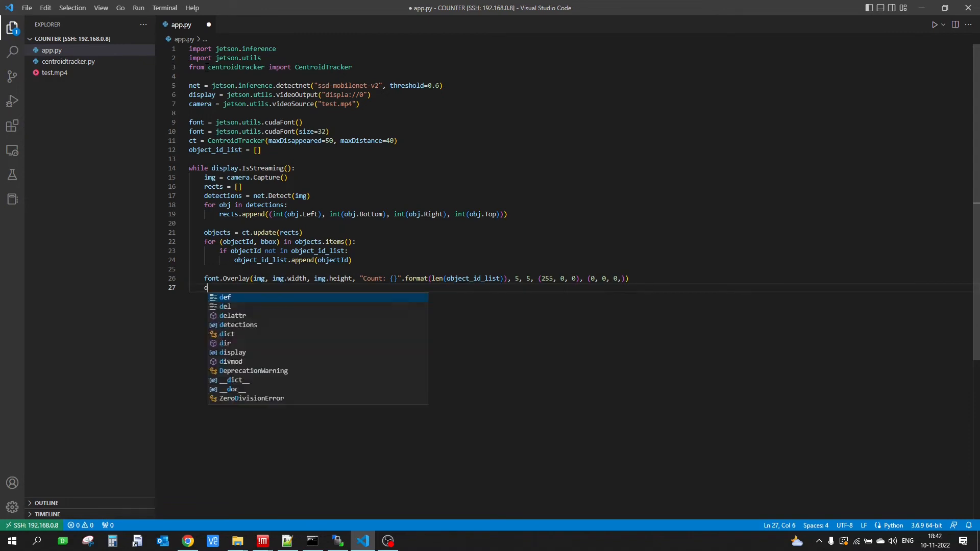
text(isplay)
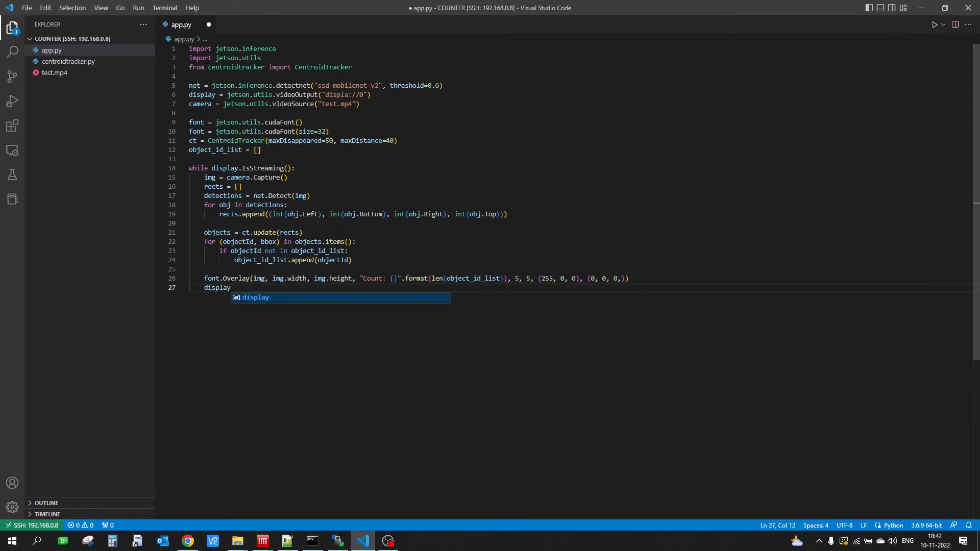
text(.)
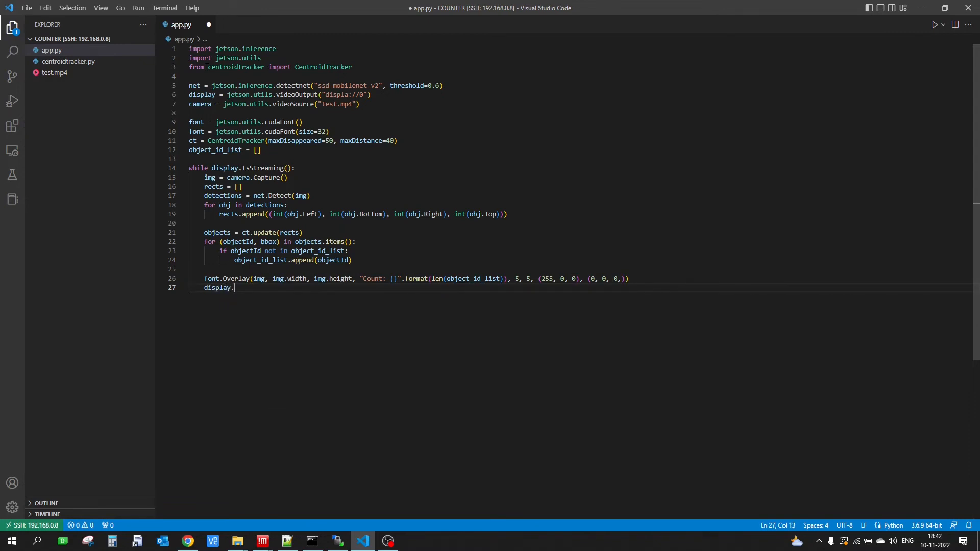
text(R)
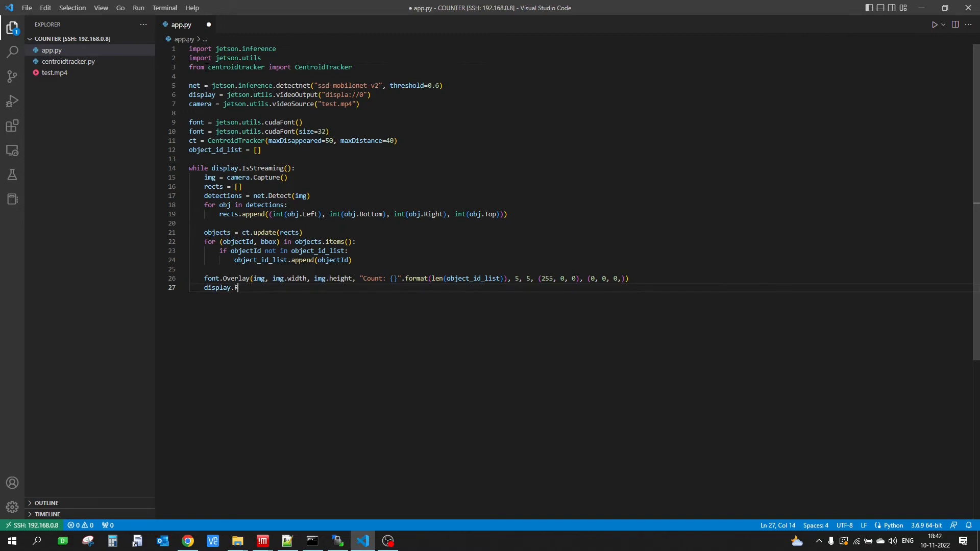
text(ender())
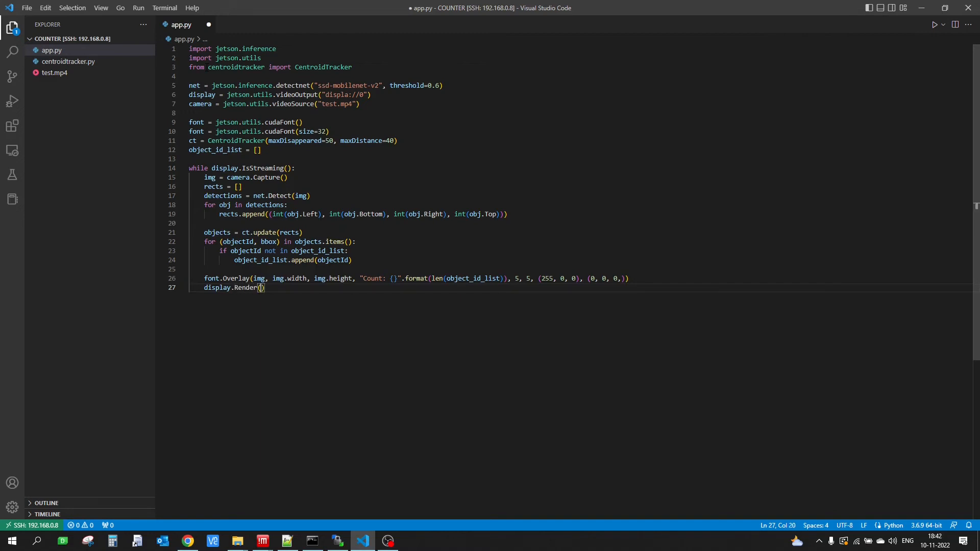
text(img)
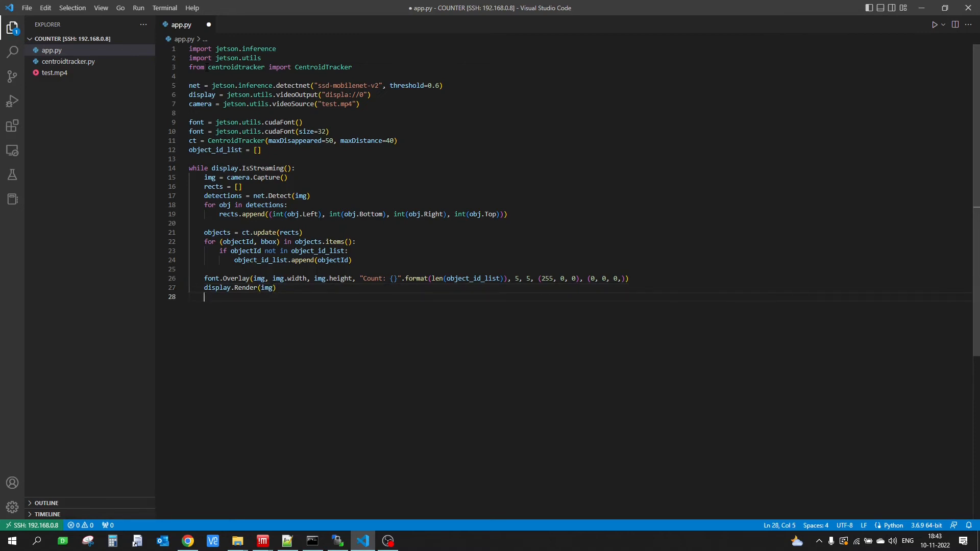
- Set the status to "Person Detection & Counter" and save app.py
text(display.)
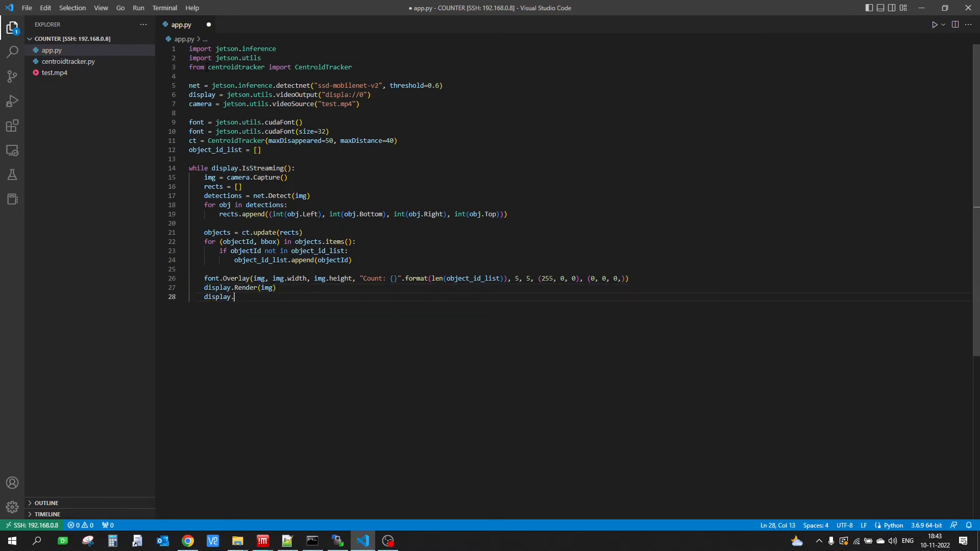
text(SetS)
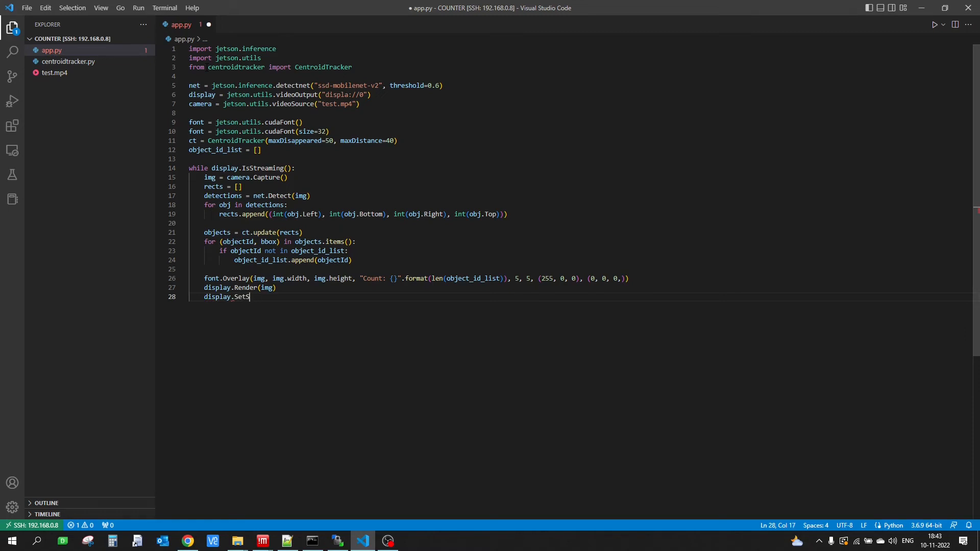
text(tatus())
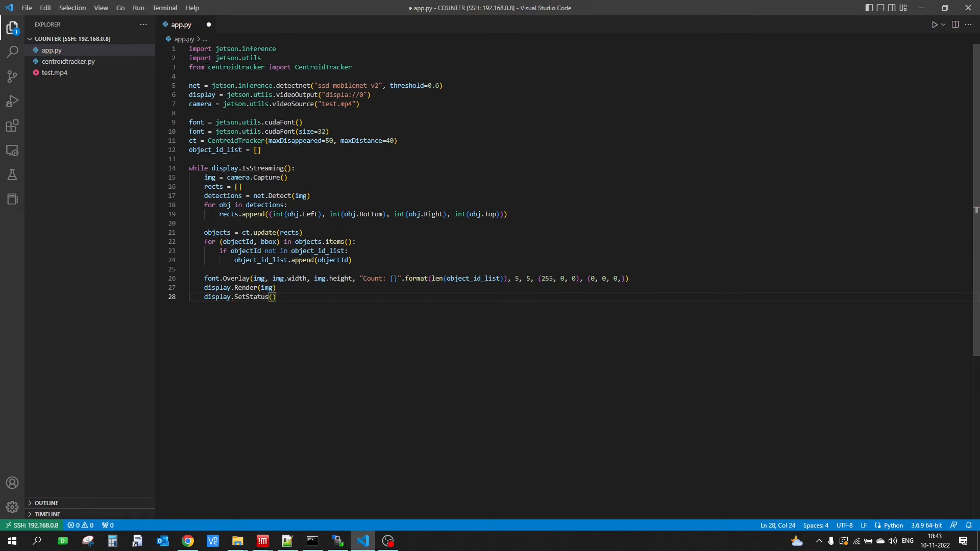
text("")
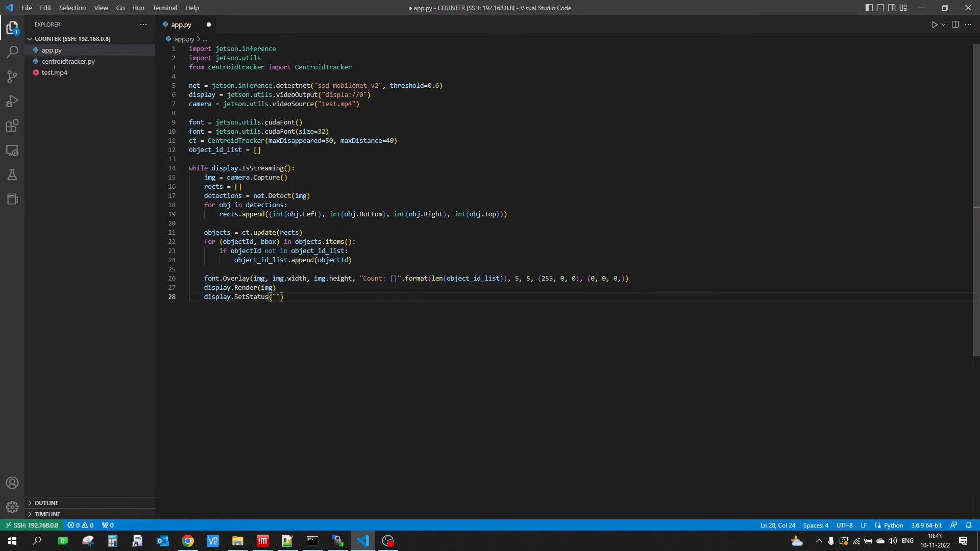
text(Person D)
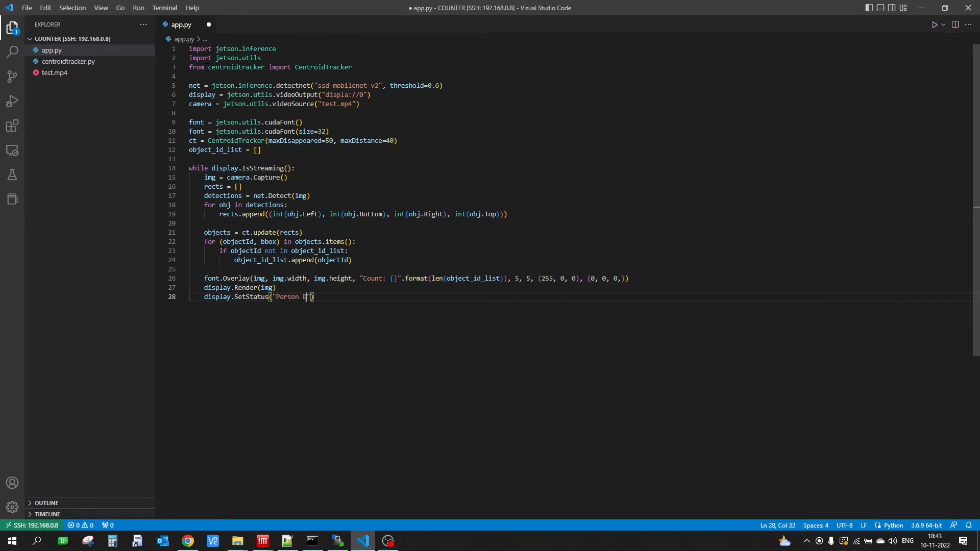
text(etection)
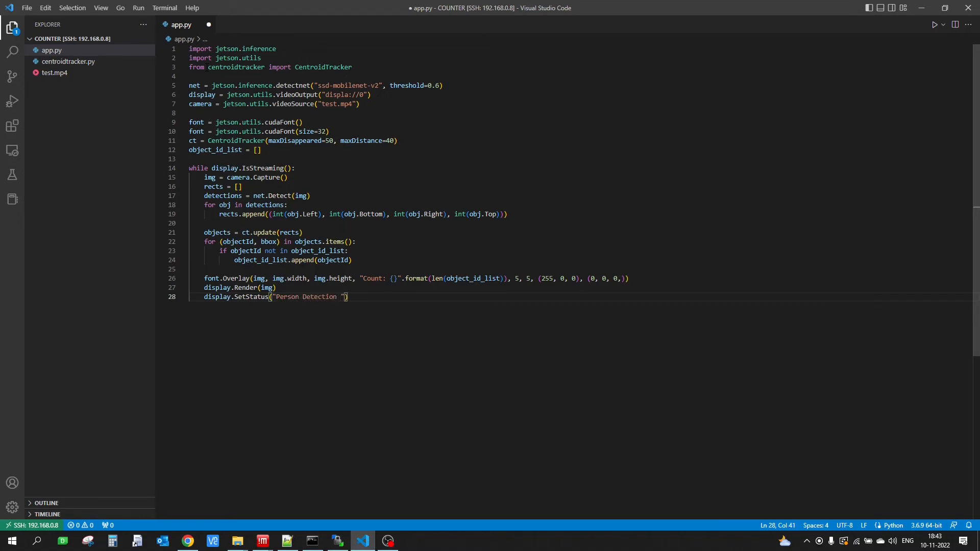
text(& Counter)
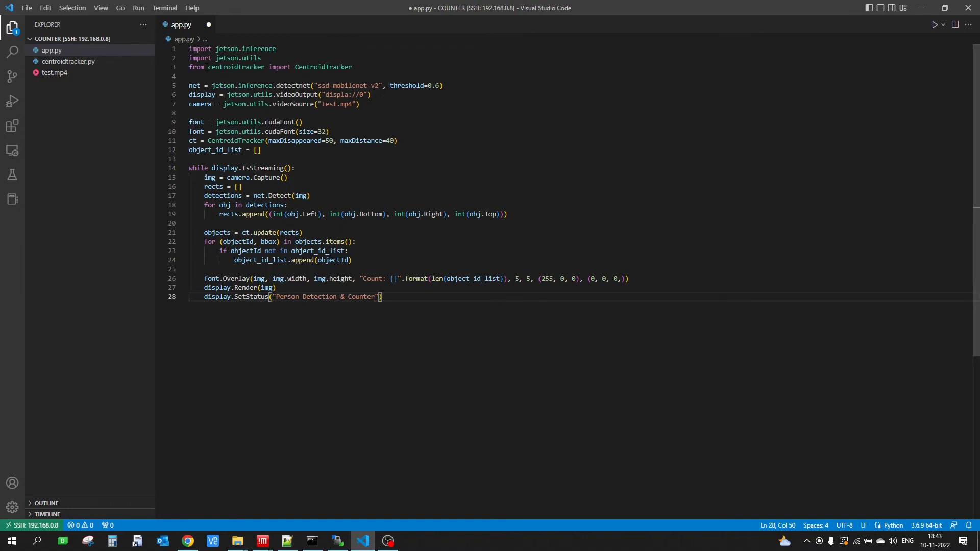
key(ctrl+s)
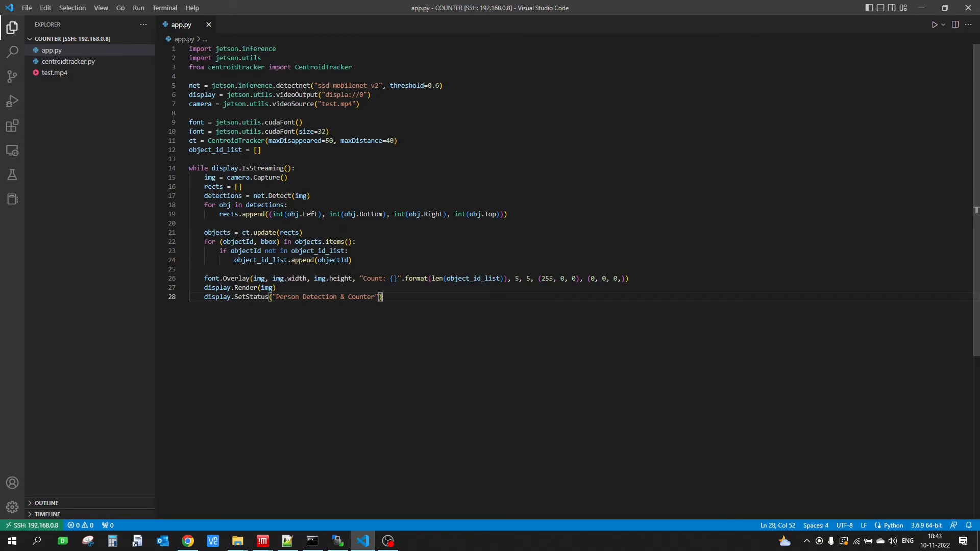
double_click(194, 86)
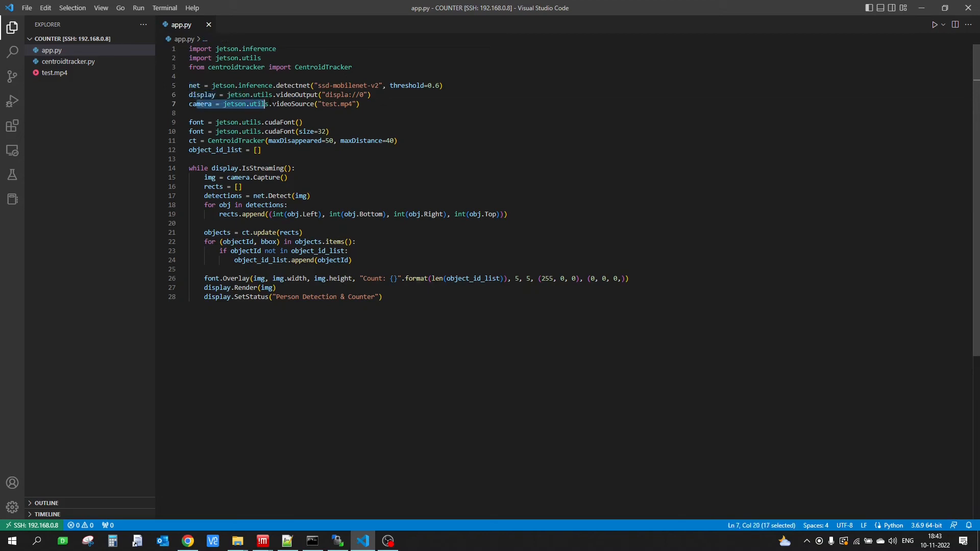
click(328, 104)
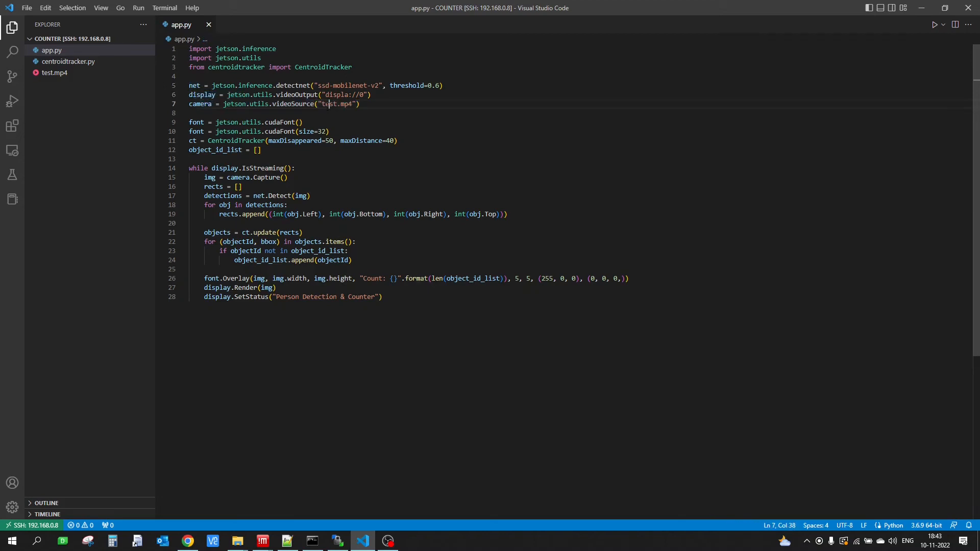
double_click(334, 103)
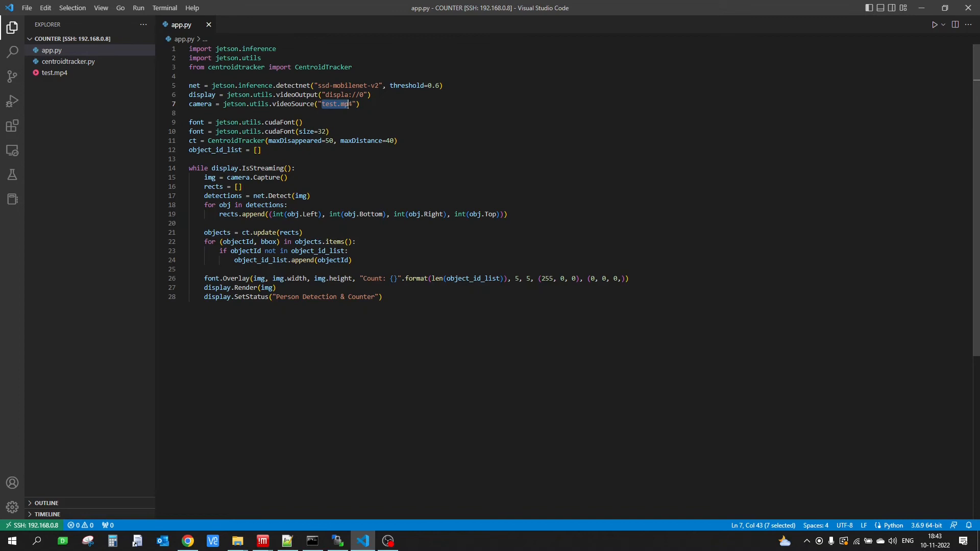
key(shift+Right)
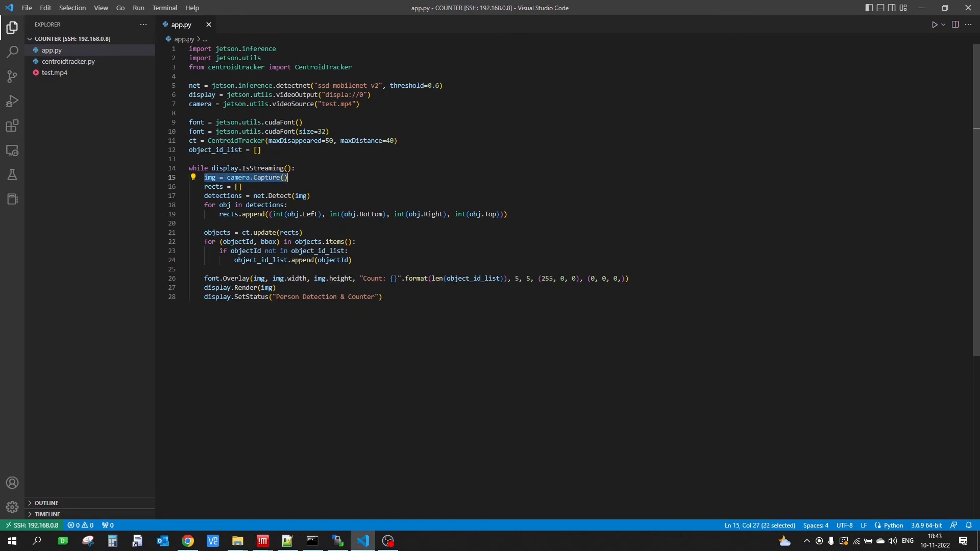
click(282, 195)
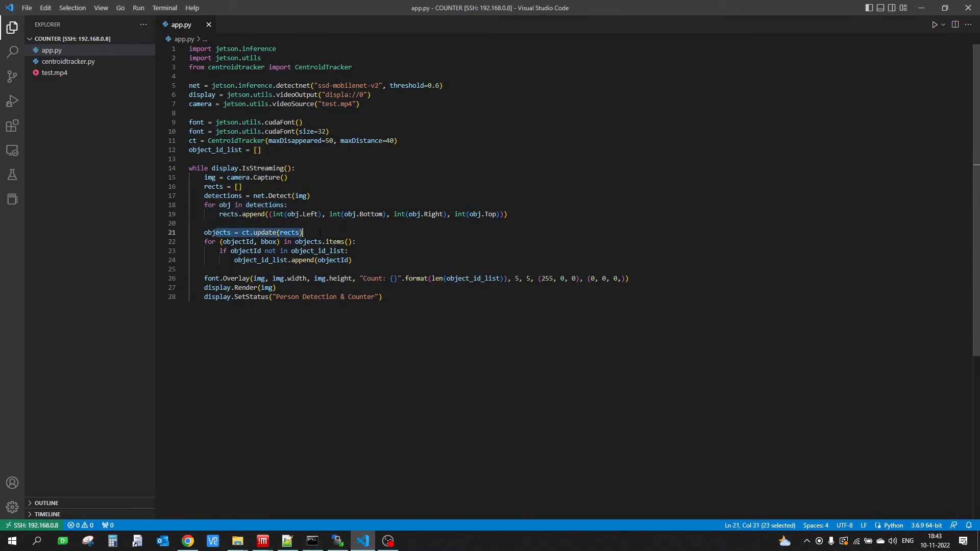
mouse_move(212, 233)
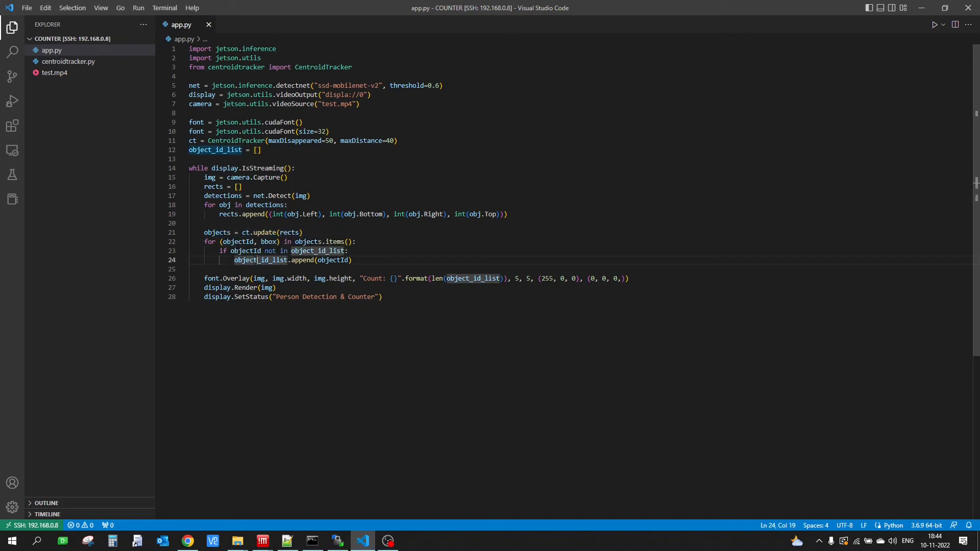
mouse_move(245, 242)
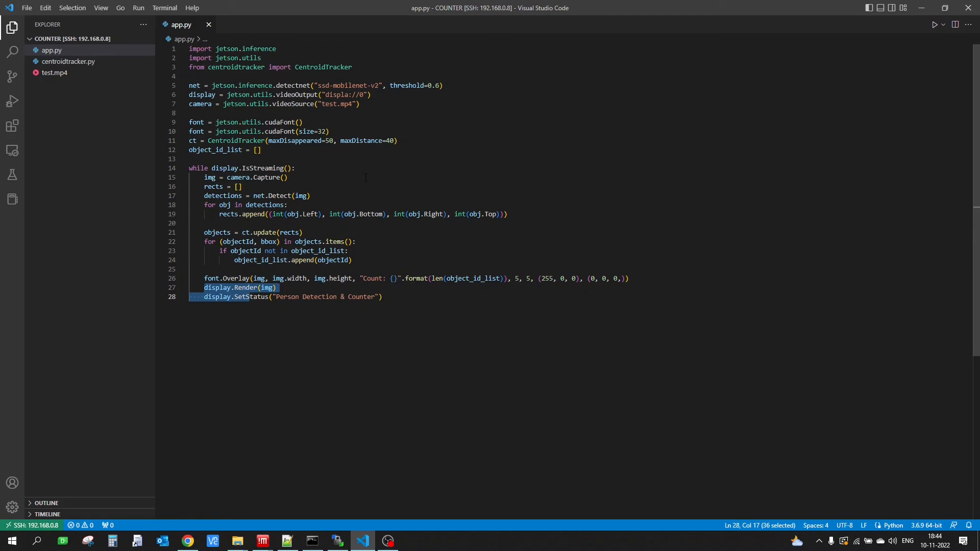
click(287, 177)
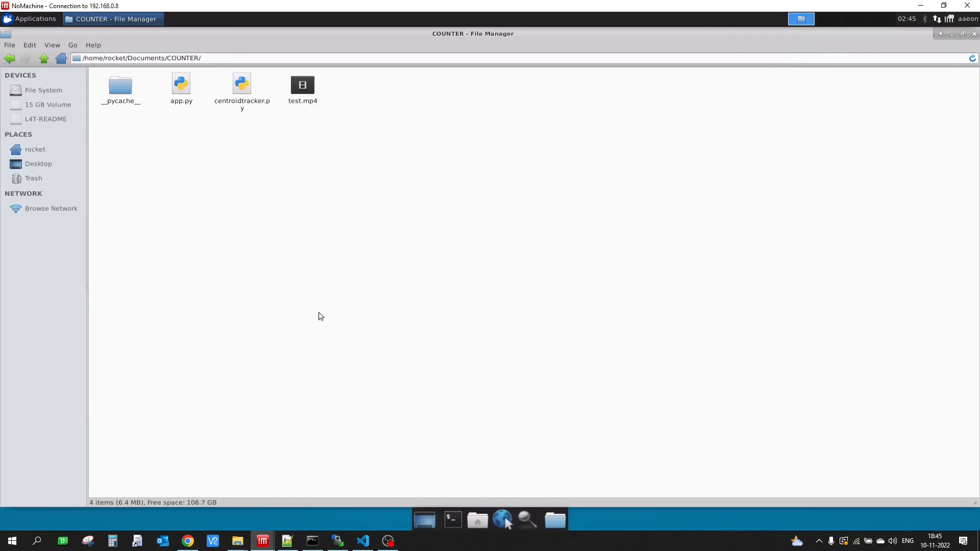
mouse_move(244, 186)
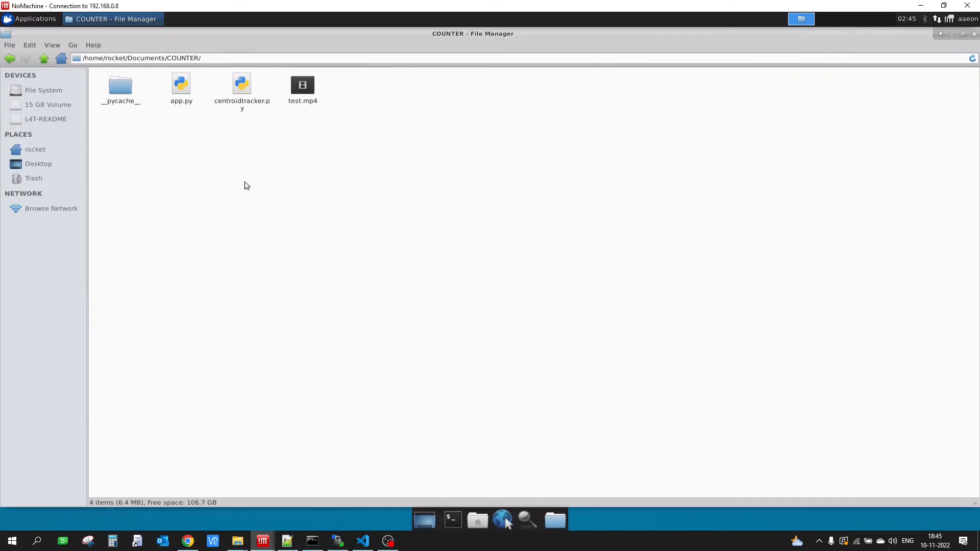
mouse_move(288, 239)
text(python)
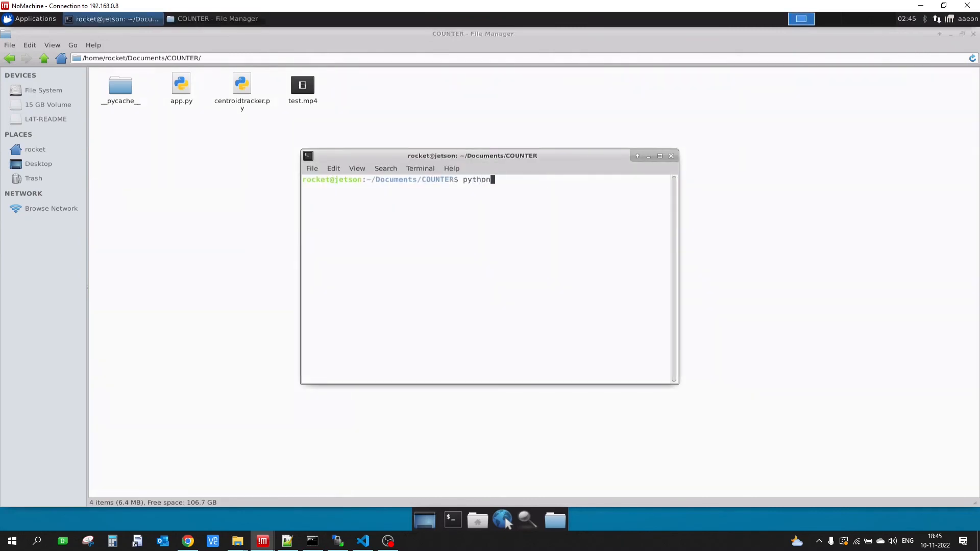
- Run python3 app.py in the Jetson terminal to start loading the detection network
text(3 app.py)
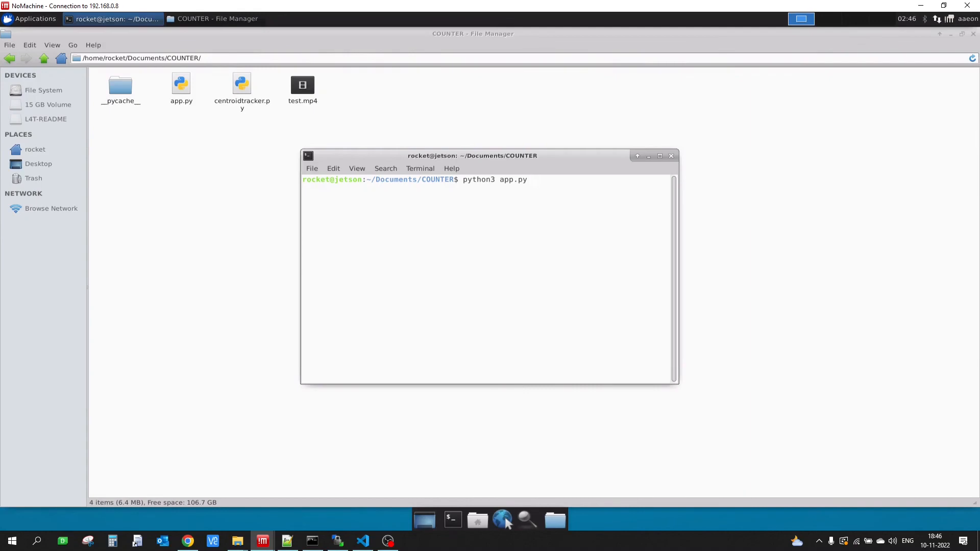
key(Return)
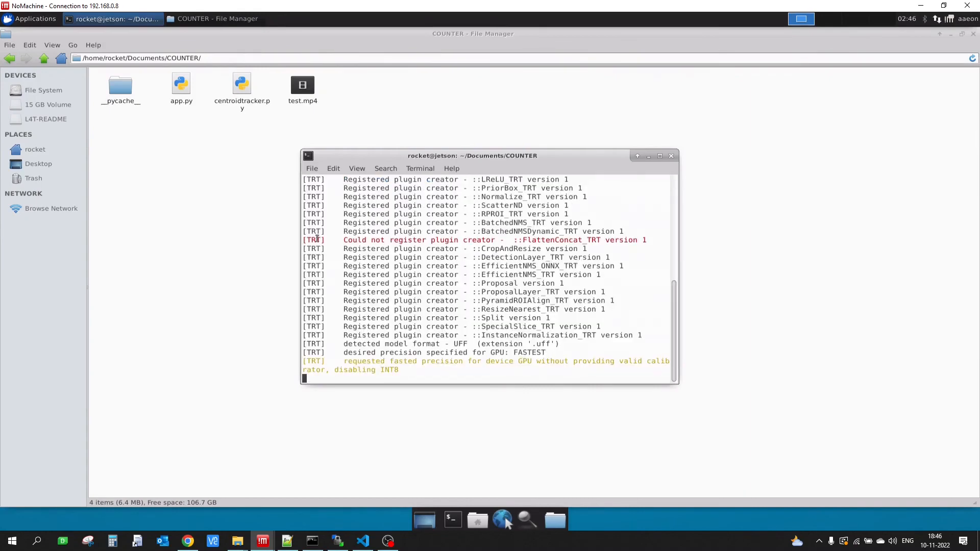